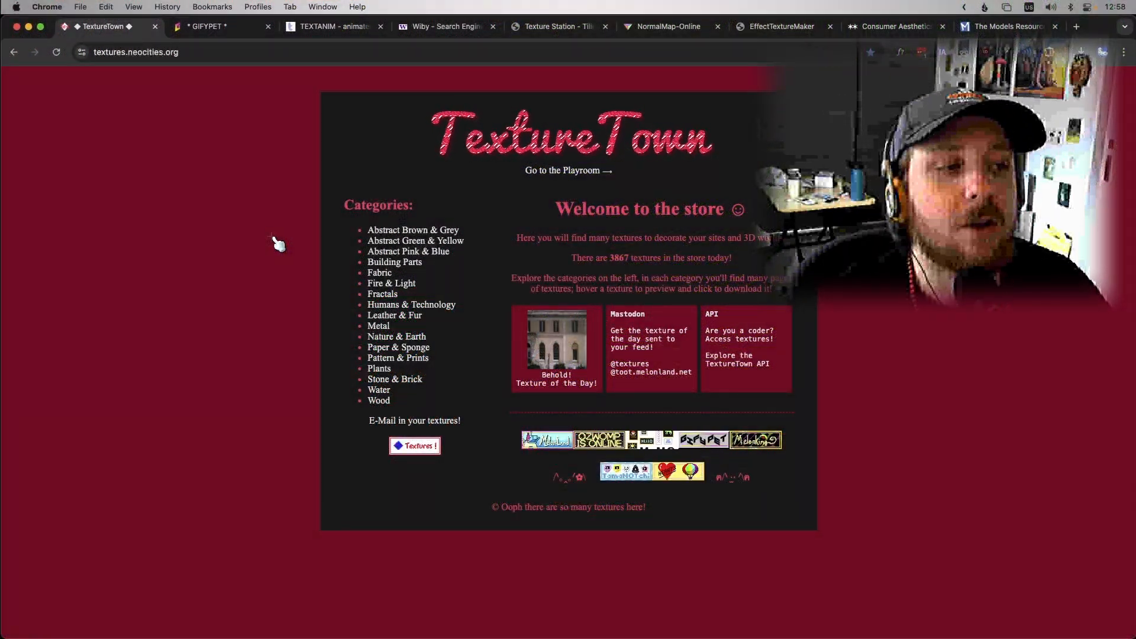
mouse_move(338, 236)
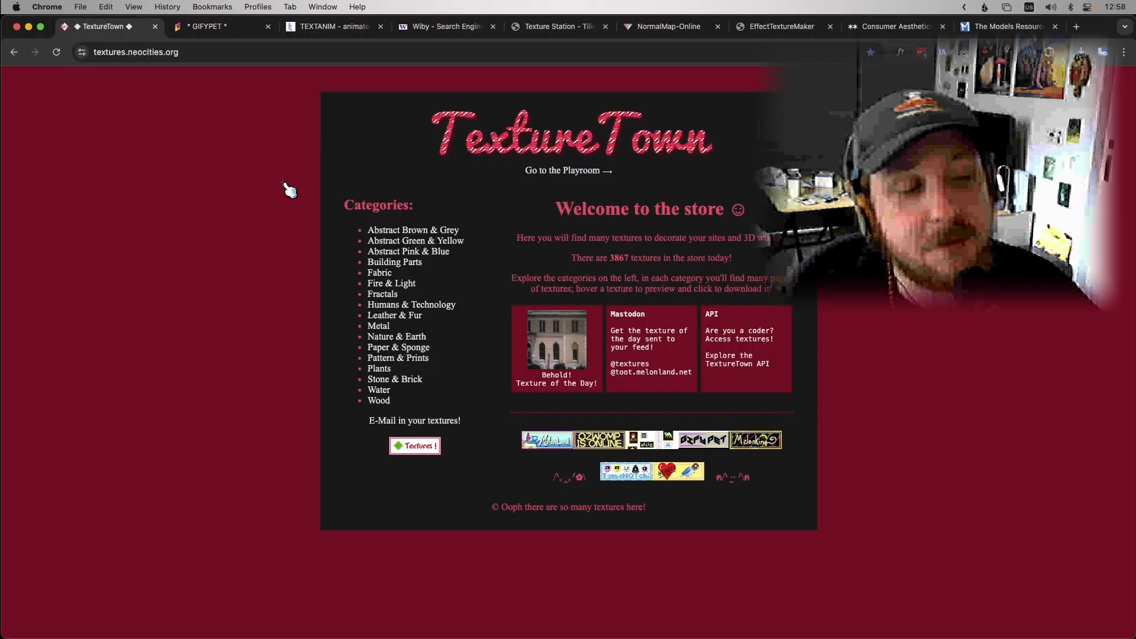
mouse_move(391, 283)
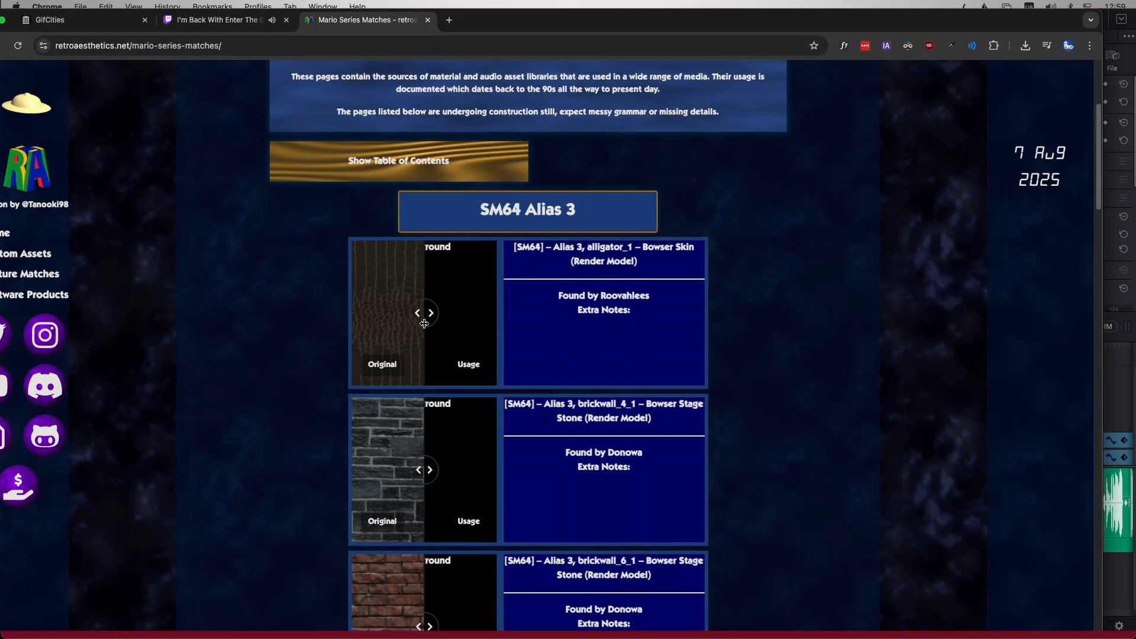
Step: Choose the Pattern & Prints category from the TextureTown storefront's Categories list
scroll("down", 3)
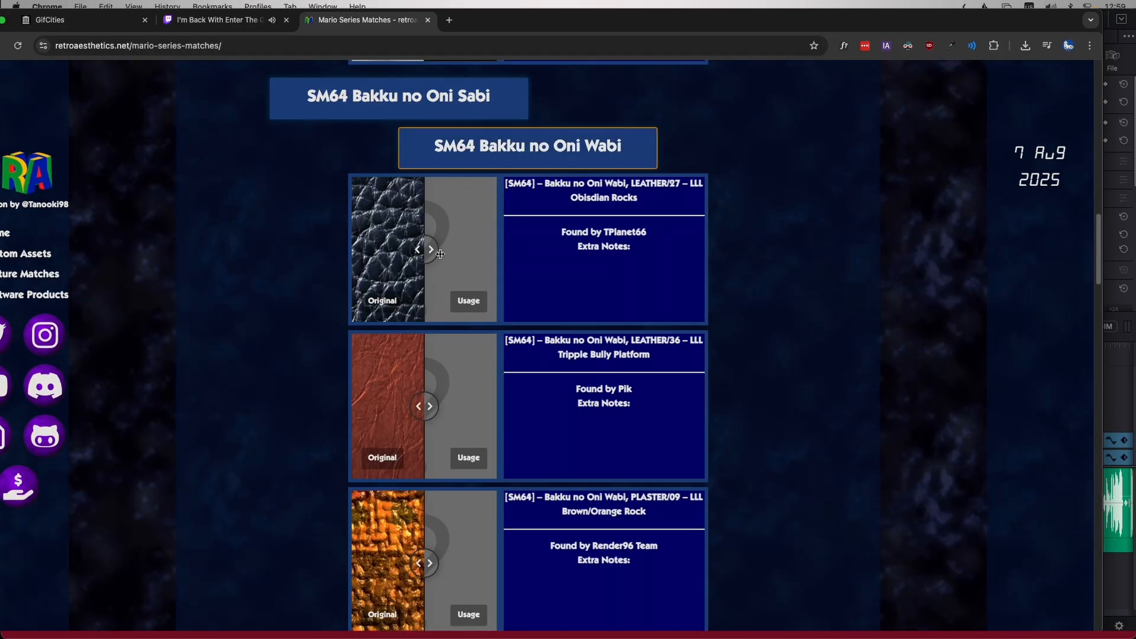
scroll("down", 3)
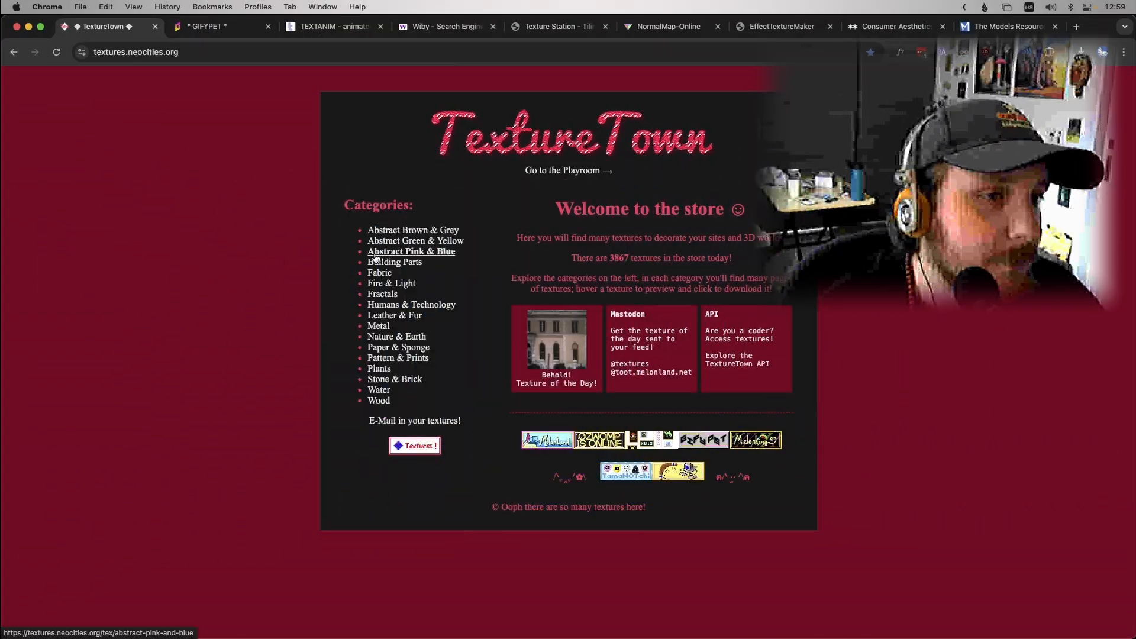
mouse_move(418, 241)
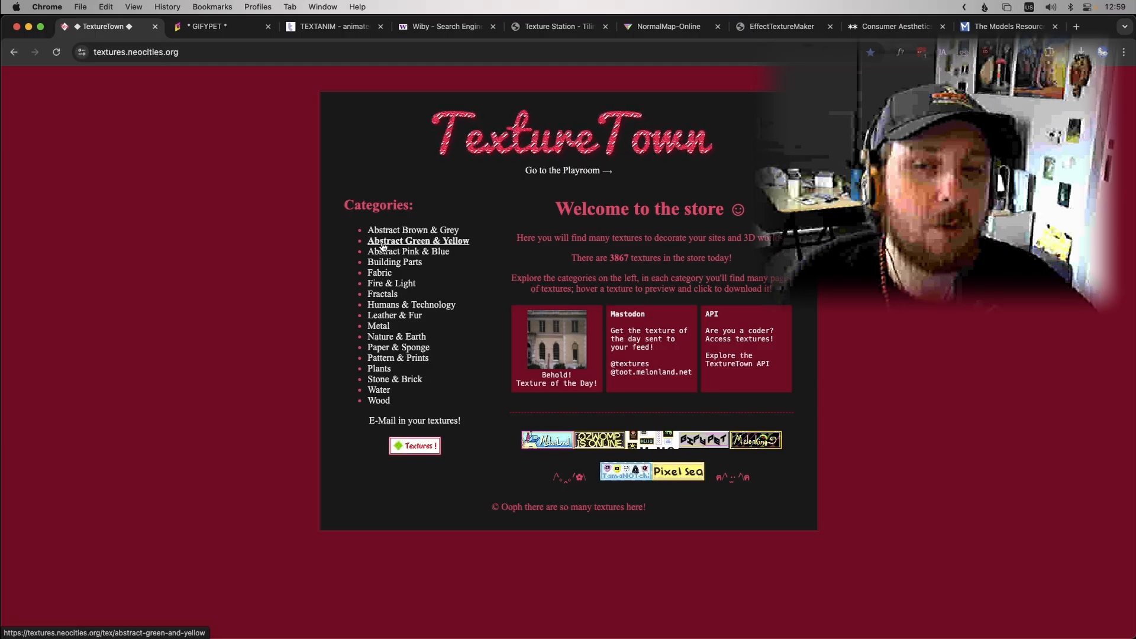
mouse_move(396, 261)
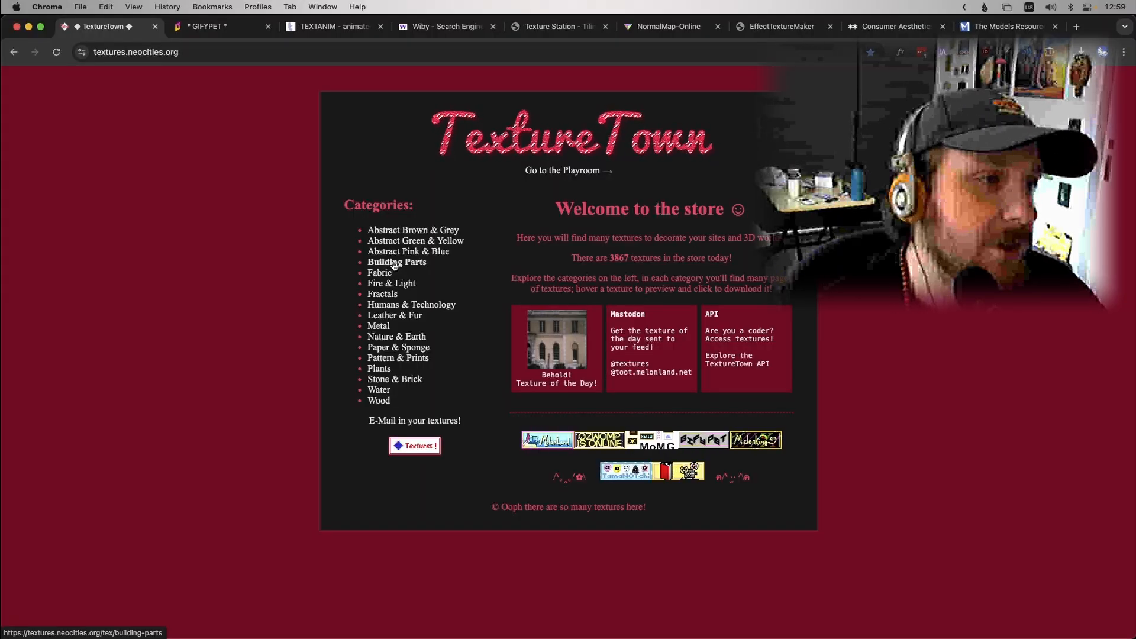
left_click(396, 261)
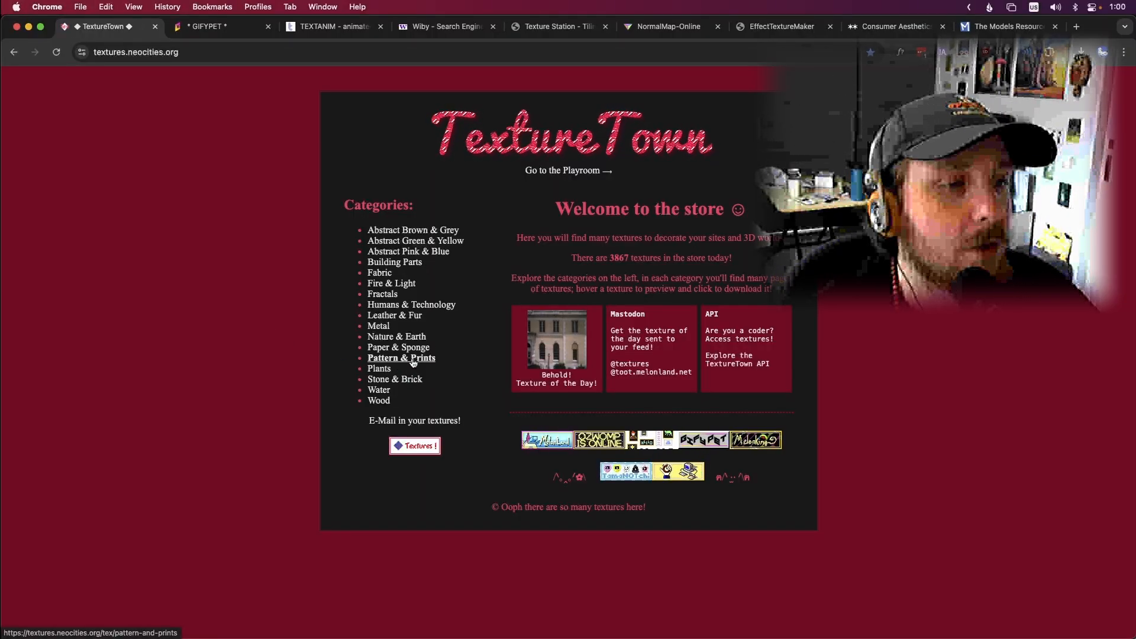
left_click(401, 357)
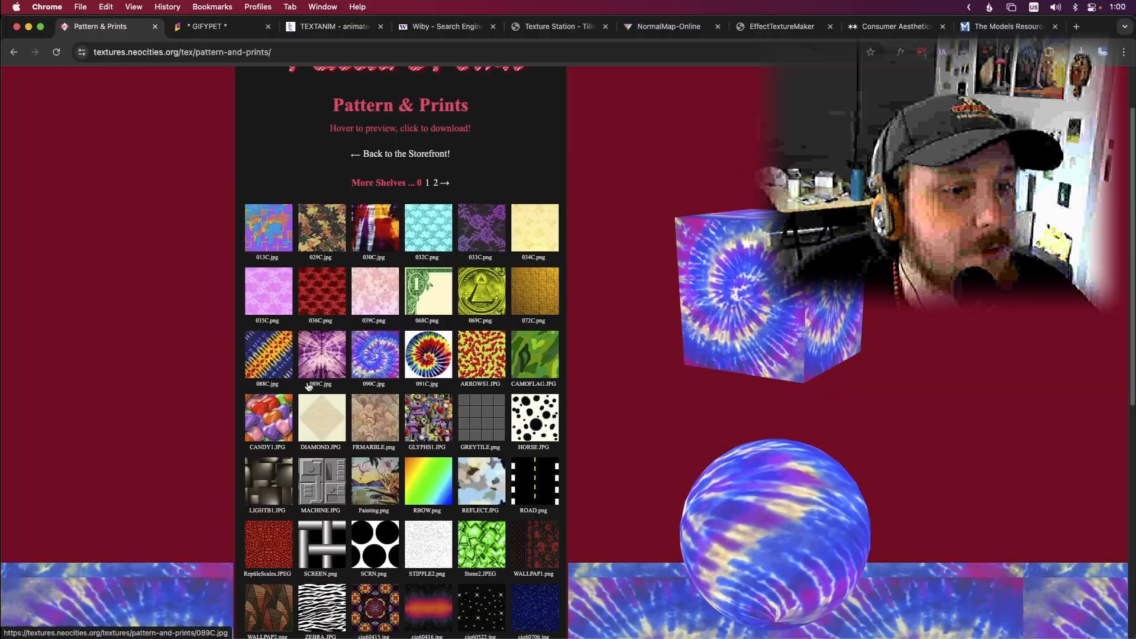
Step: Preview a few pattern thumbnails on the 3D shapes, then move to shelf 1 under More Shelves
scroll("down", 3)
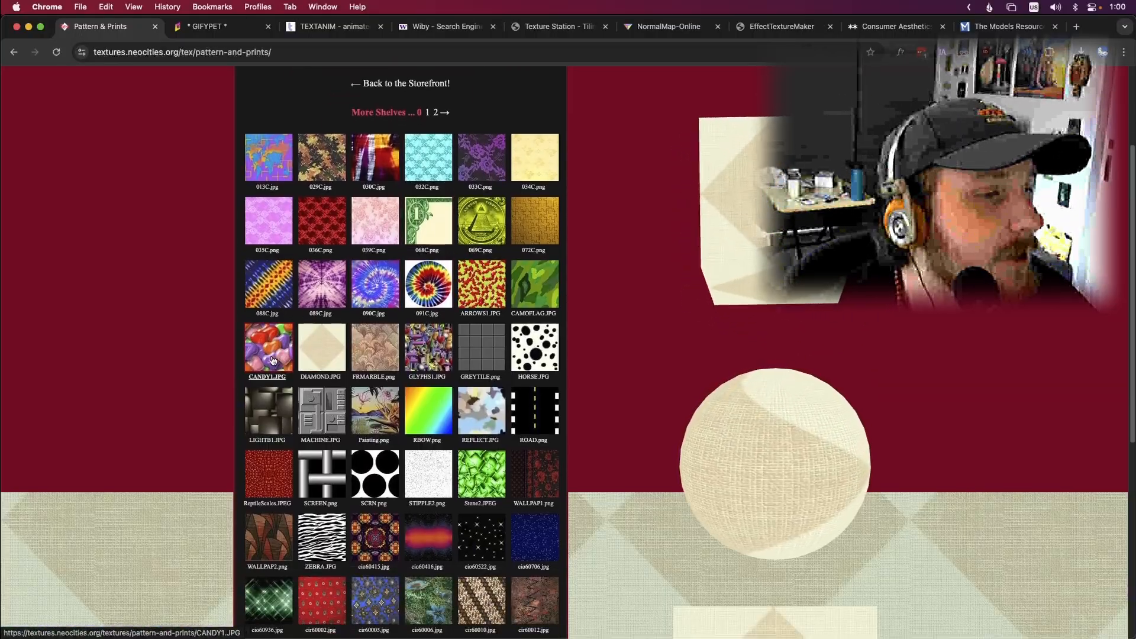
left_click(267, 351)
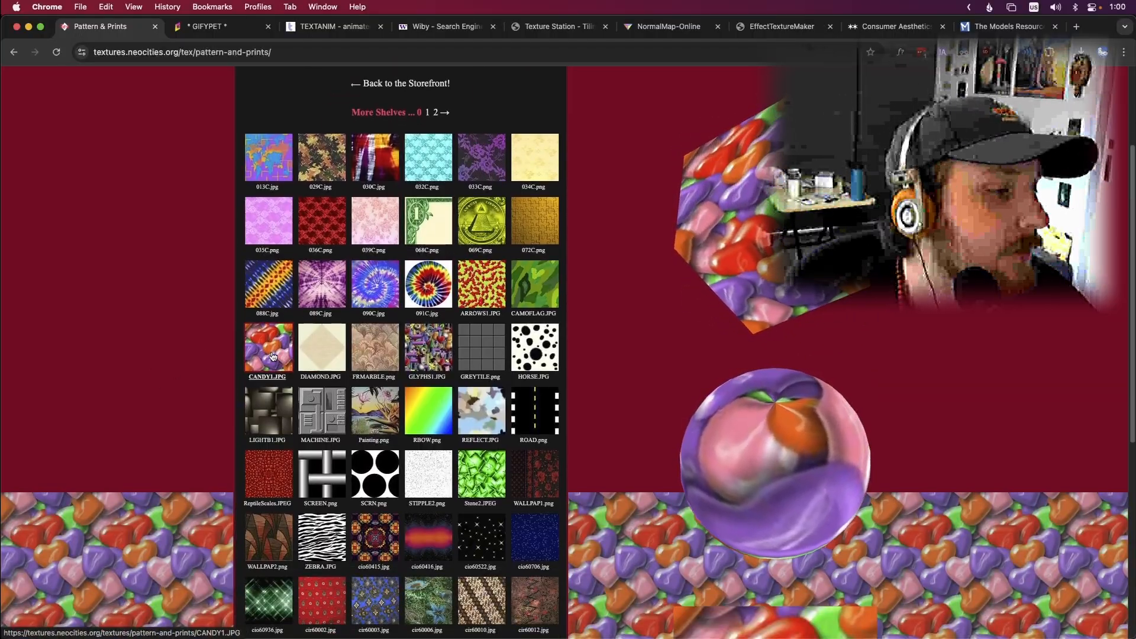
left_click(321, 408)
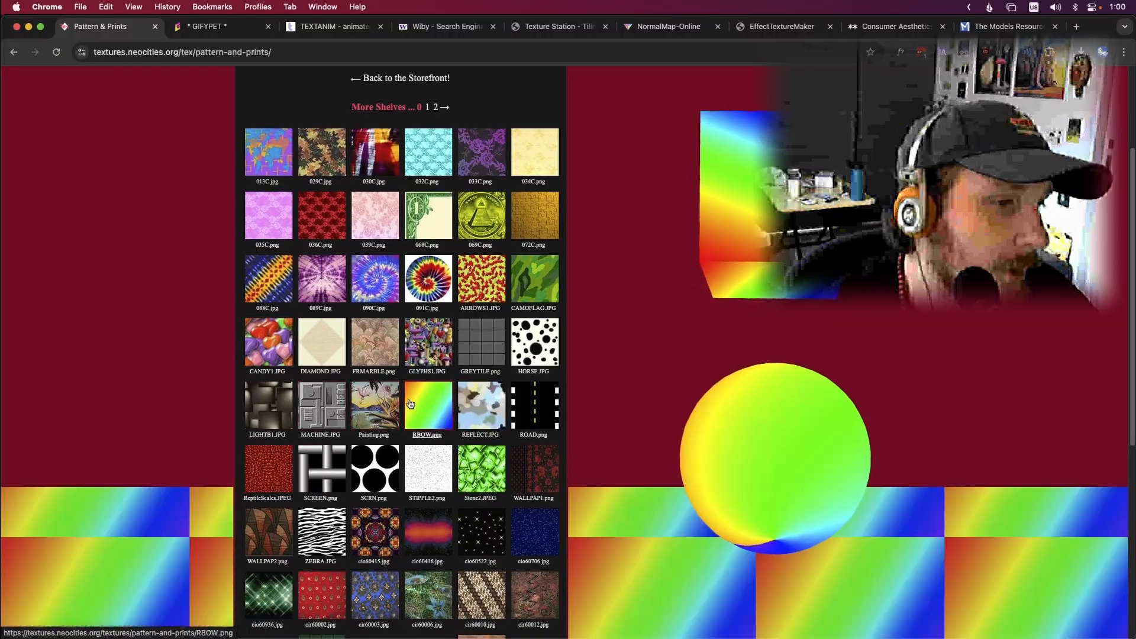
scroll("down", 3)
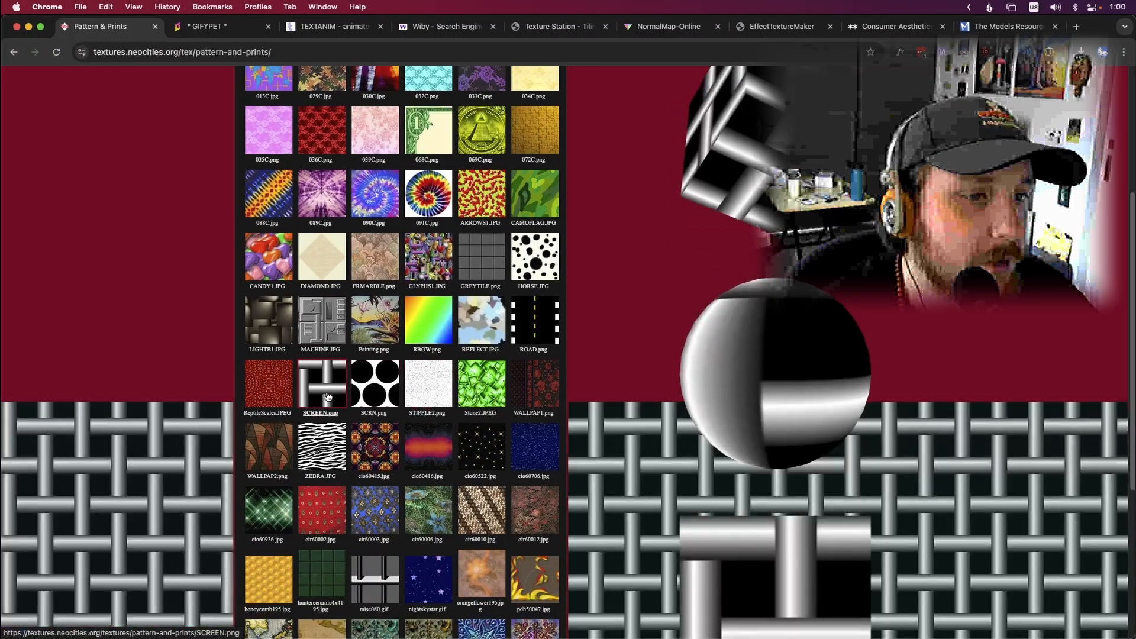
scroll("down", 3)
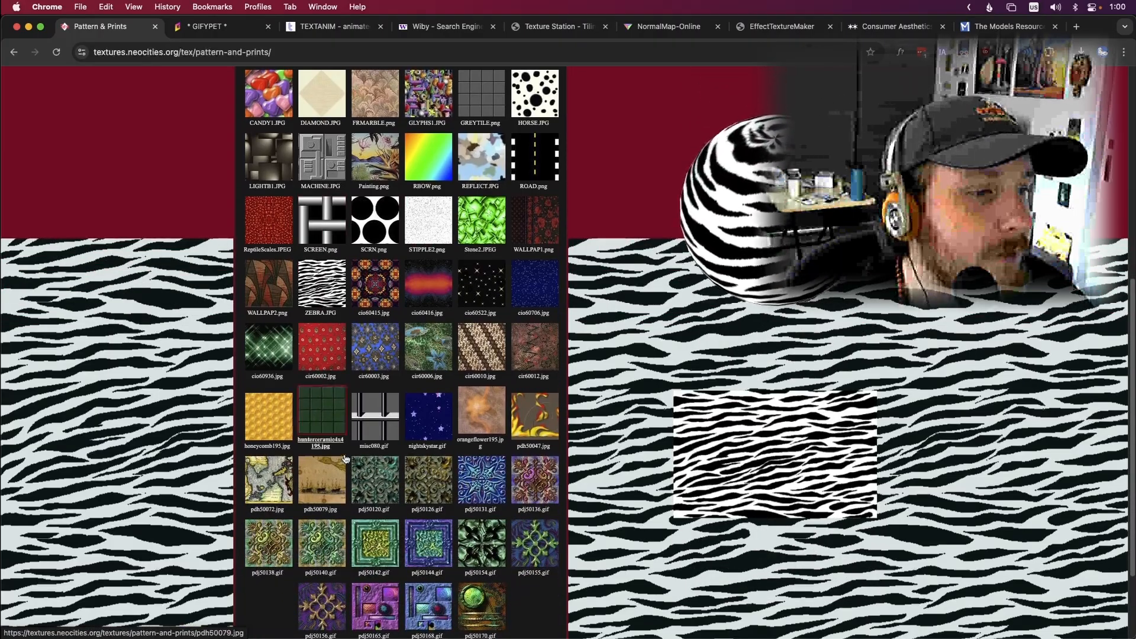
scroll("down", 3)
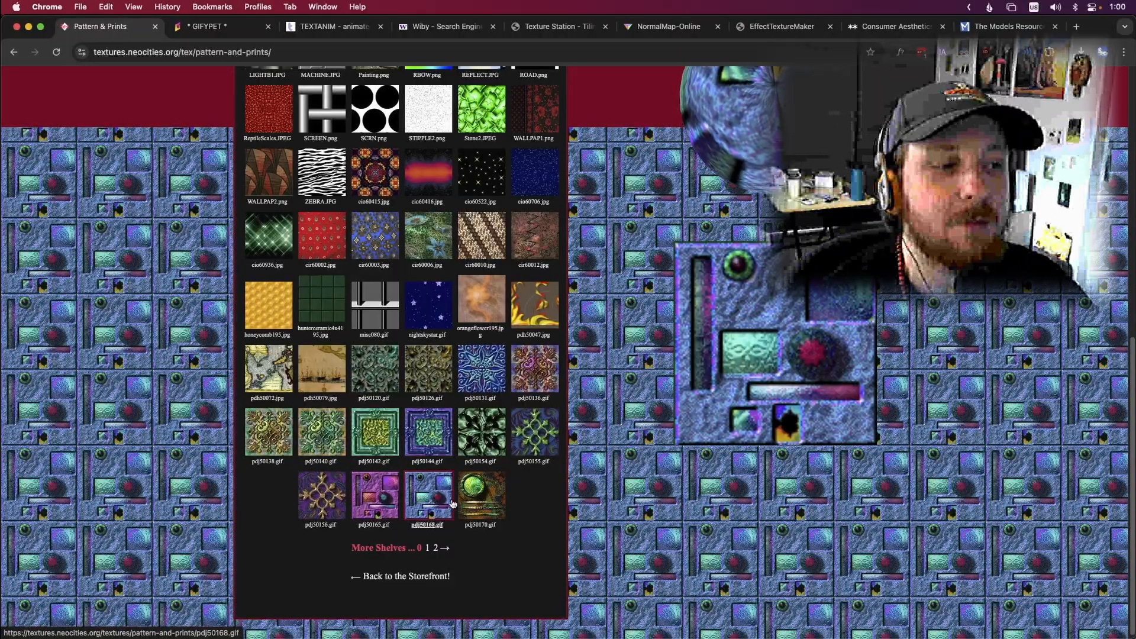
left_click(427, 547)
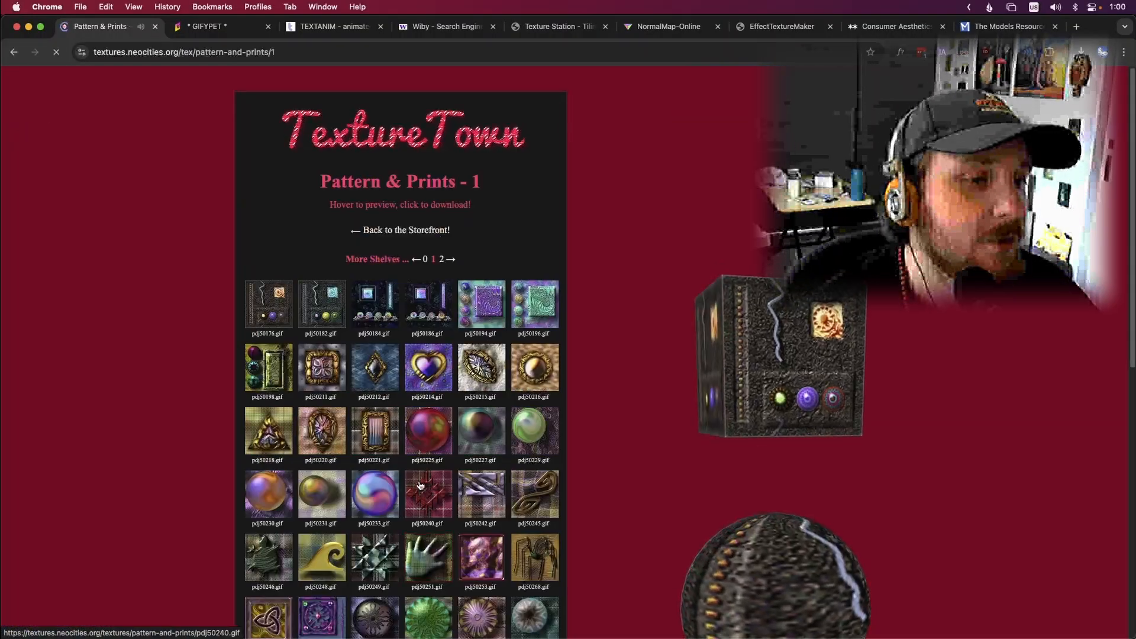
Step: Scroll down the Pattern & Prints - 1 shelf before heading back to the storefront
scroll("down", 3)
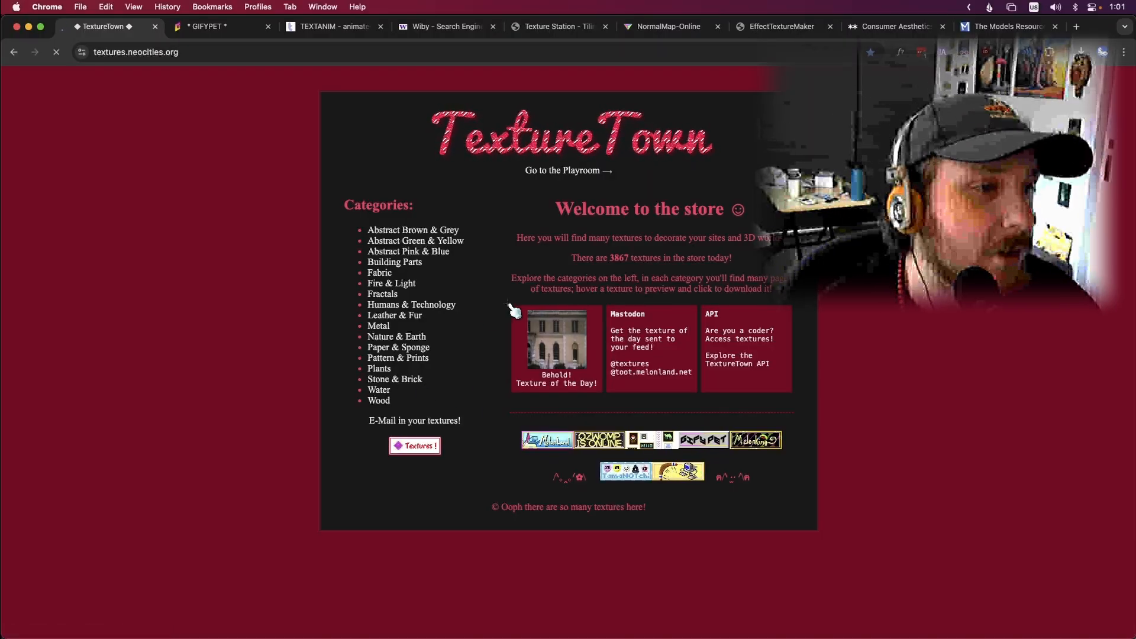
Step: Browse the Stone & Brick category's thumbnails and continue to its shelf 1
left_click(395, 379)
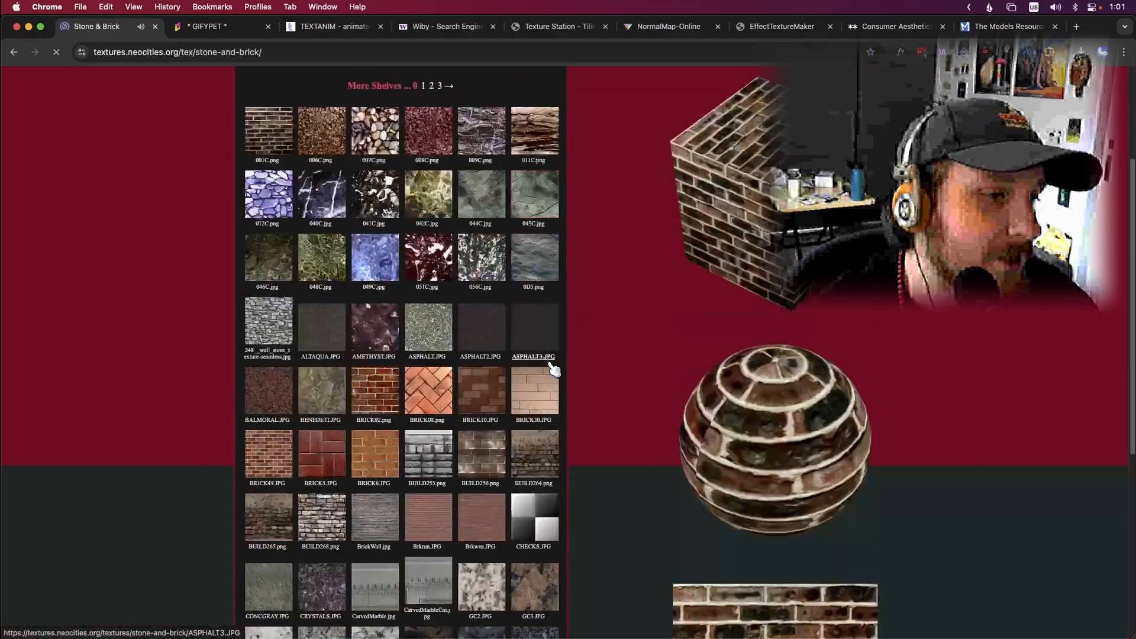
scroll("down", 3)
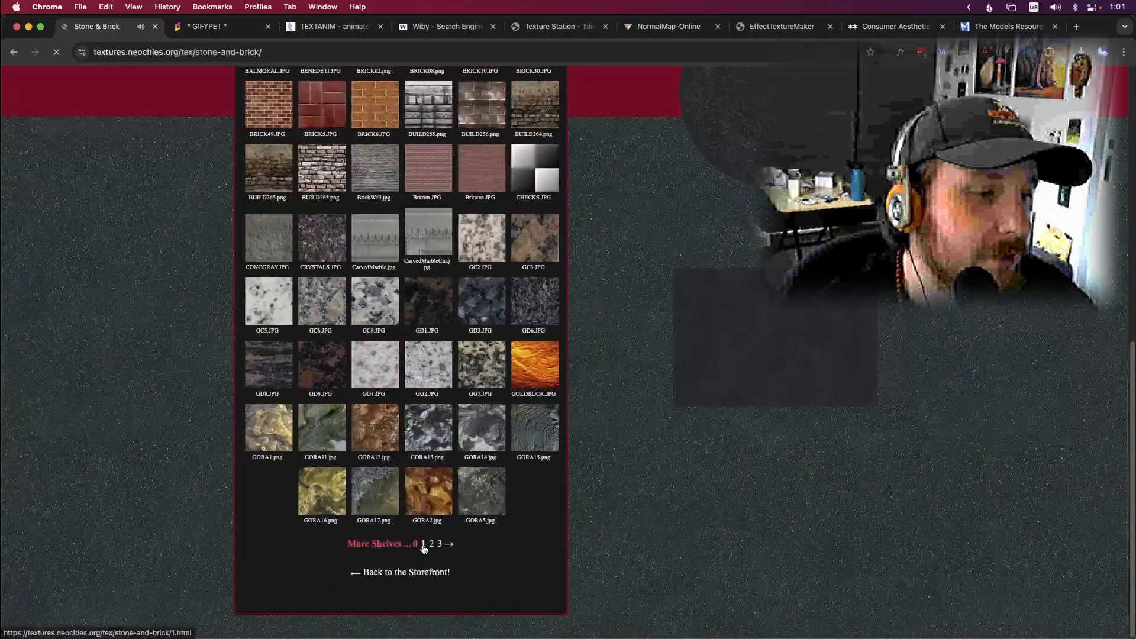
left_click(399, 572)
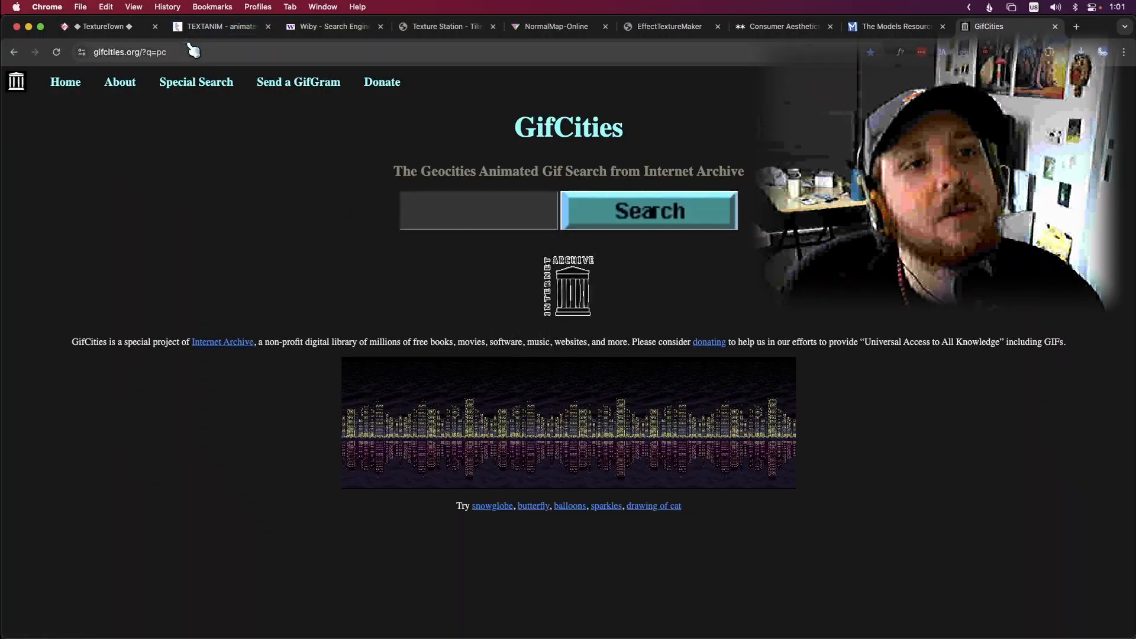
left_click(217, 26)
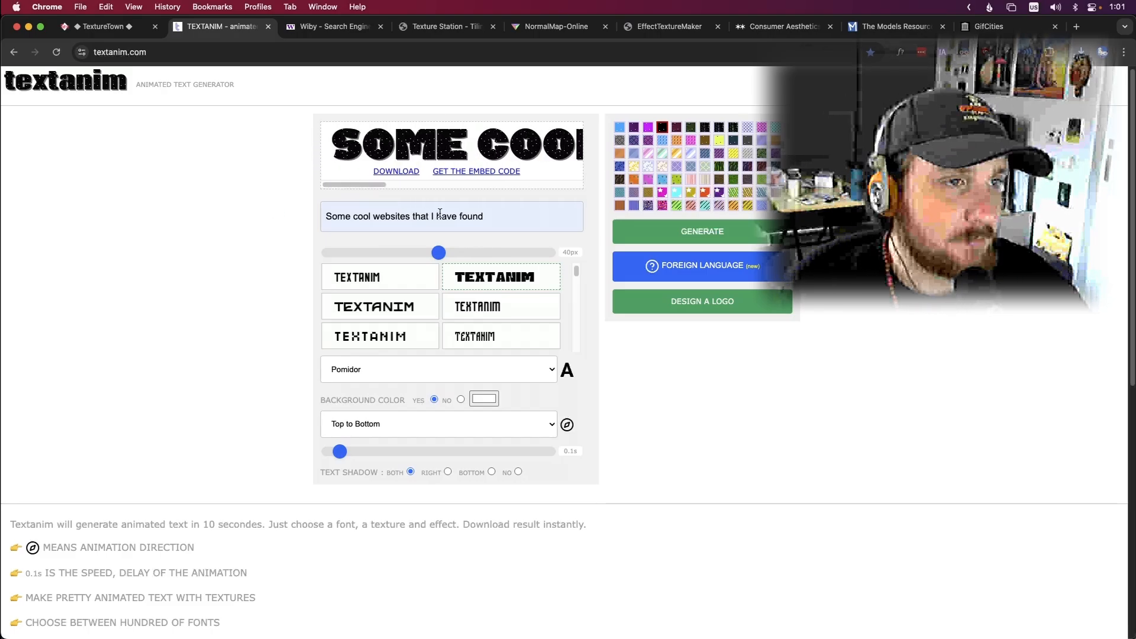
Step: Regenerate the 'Some cool websites that I have found' banner in the Bebas font
left_click(452, 216)
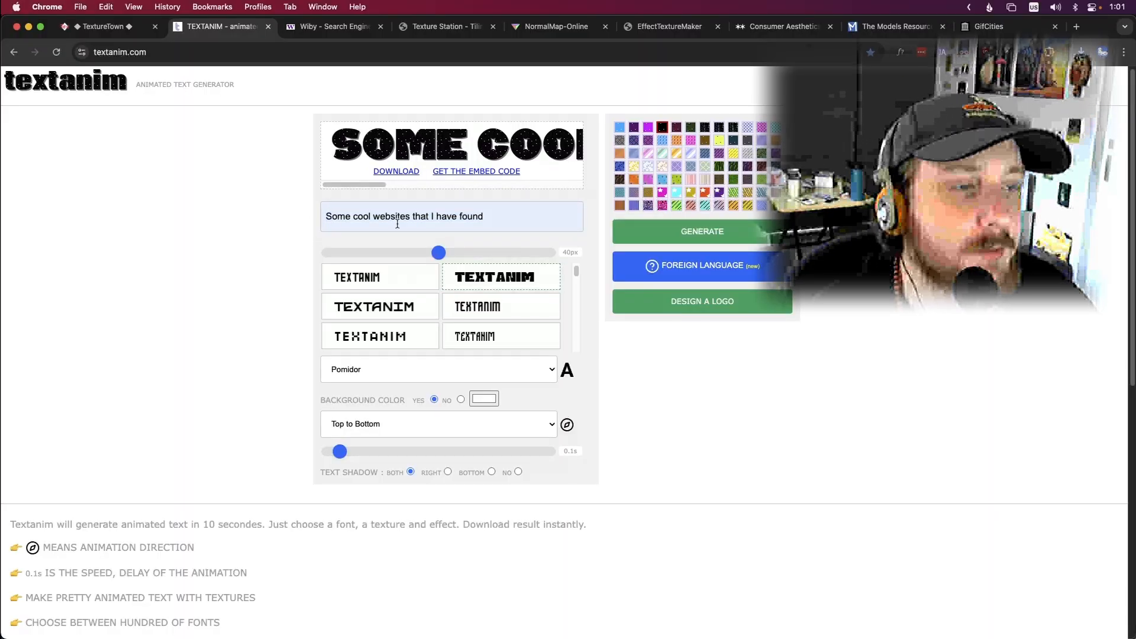
scroll("down", 3)
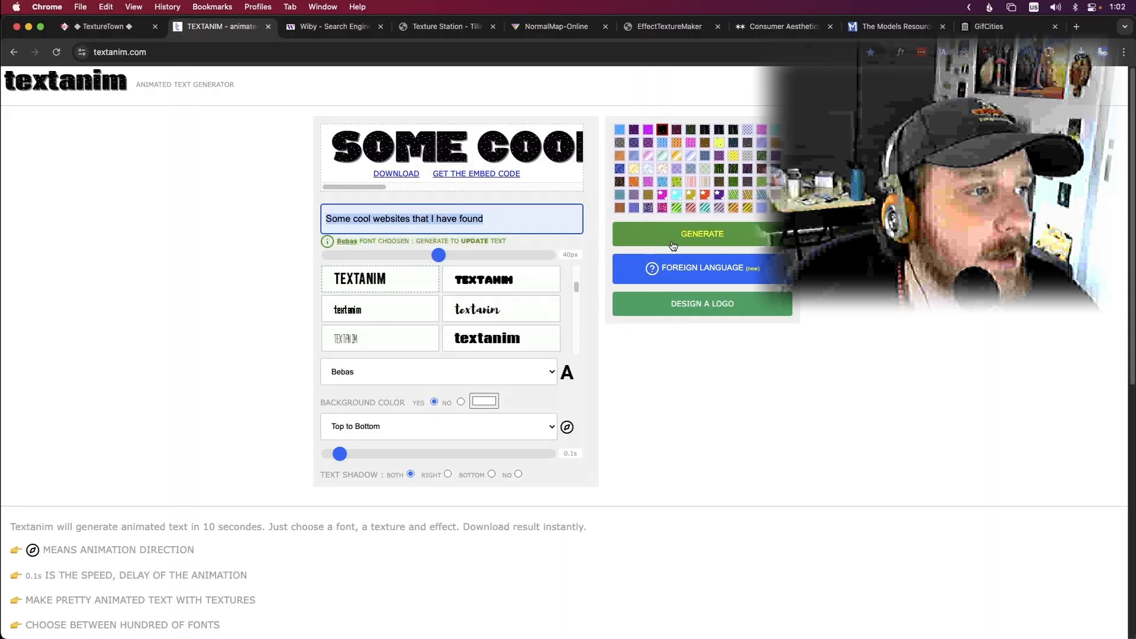
left_click(701, 233)
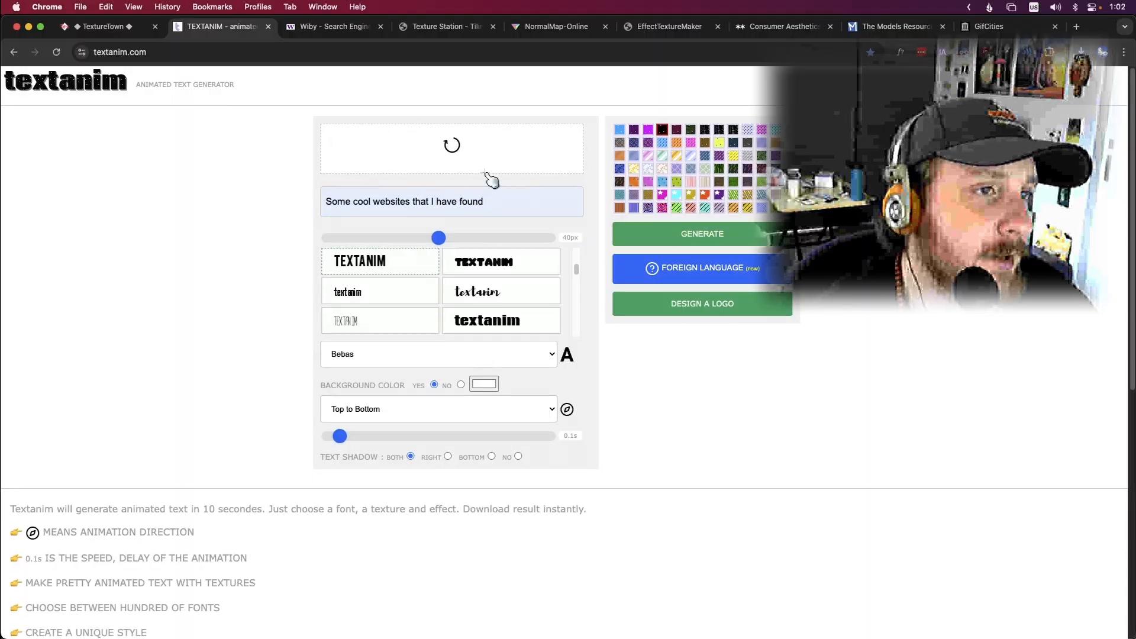
Step: Give the banner letters a yellow texture swatch and let the animation regenerate
scroll("down", 3)
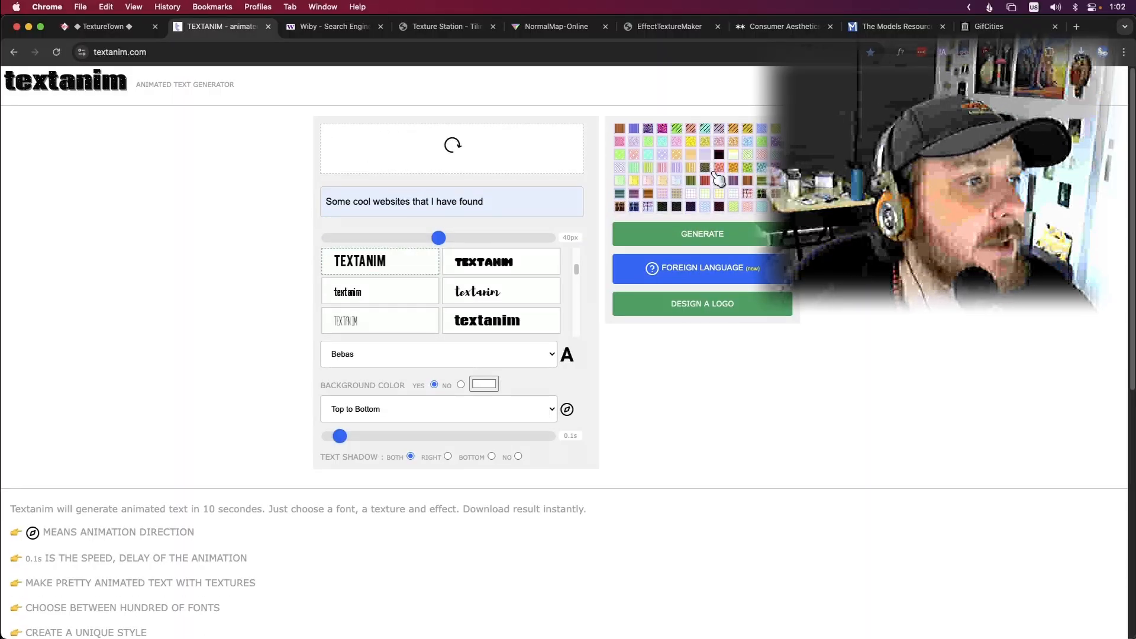
left_click(701, 233)
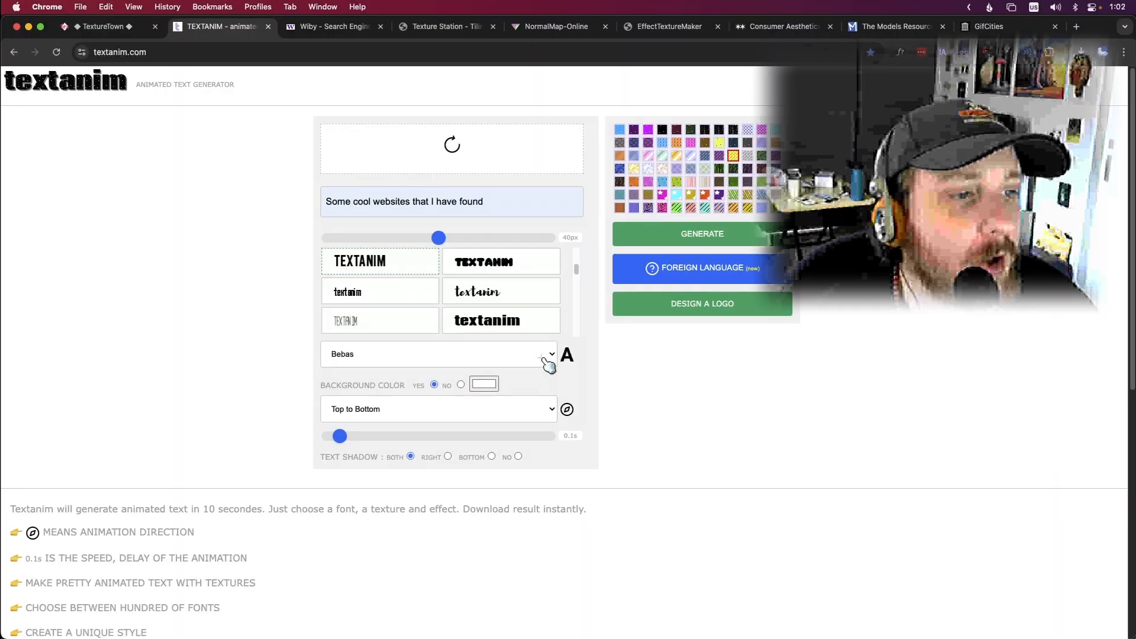
left_click(701, 233)
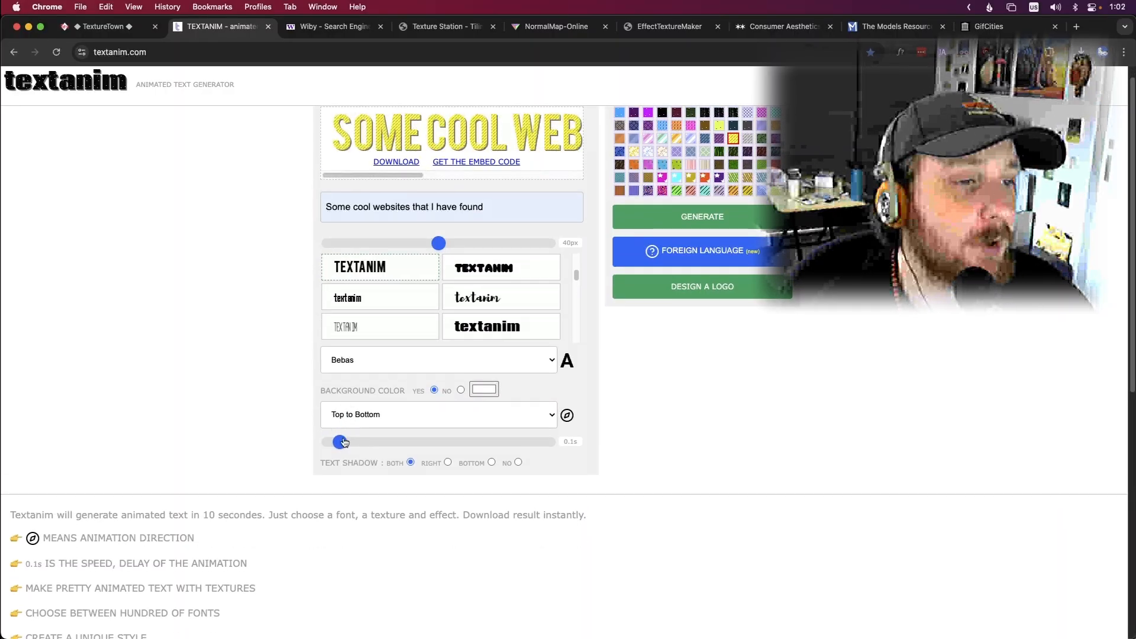
scroll("down", 3)
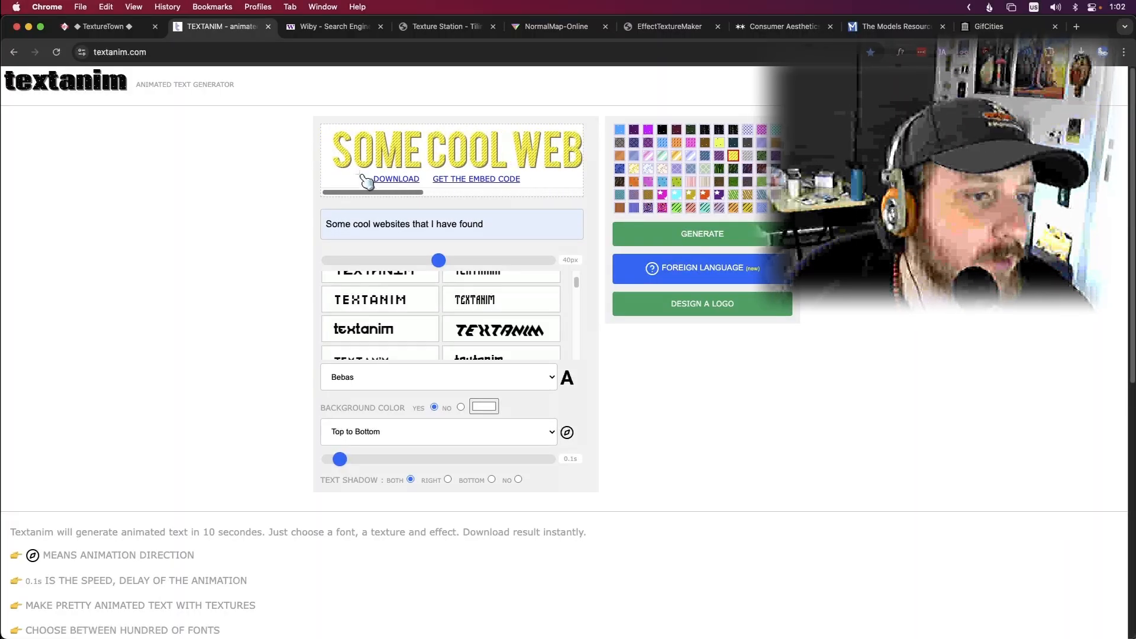
Step: Switch to Wiby and use 'surprise me...' to land on a random site, Rewind Museum
left_click(332, 27)
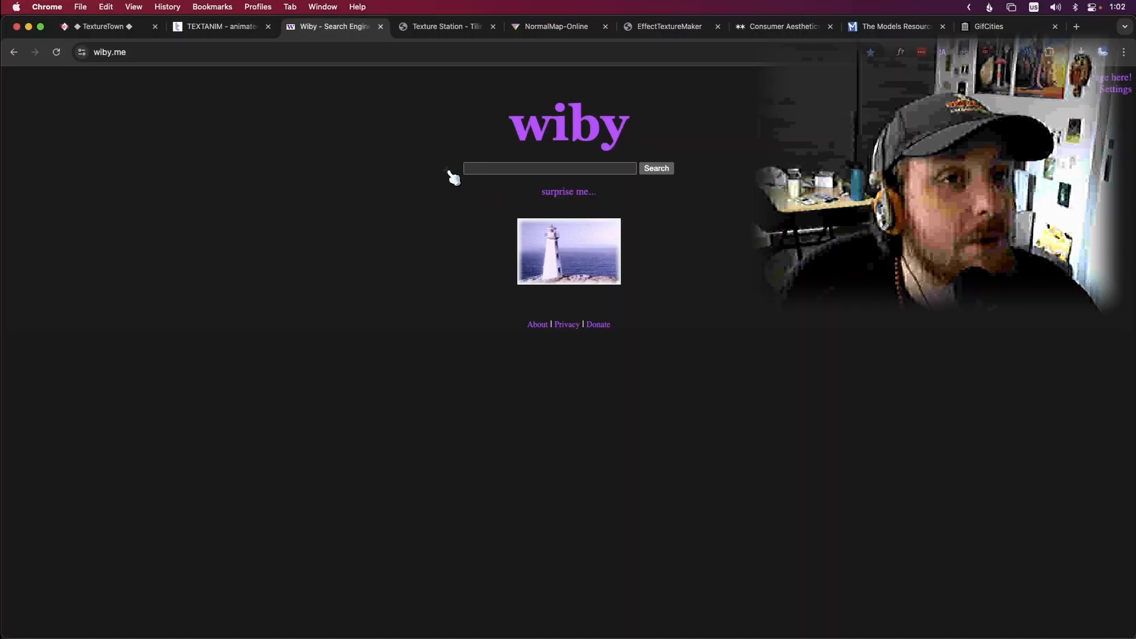
left_click(549, 168)
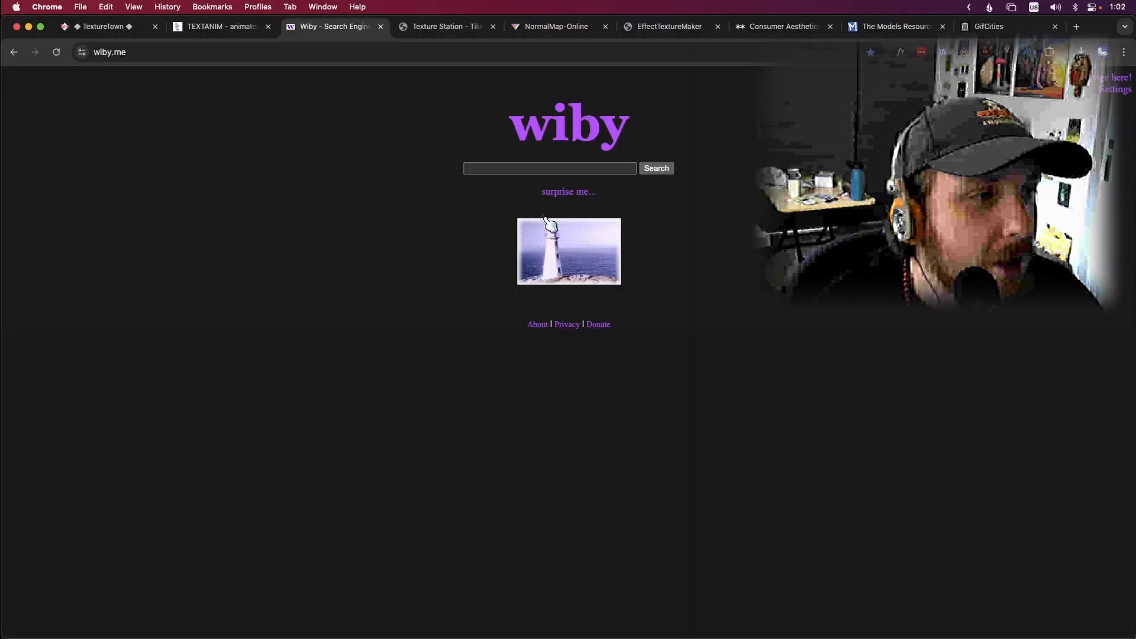
mouse_move(572, 197)
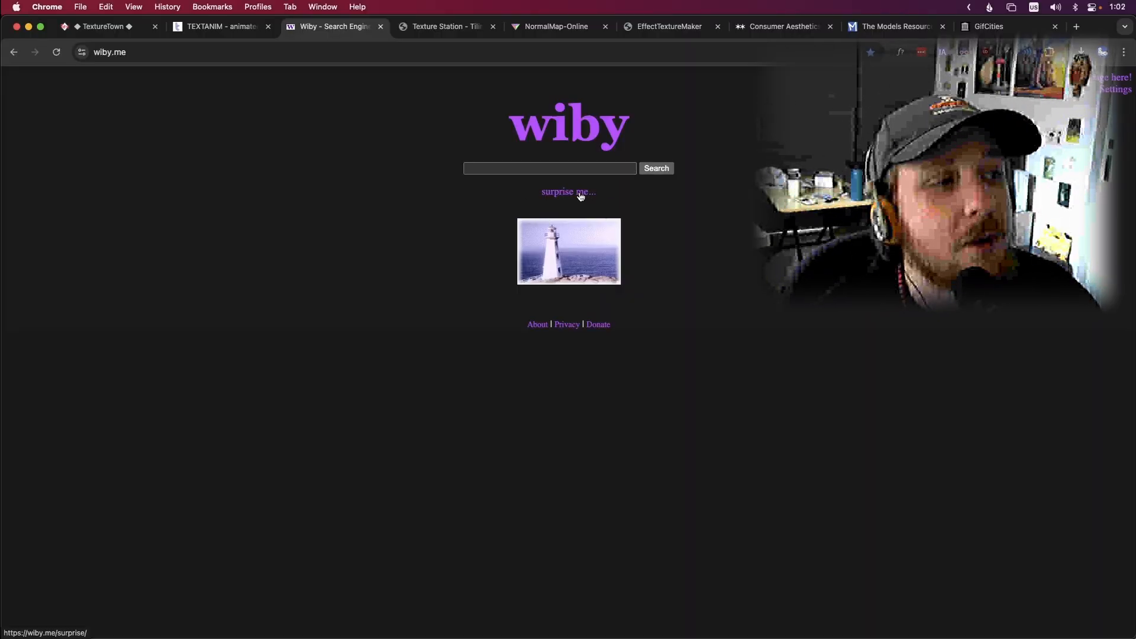
left_click(568, 192)
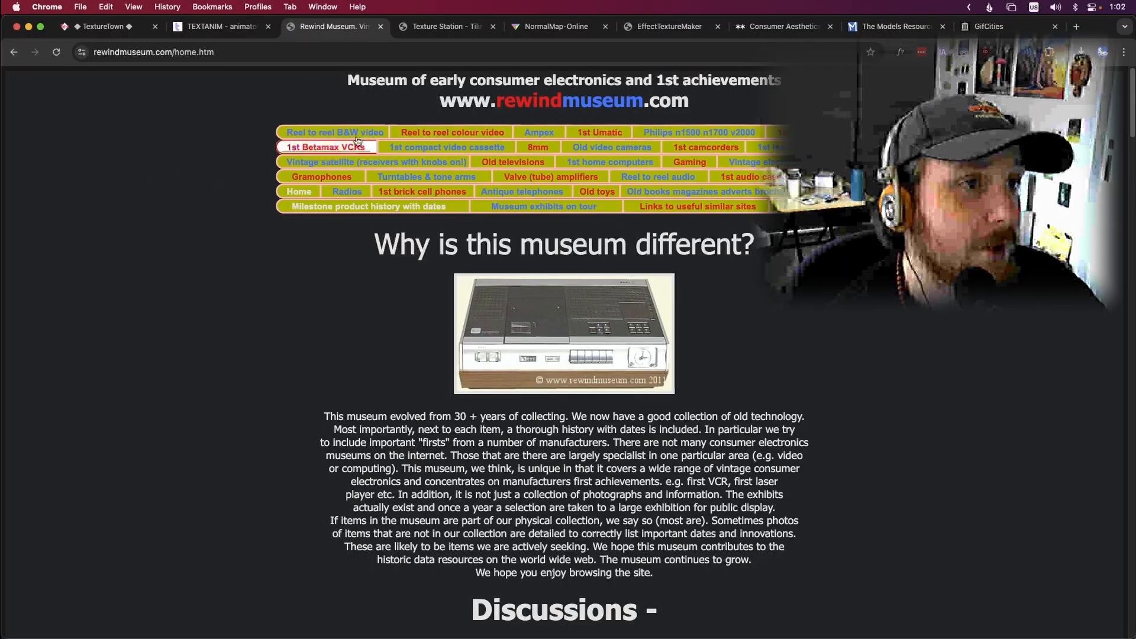
scroll("down", 3)
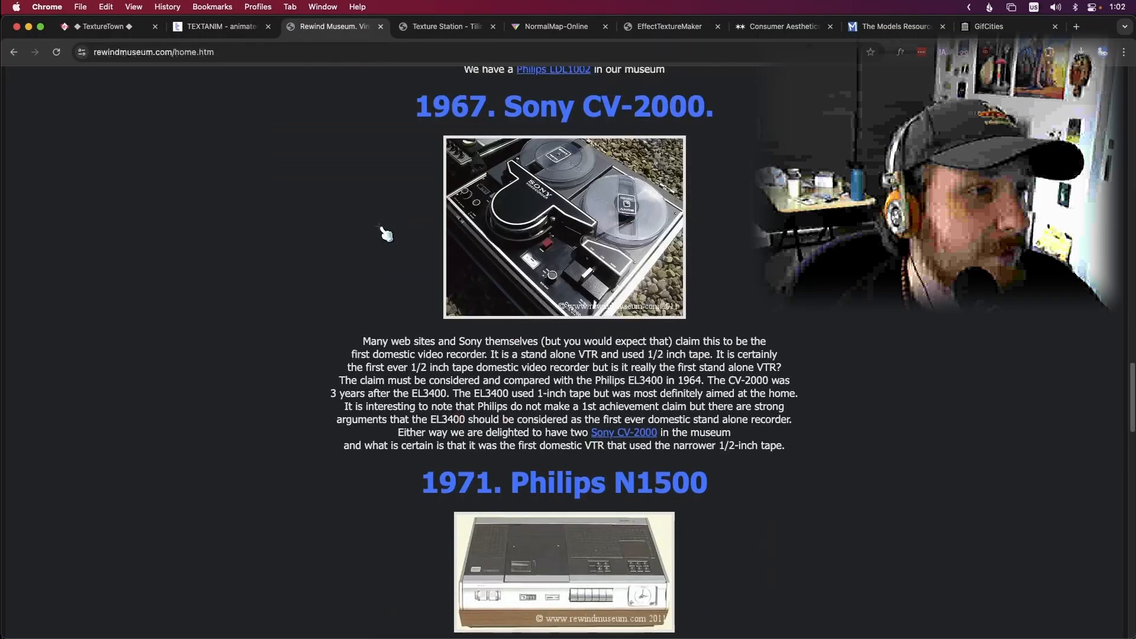
scroll("down", 3)
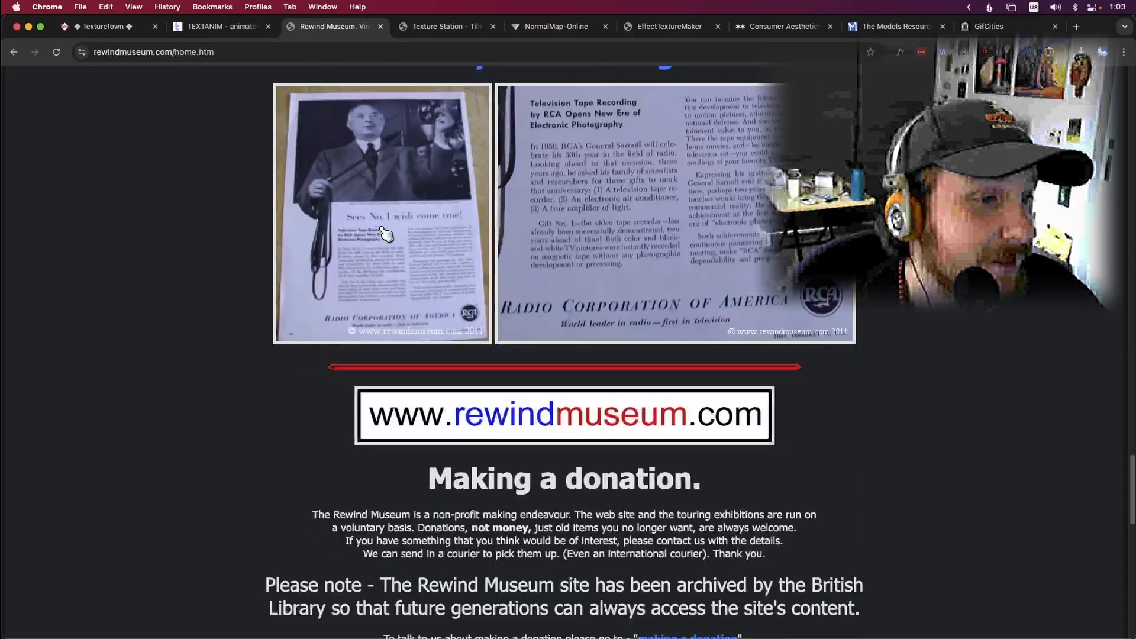
scroll("down", 3)
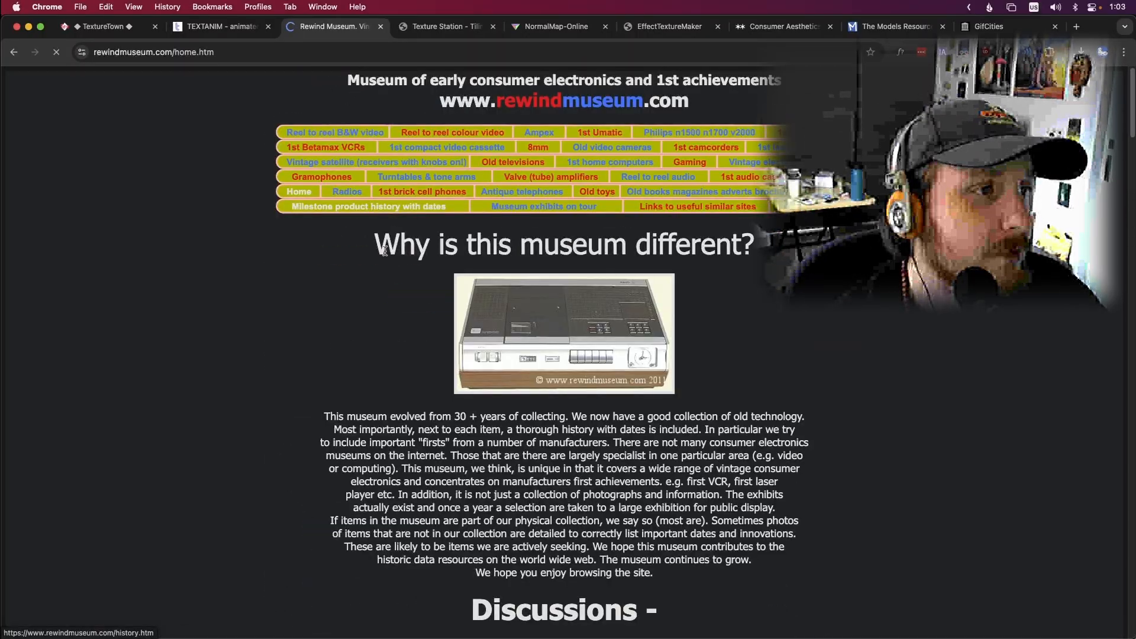
Step: Read down the 1st home computers exhibit through the Commodore PET 2001 photos and history
left_click(609, 162)
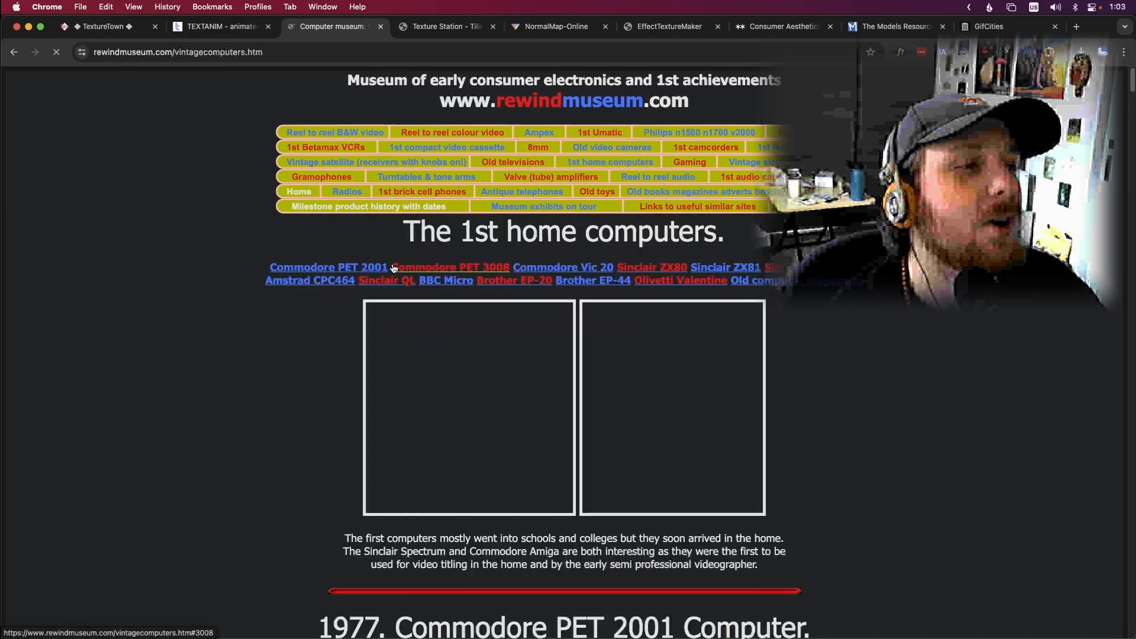
scroll("down", 3)
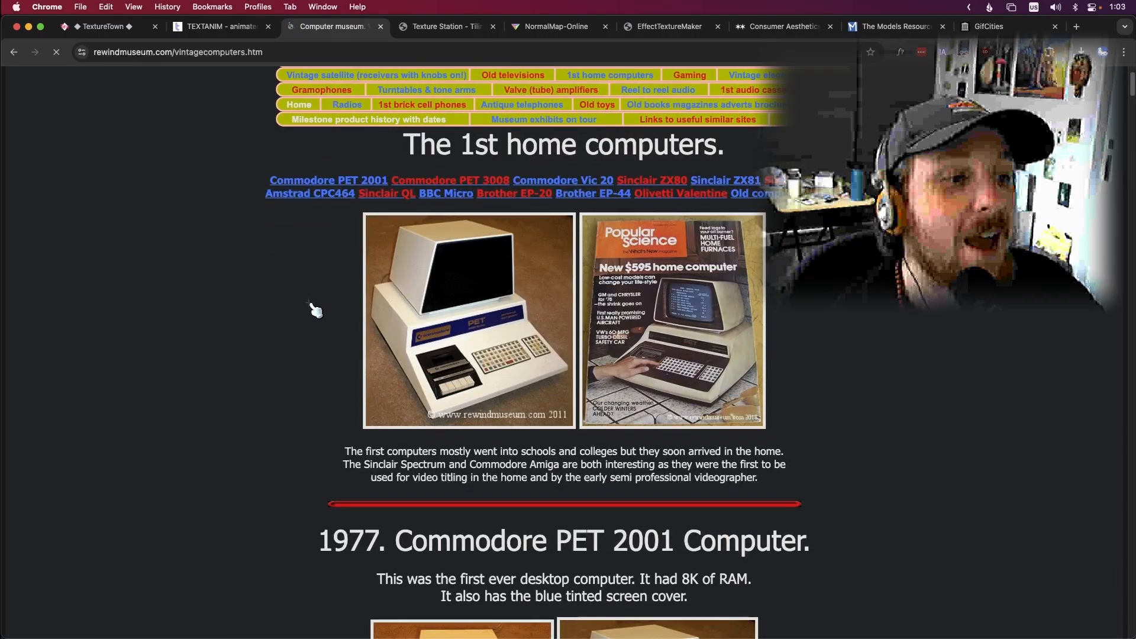
mouse_move(474, 323)
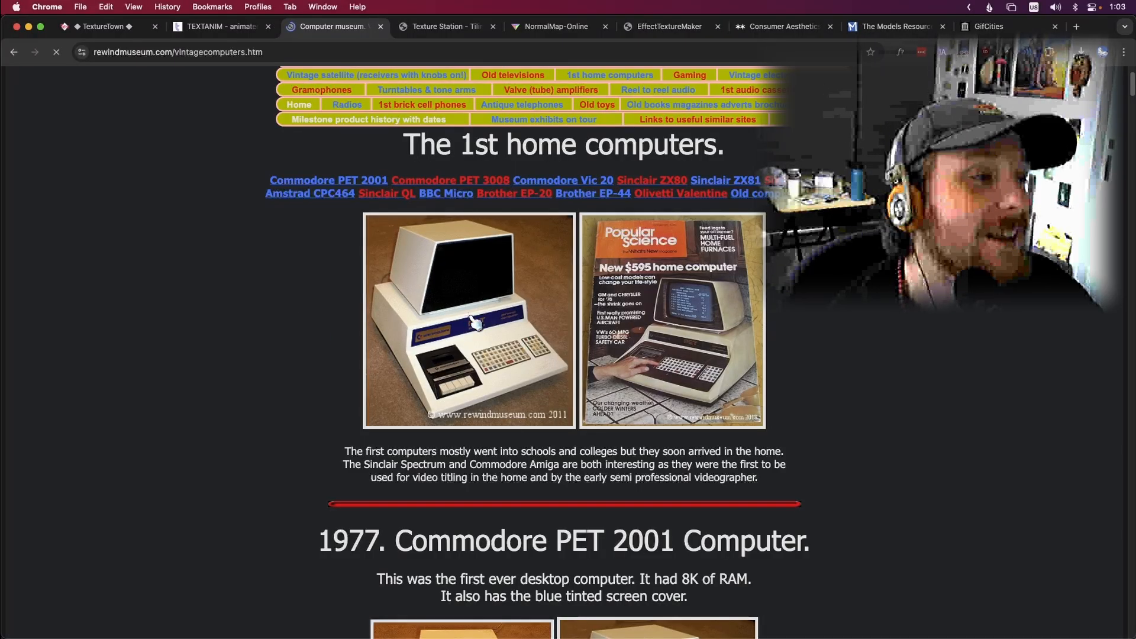
mouse_move(448, 272)
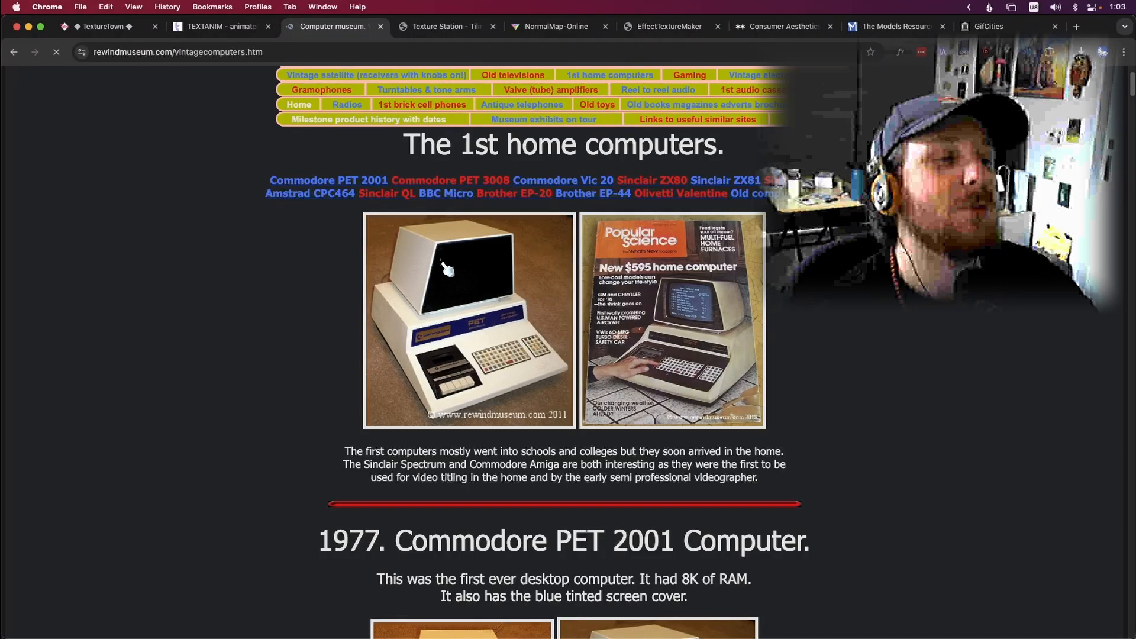
mouse_move(540, 346)
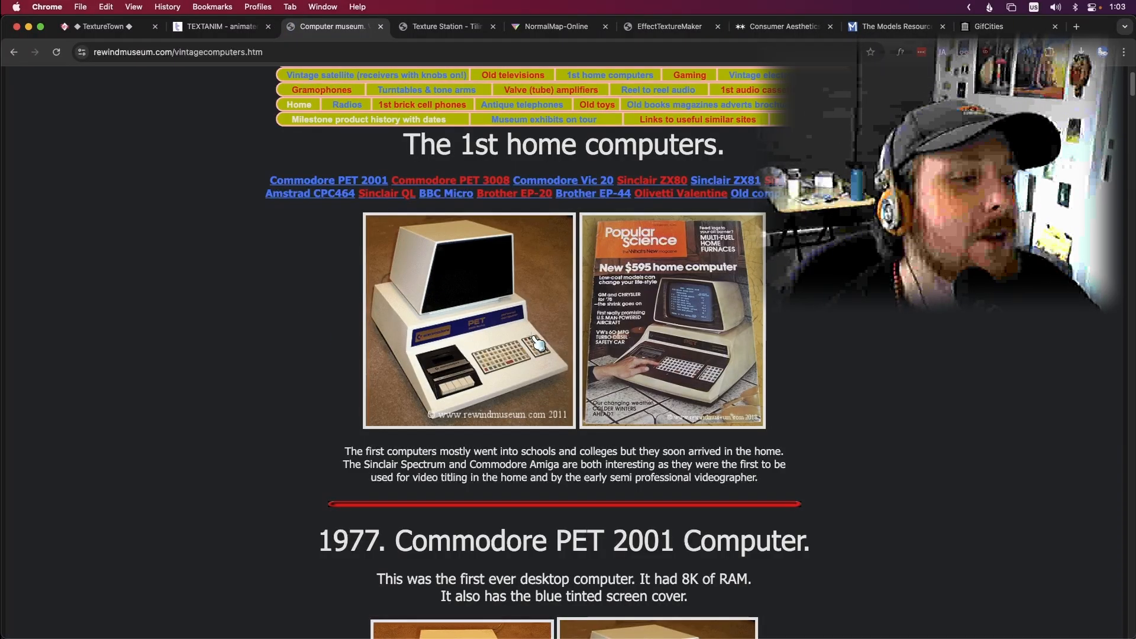
mouse_move(508, 364)
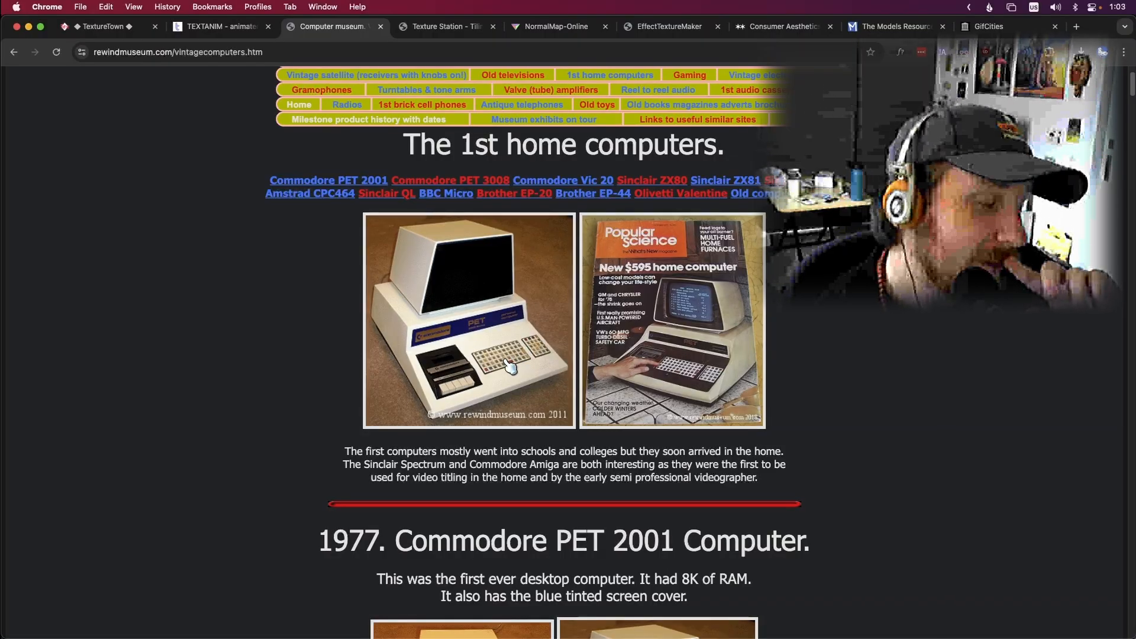
mouse_move(250, 312)
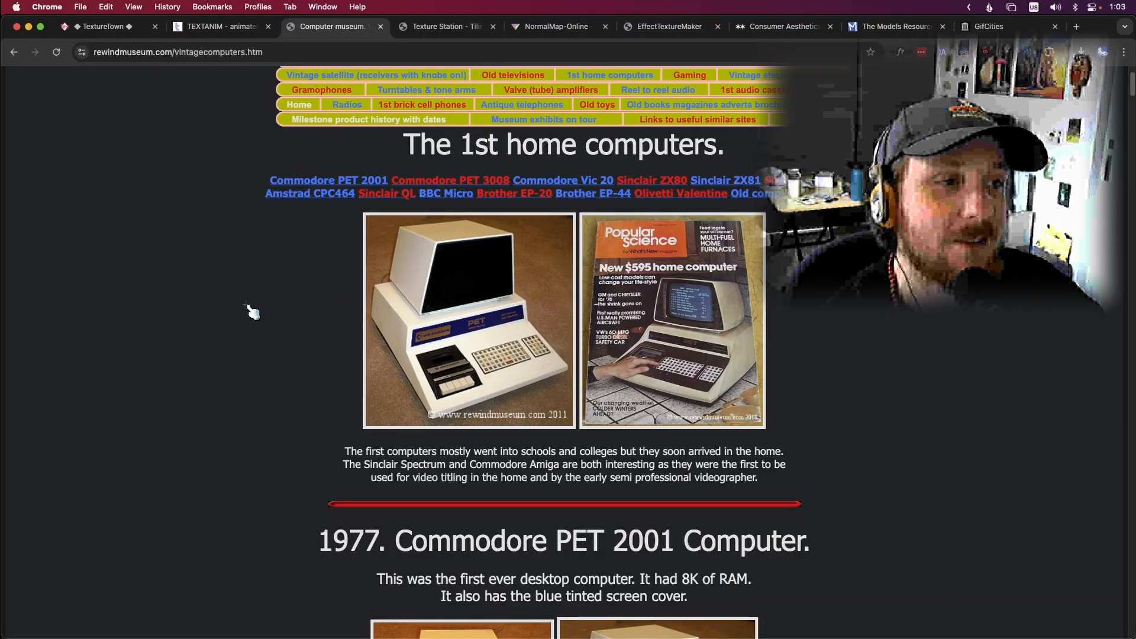
scroll("down", 3)
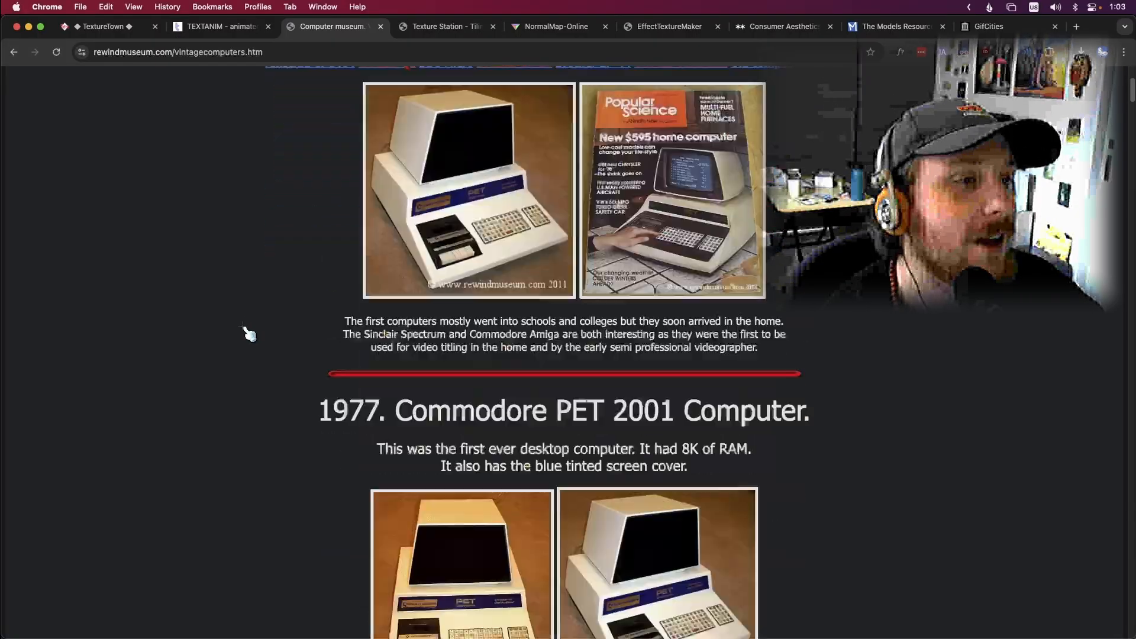
scroll("down", 3)
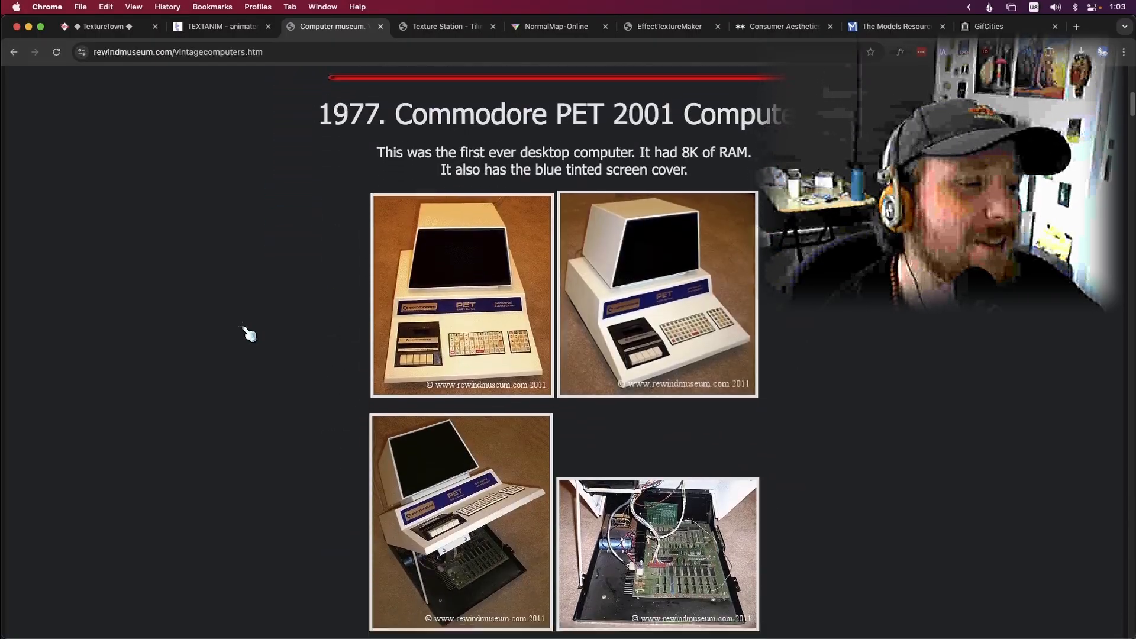
scroll("down", 3)
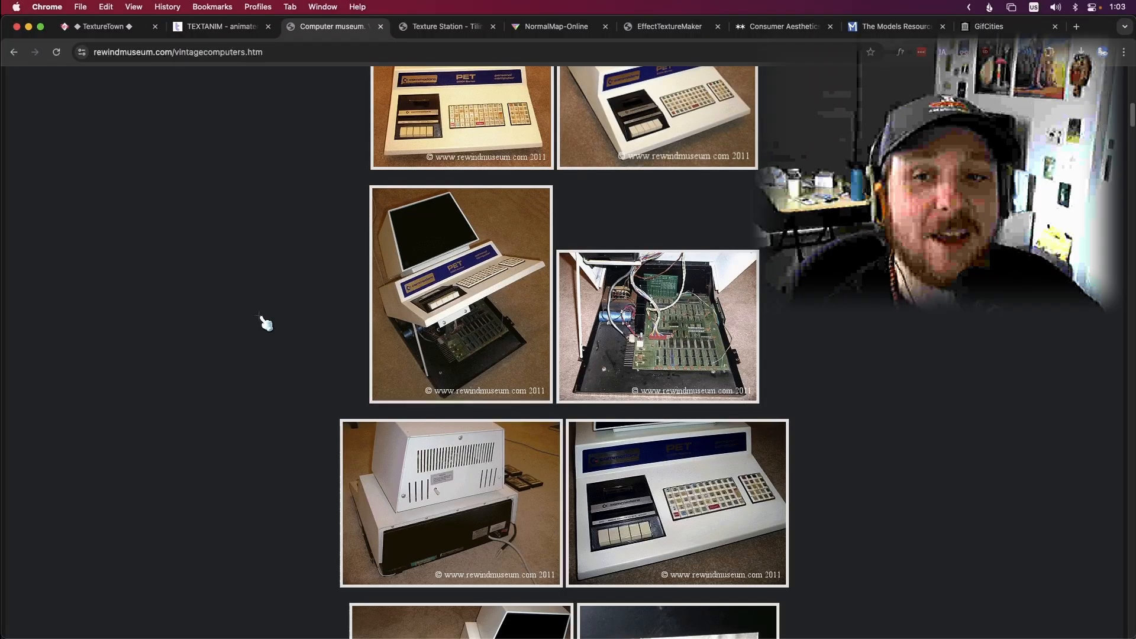
scroll("down", 3)
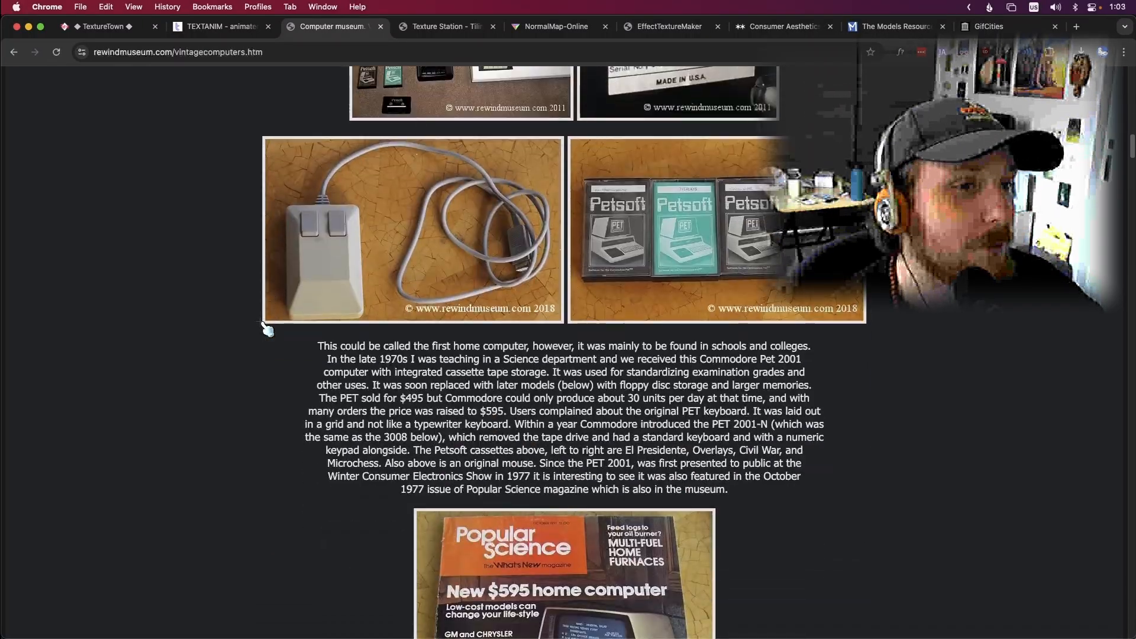
mouse_move(317, 268)
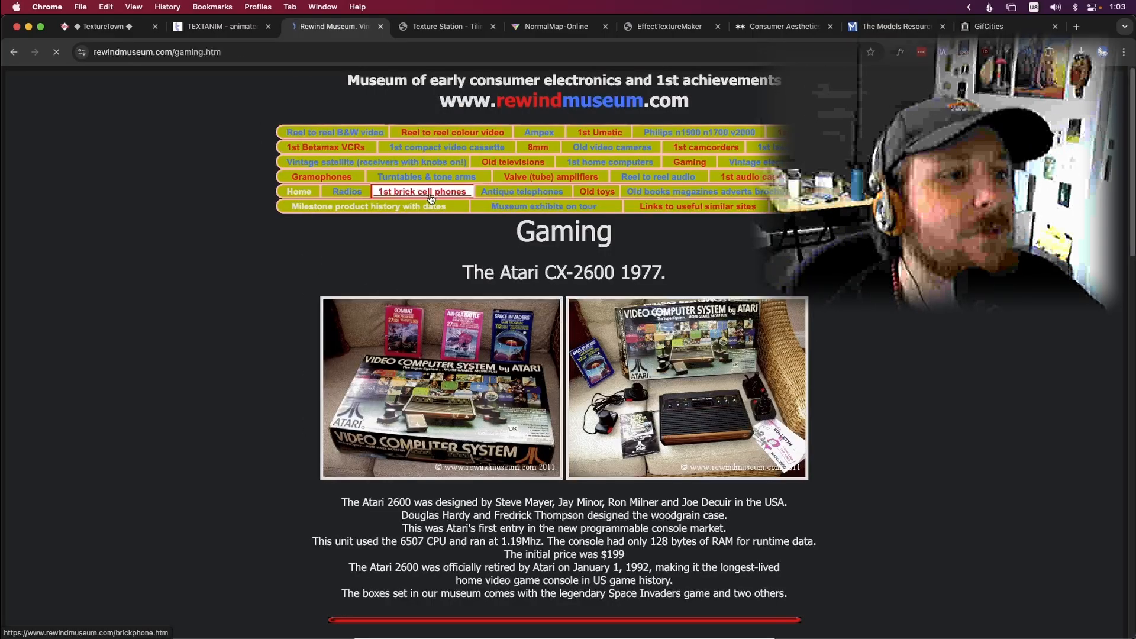
Step: Read through the 1st brick cell phones exhibit down to the Motorola models
left_click(422, 191)
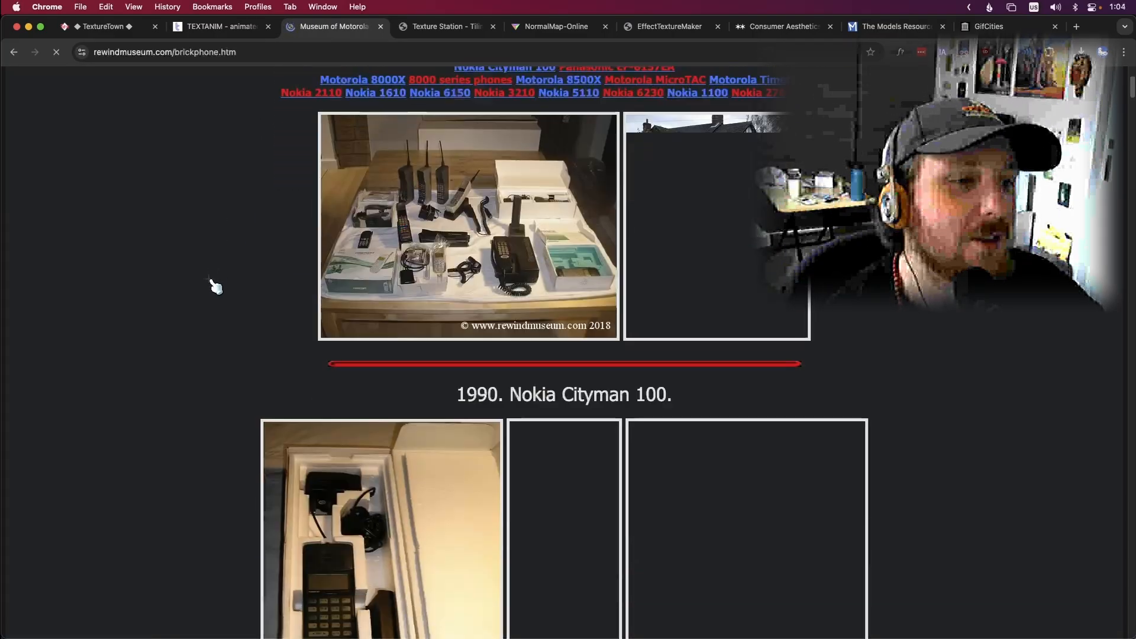
scroll("down", 3)
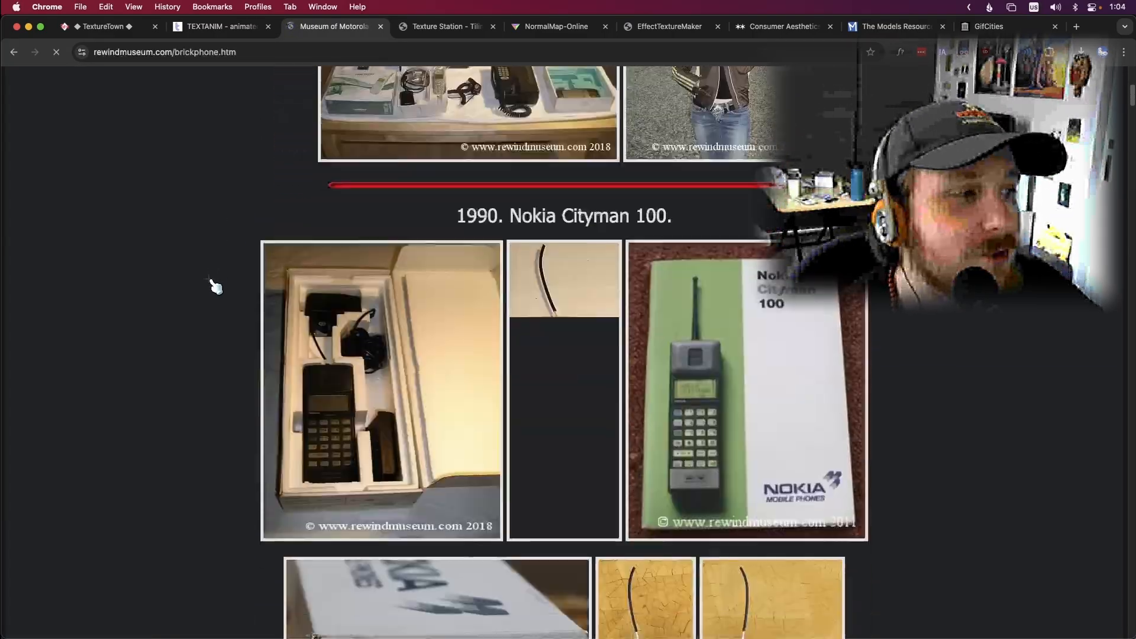
scroll("up", 3)
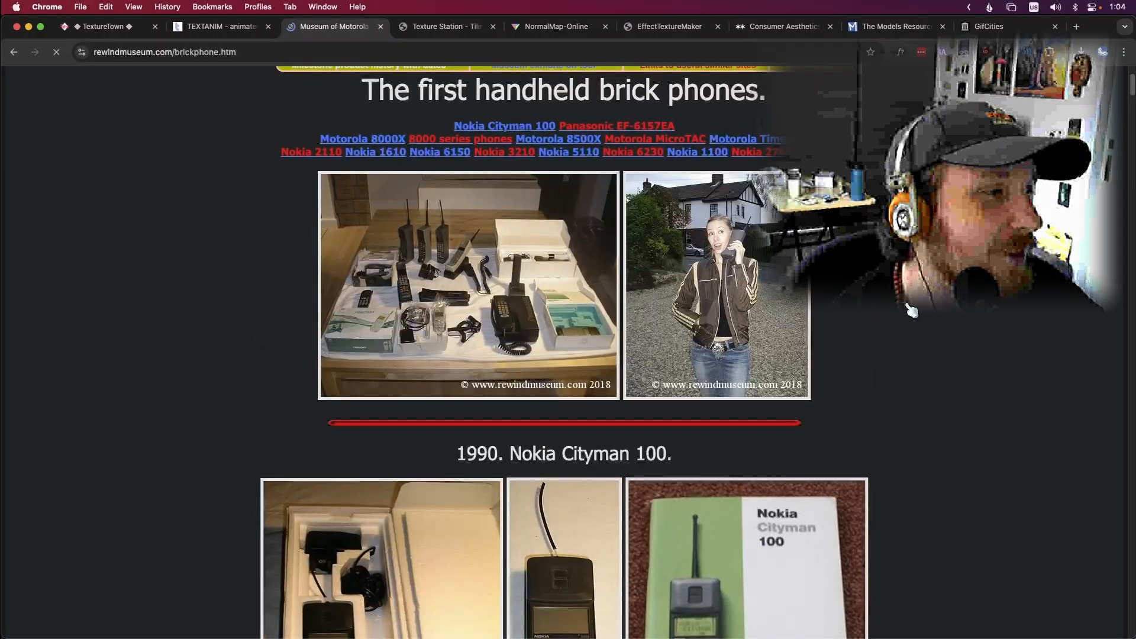
scroll("down", 3)
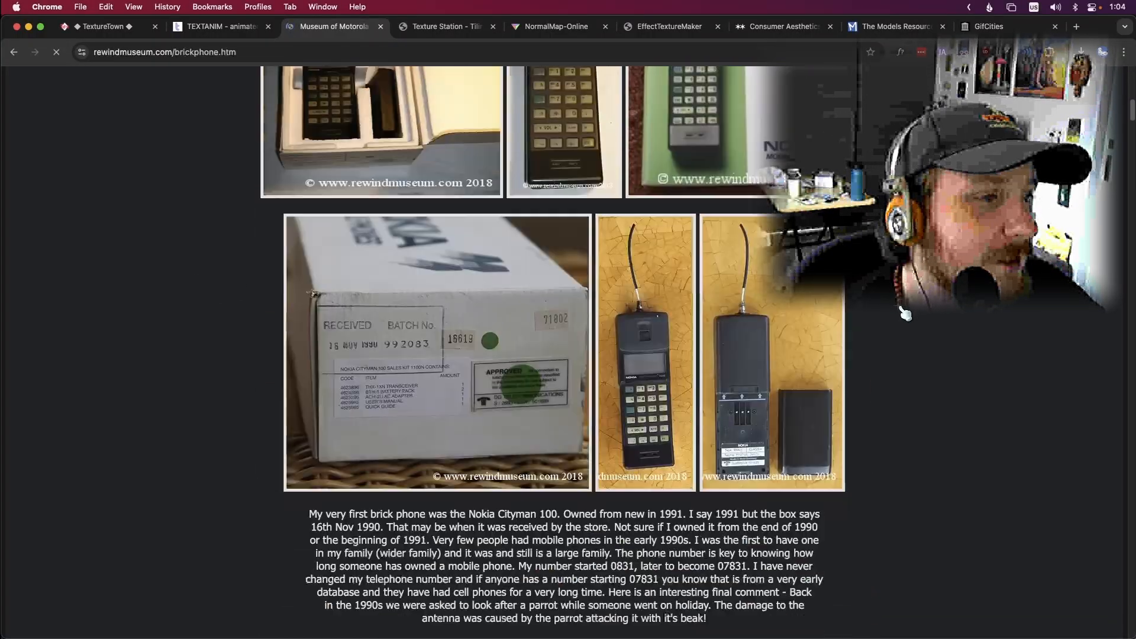
scroll("down", 3)
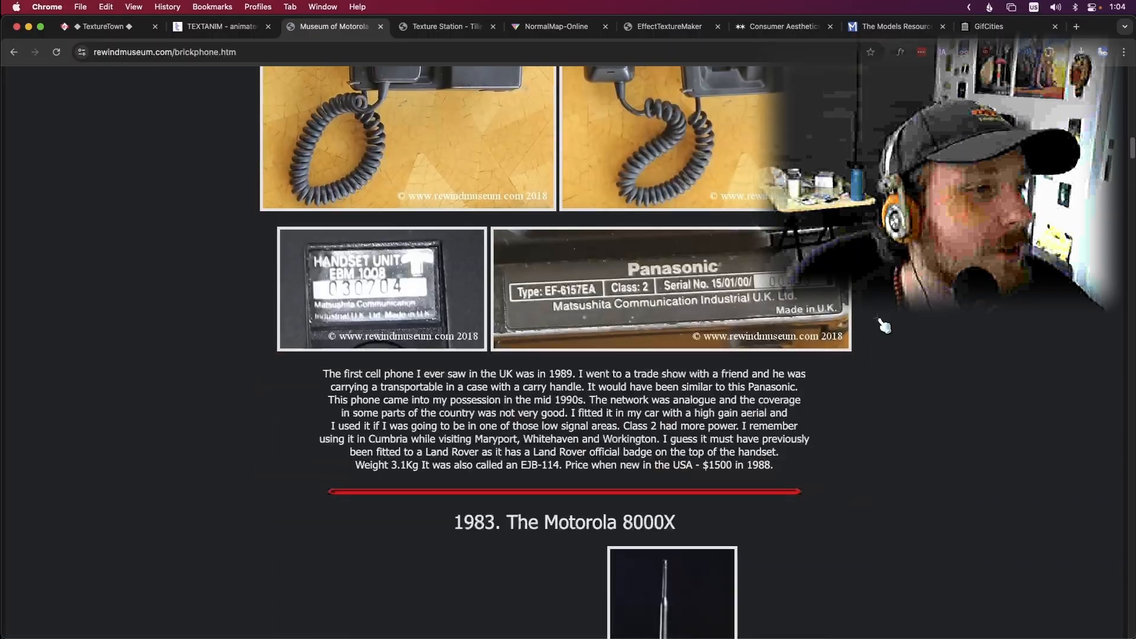
scroll("down", 3)
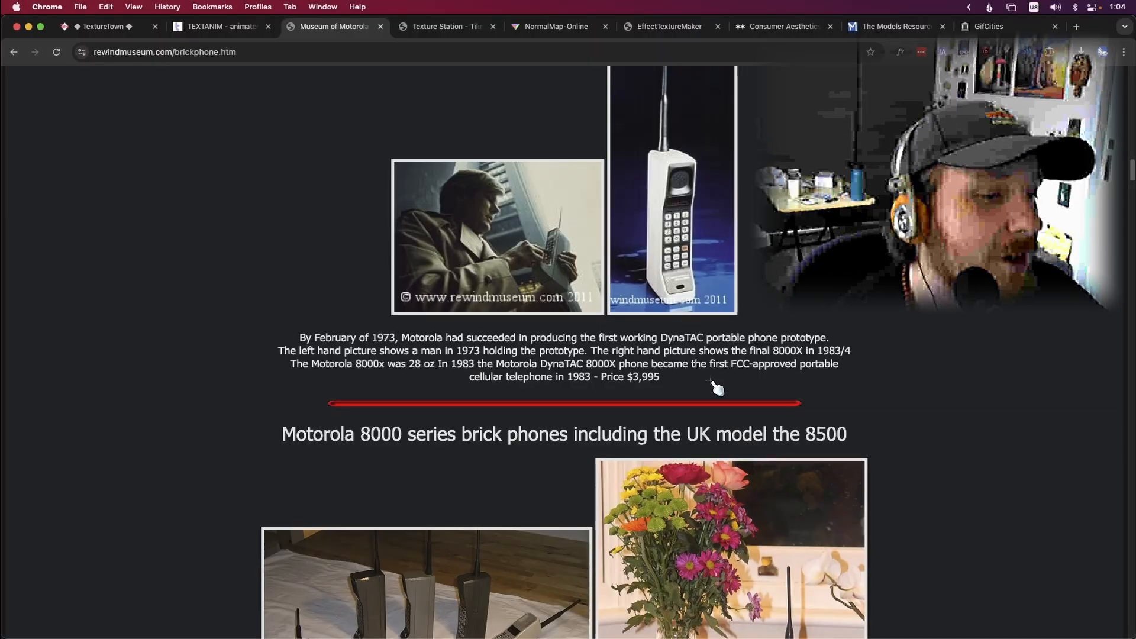
scroll("down", 3)
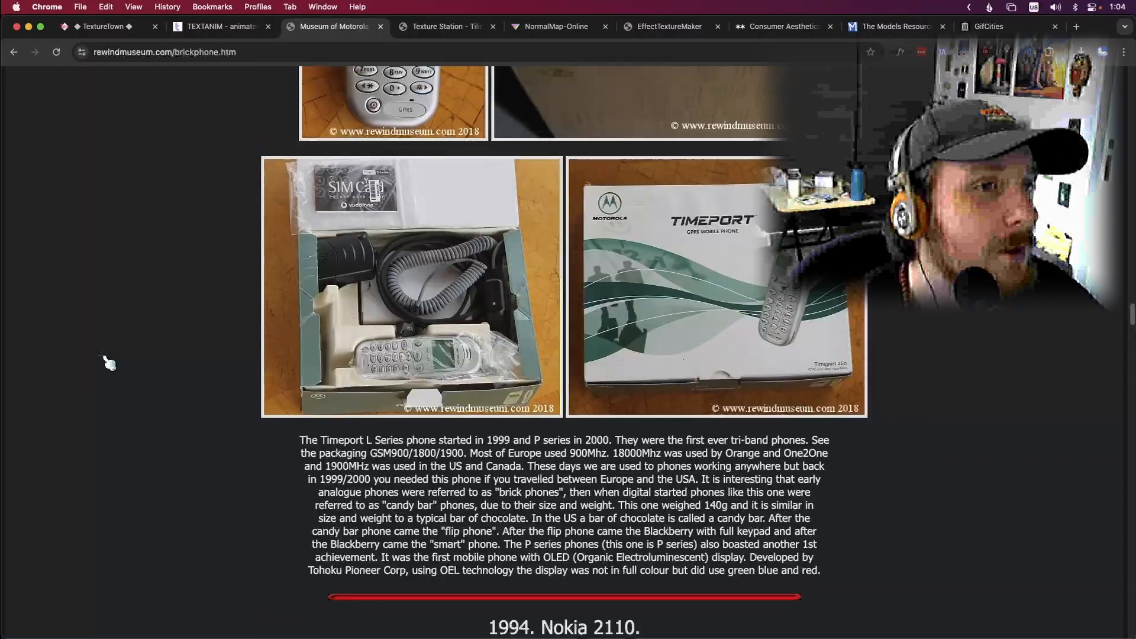
scroll("up", 3)
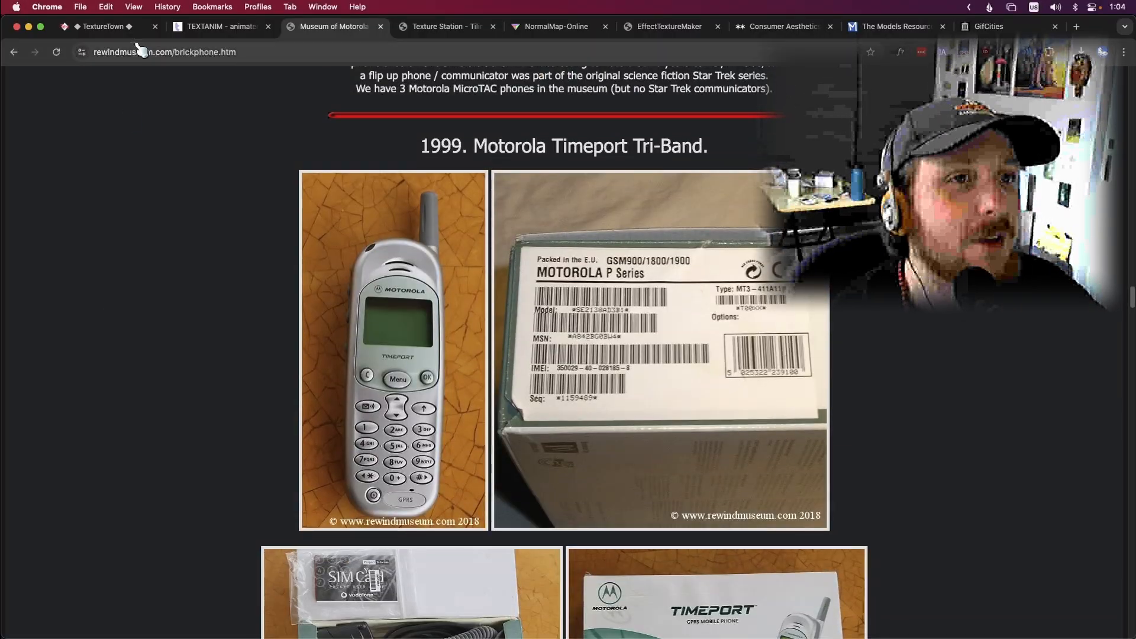
Step: Navigate back through the vintage televisions page to the Wiby home page
left_click(12, 52)
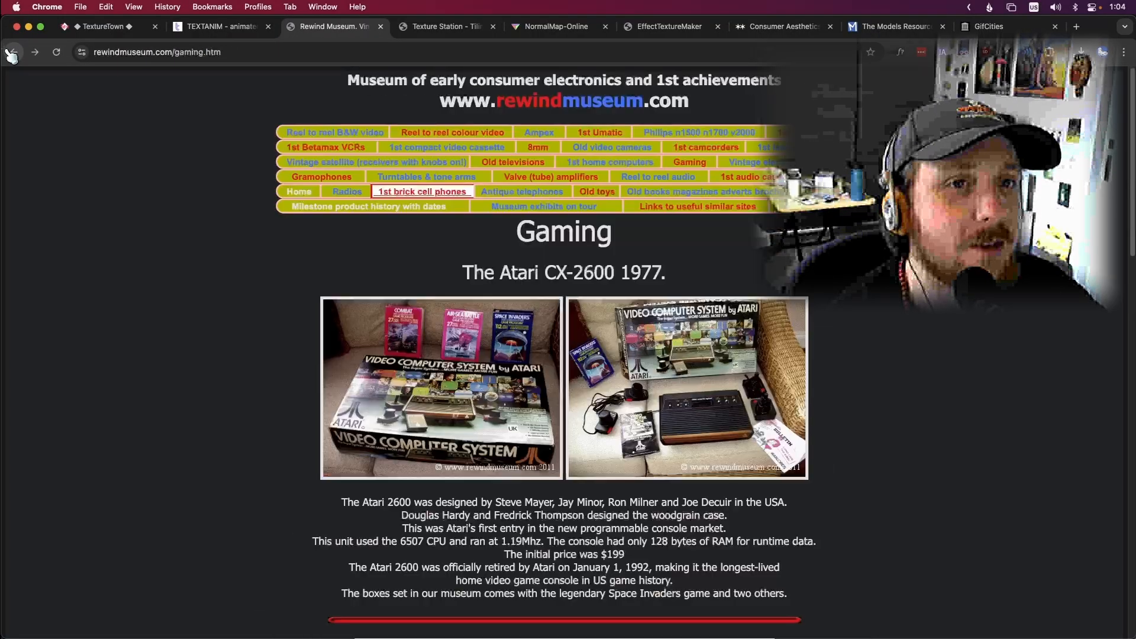
left_click(511, 161)
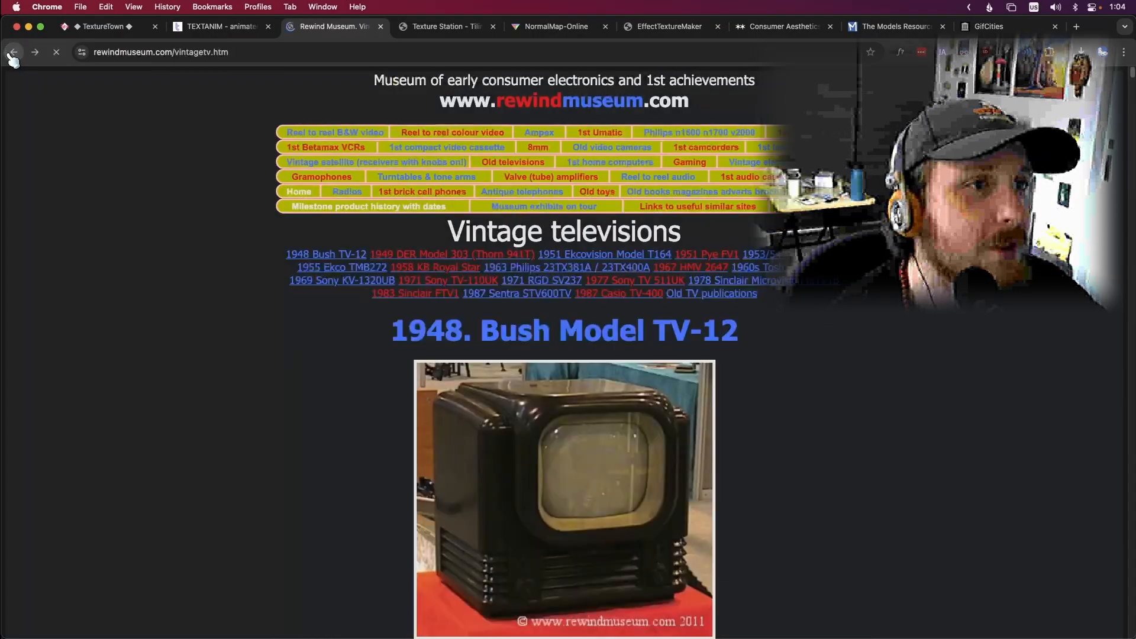
mouse_move(422, 191)
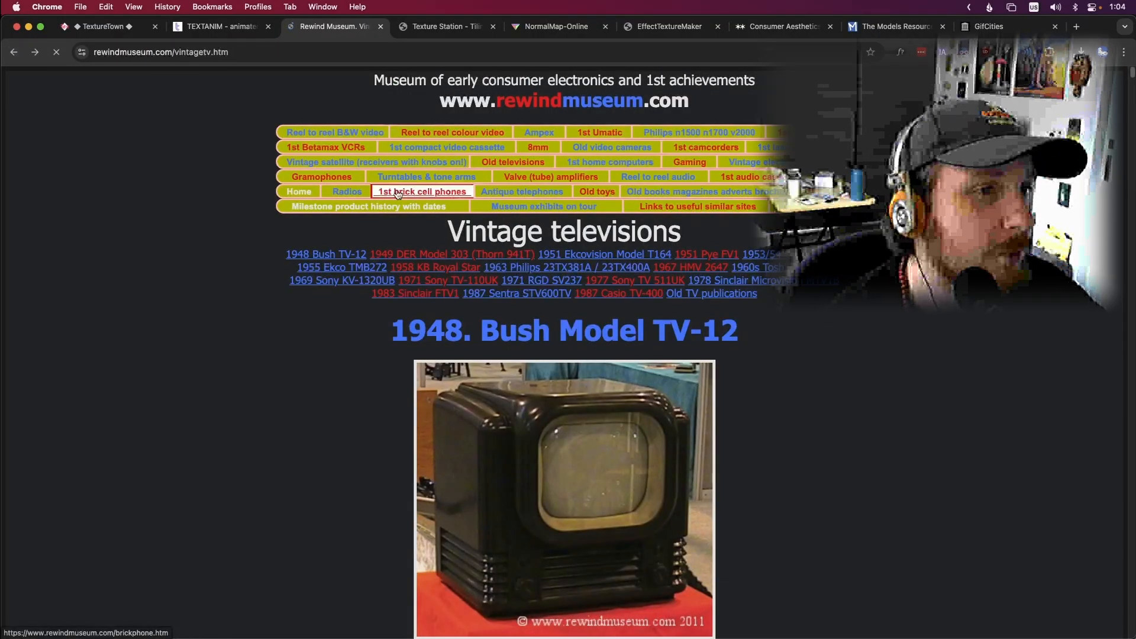
left_click(13, 52)
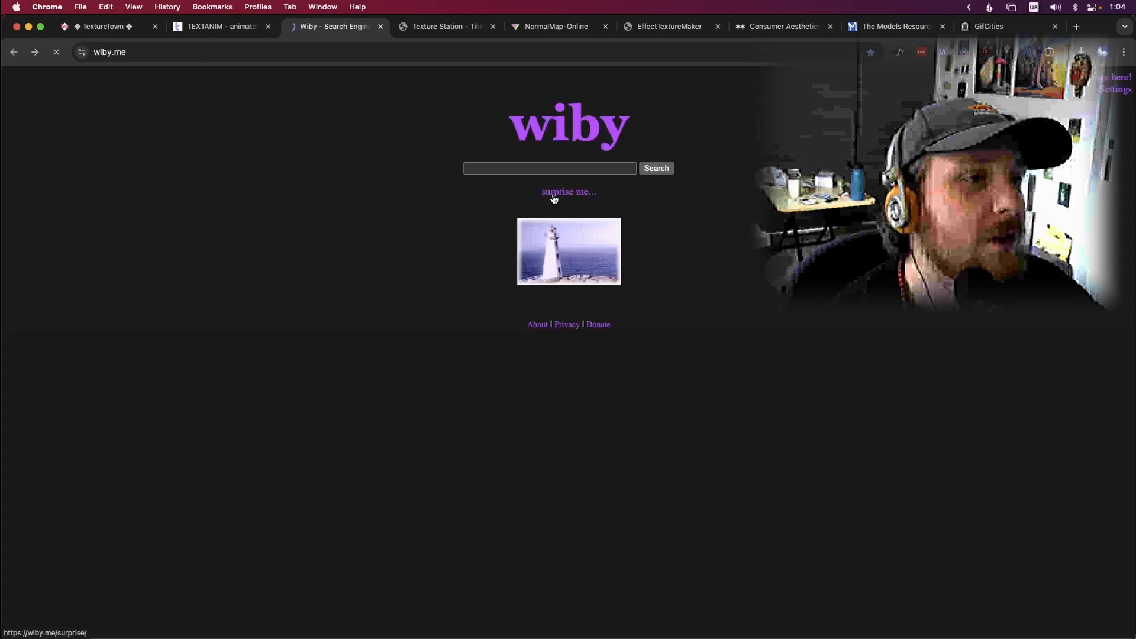
Step: Use Wiby's 'surprise me...' to surface random sites, arriving at The Eggman Empire fan site
left_click(568, 191)
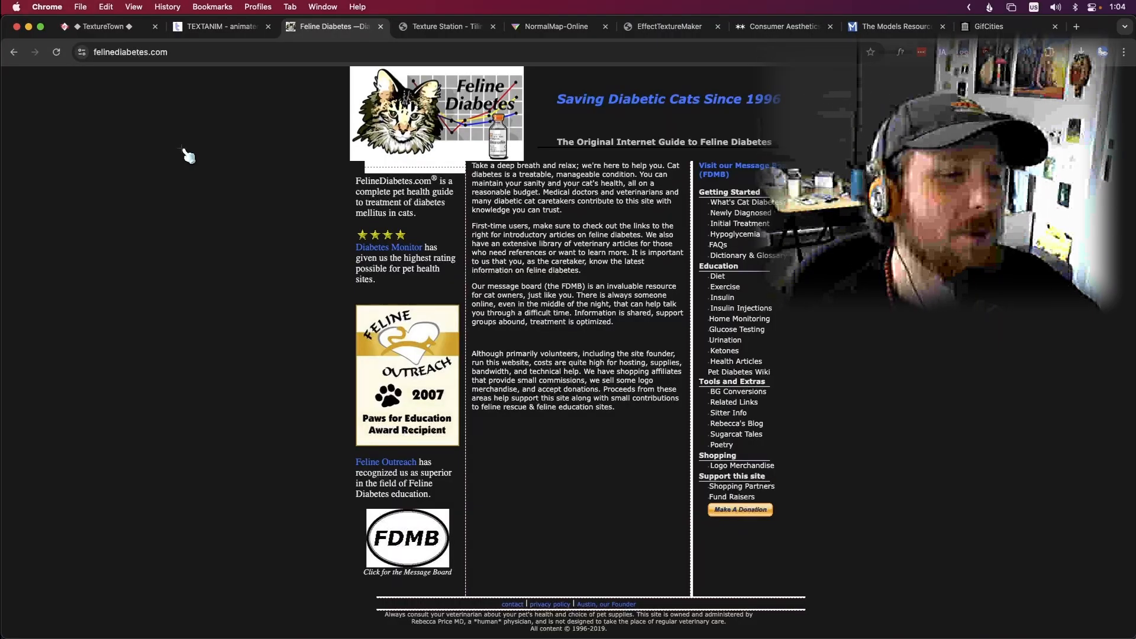
mouse_move(326, 464)
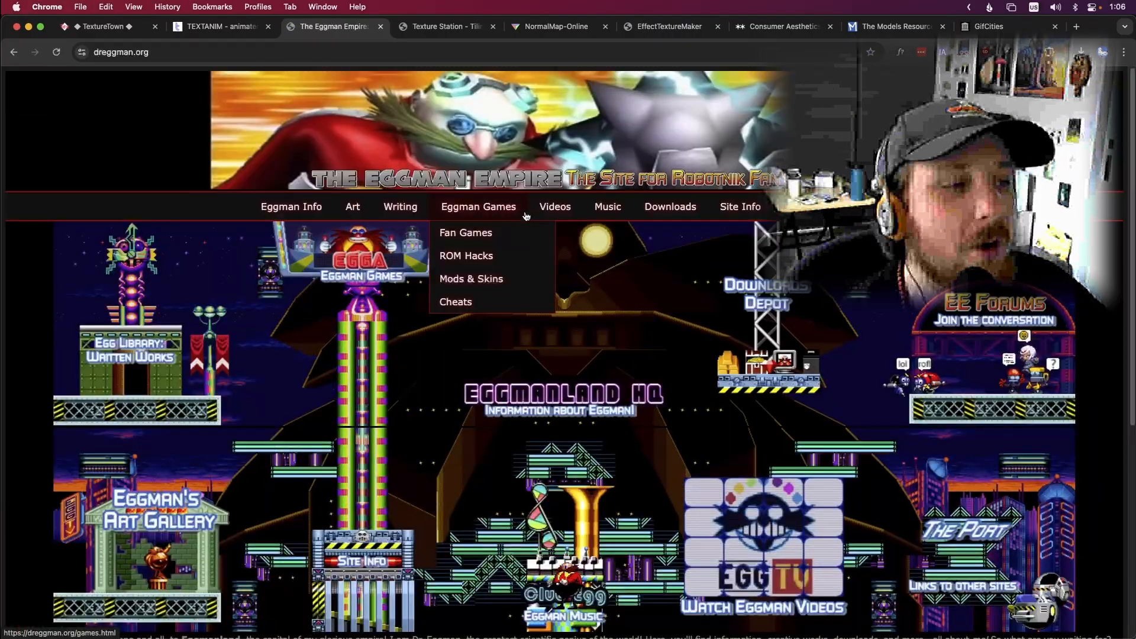
mouse_move(348, 326)
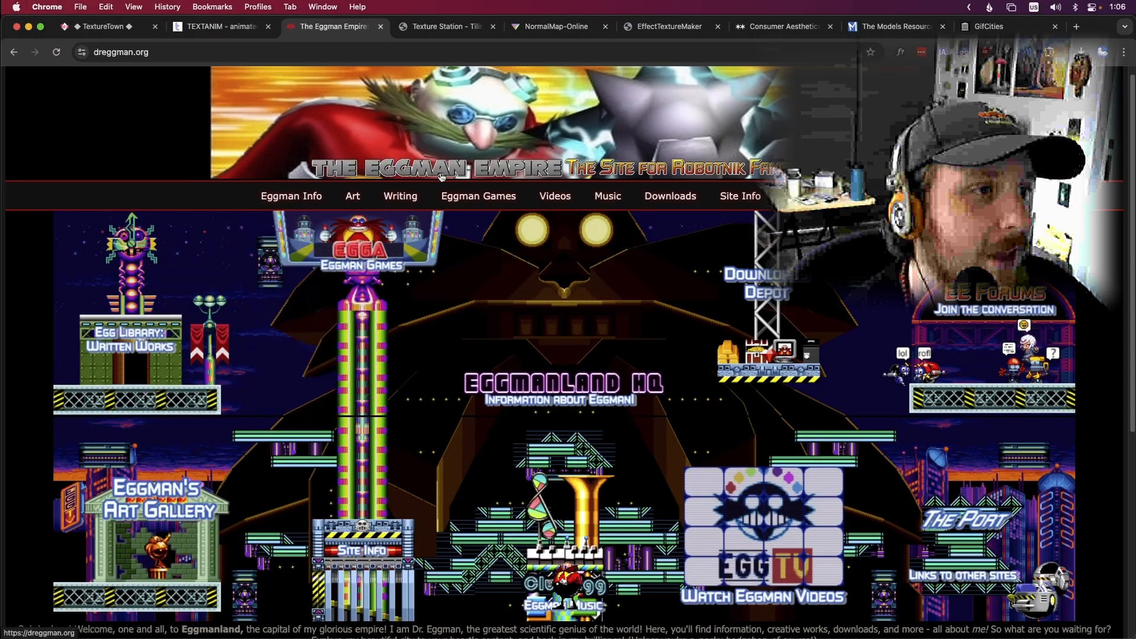
left_click(477, 196)
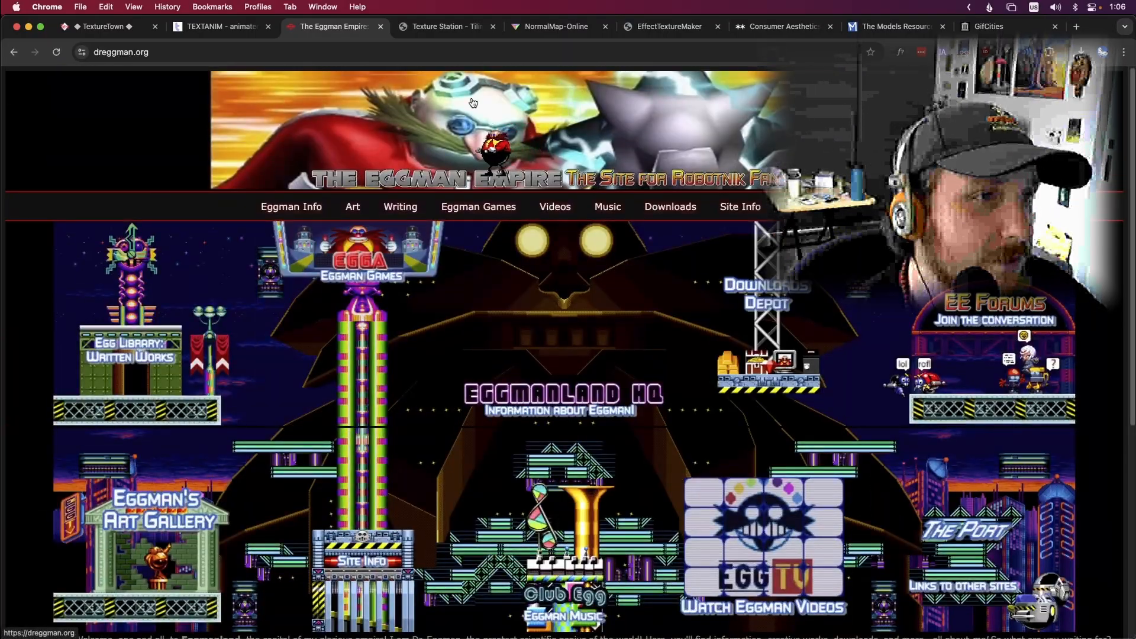
mouse_move(500, 157)
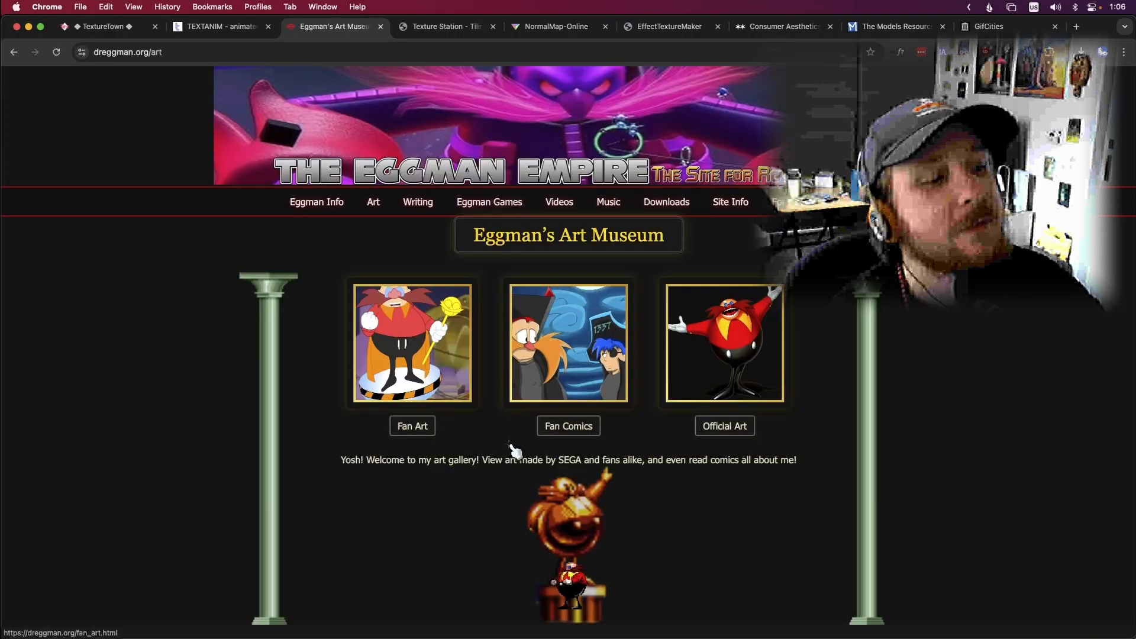
Step: Visit The Eggman Empire's art museum gallery, then move on to its Eggman Info section
left_click(316, 201)
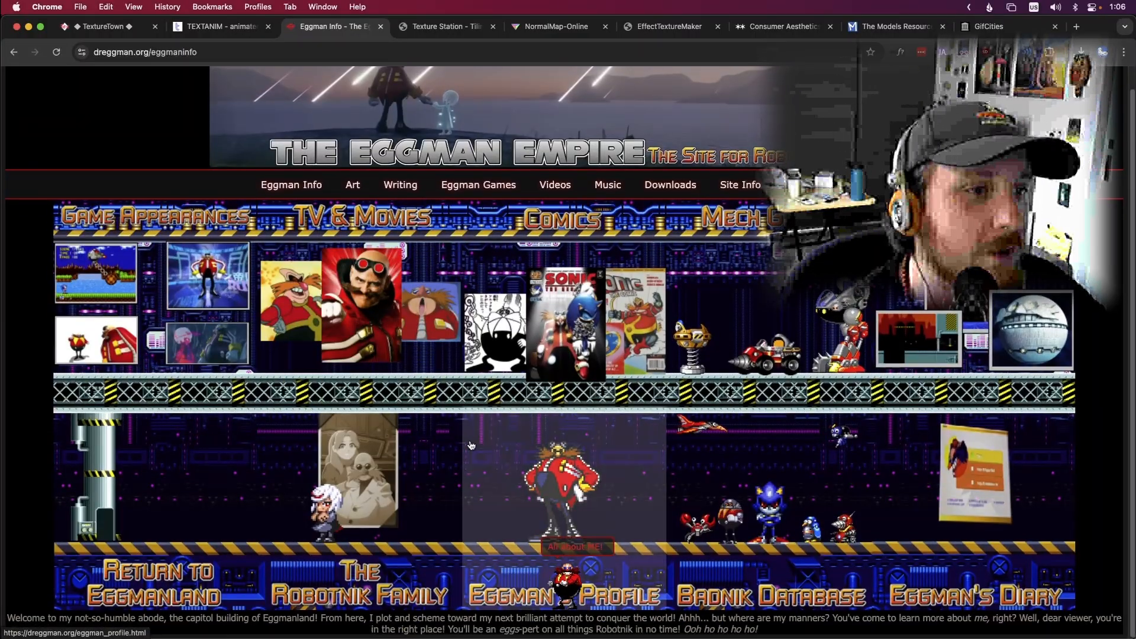
scroll("down", 3)
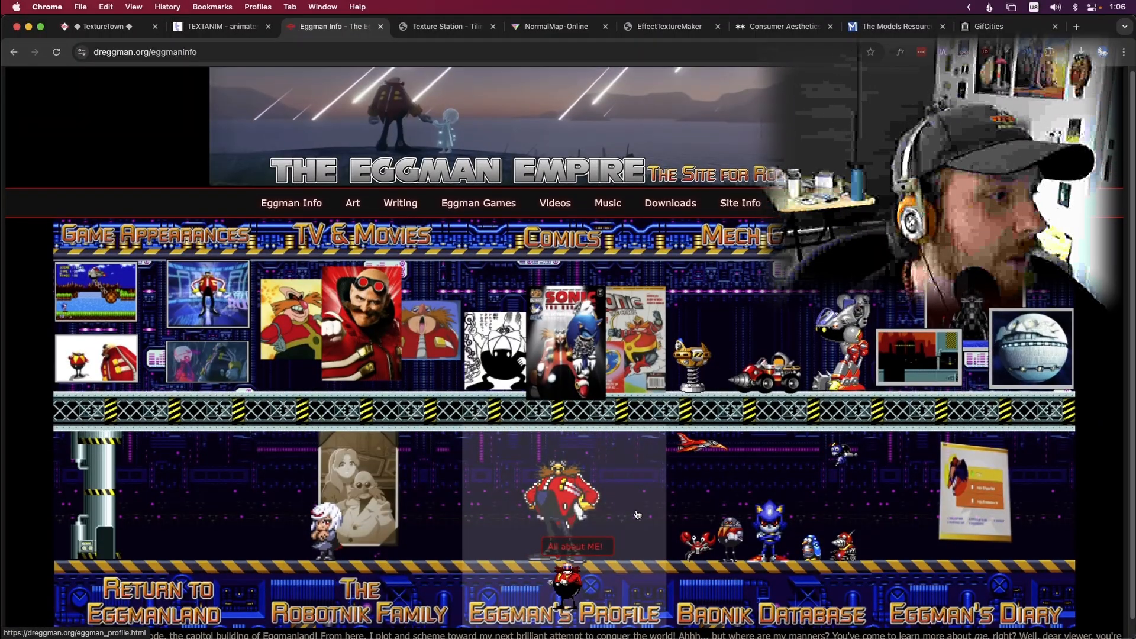
left_click(478, 206)
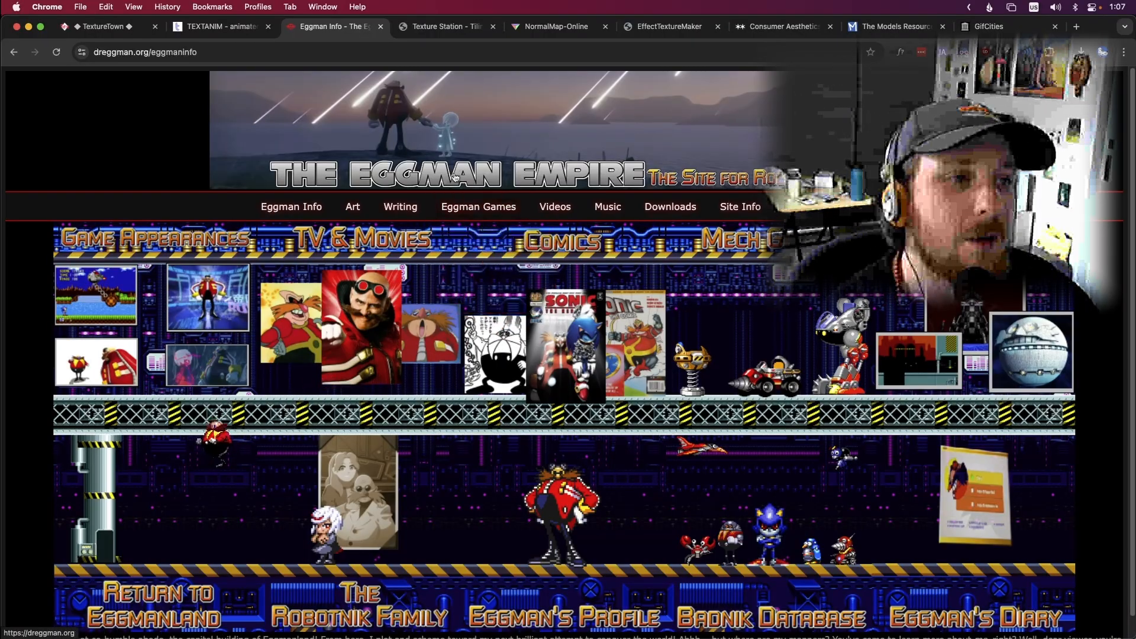
mouse_move(206, 366)
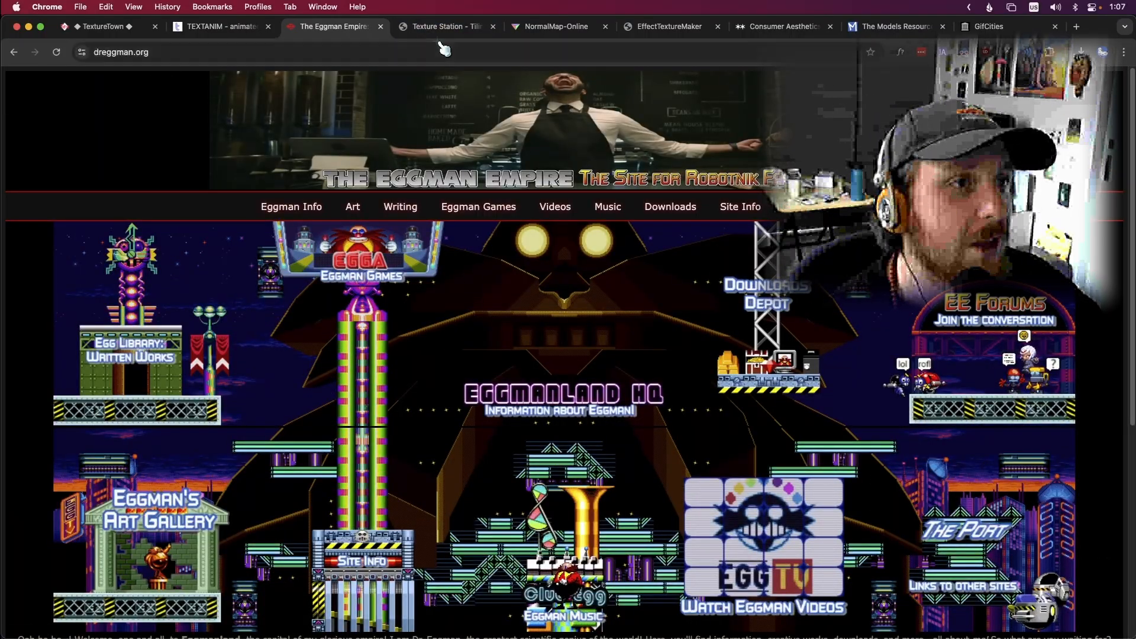
Step: Browse Texture Station's Other background textures, then switch to the Wood textures collection
left_click(445, 26)
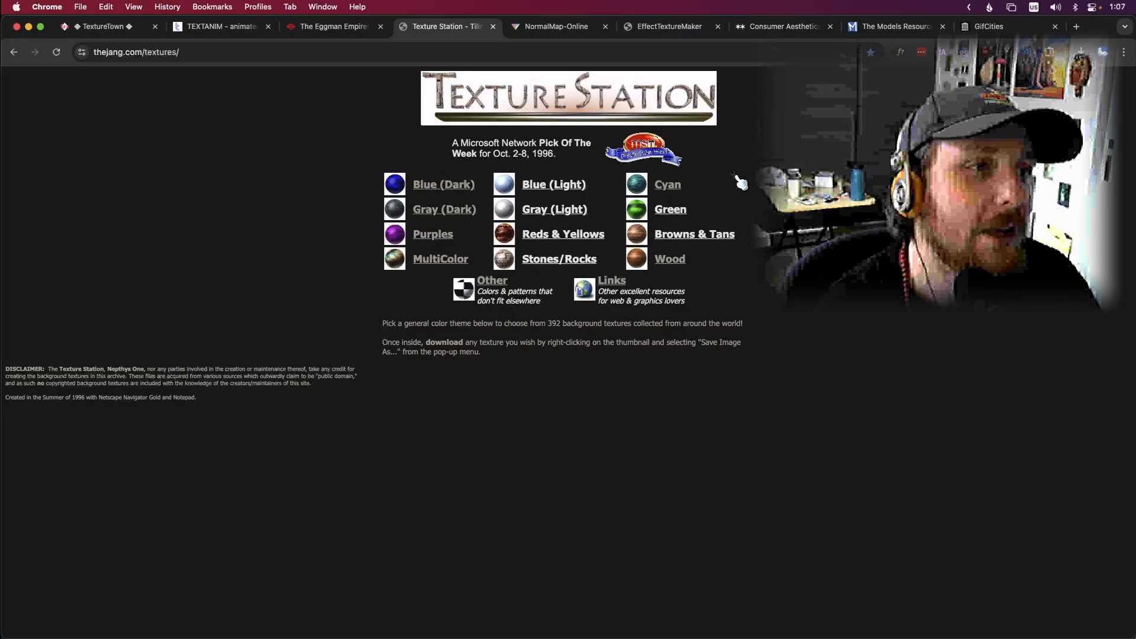
mouse_move(671, 414)
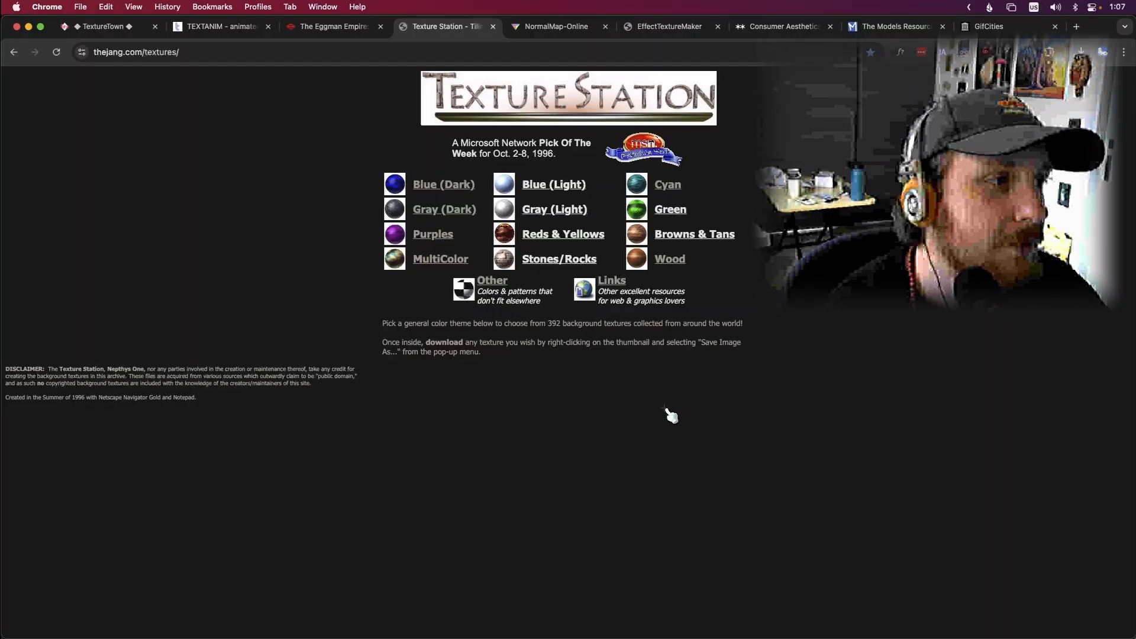
mouse_move(163, 395)
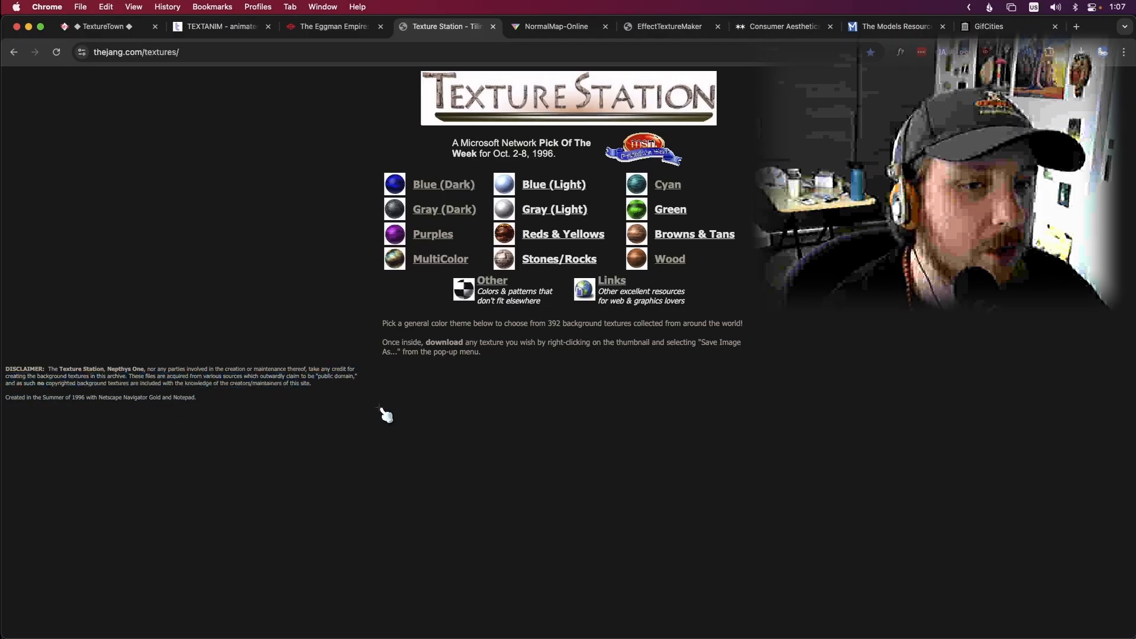
mouse_move(193, 393)
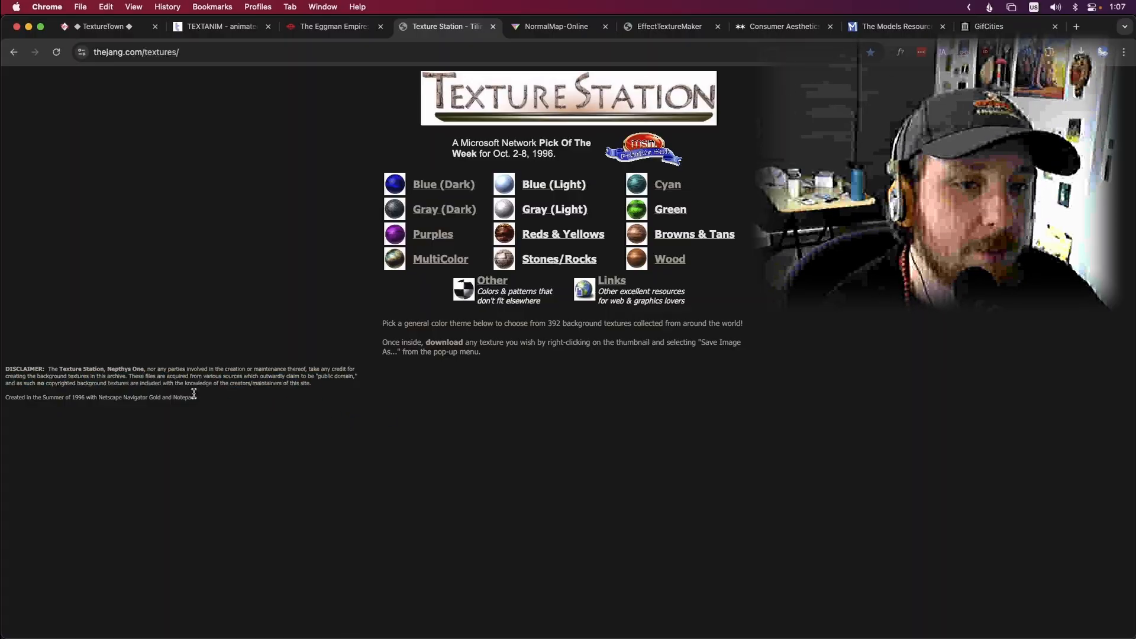
mouse_move(471, 288)
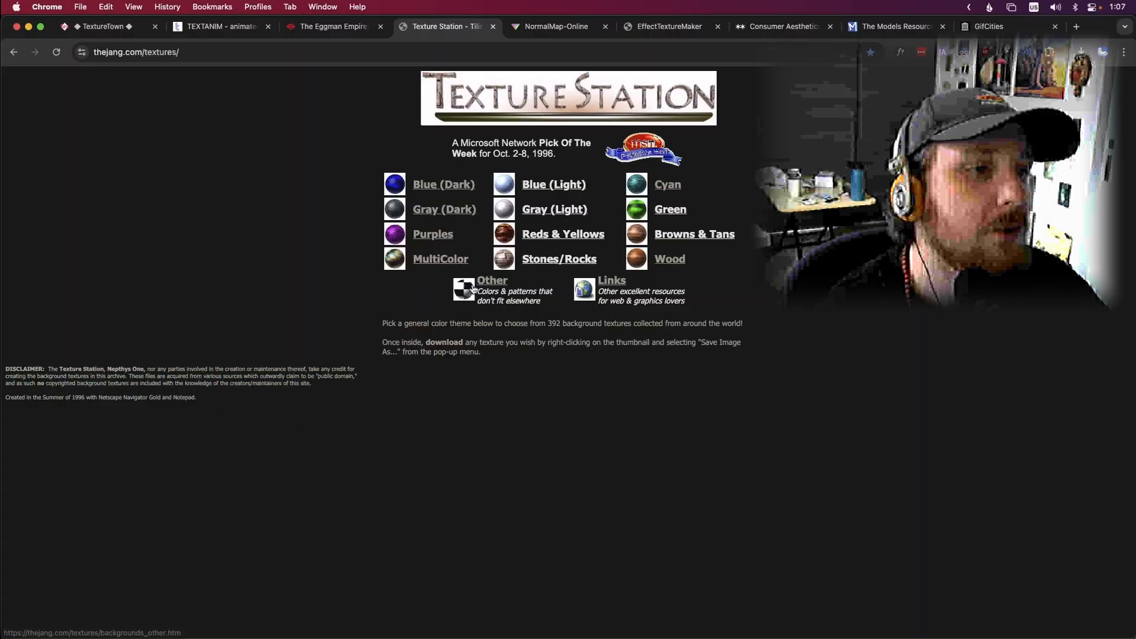
left_click(492, 281)
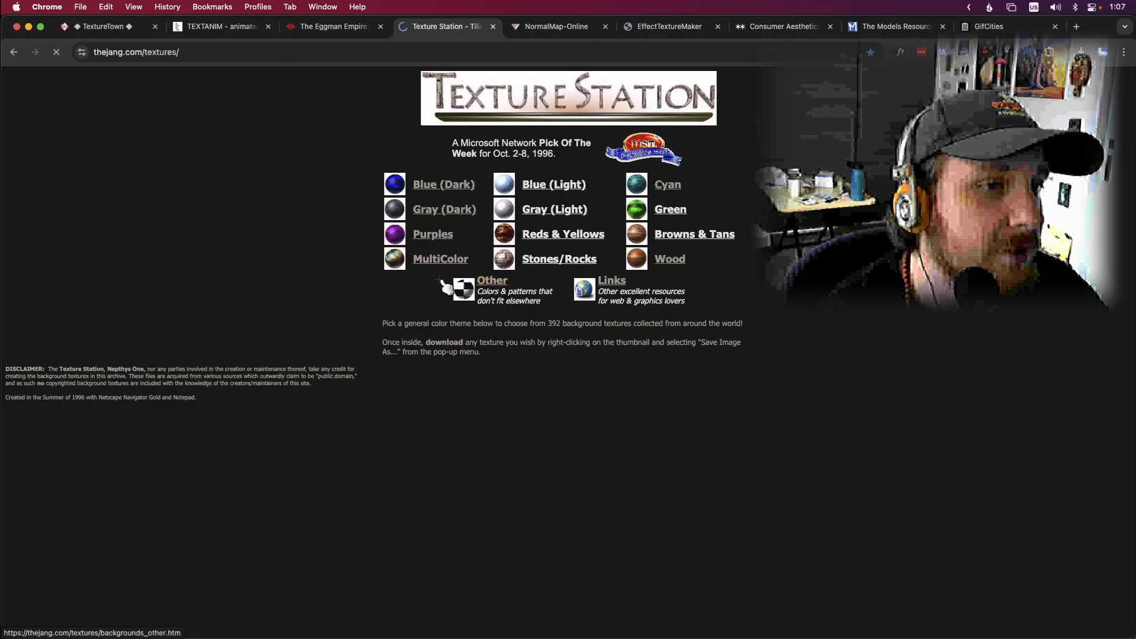
left_click(491, 281)
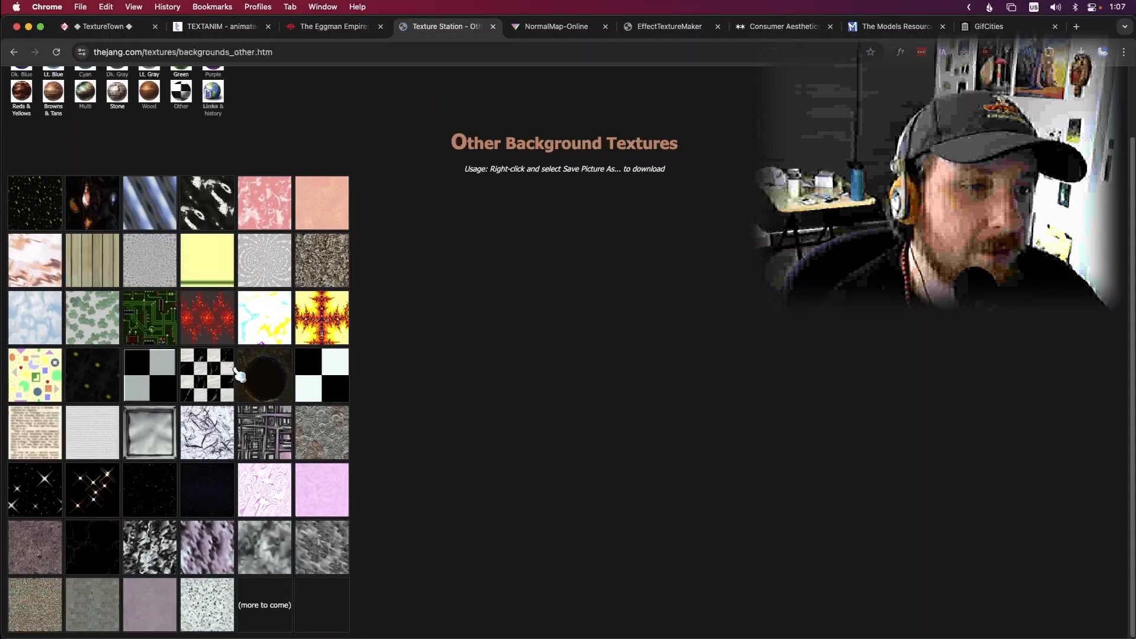
scroll("up", 3)
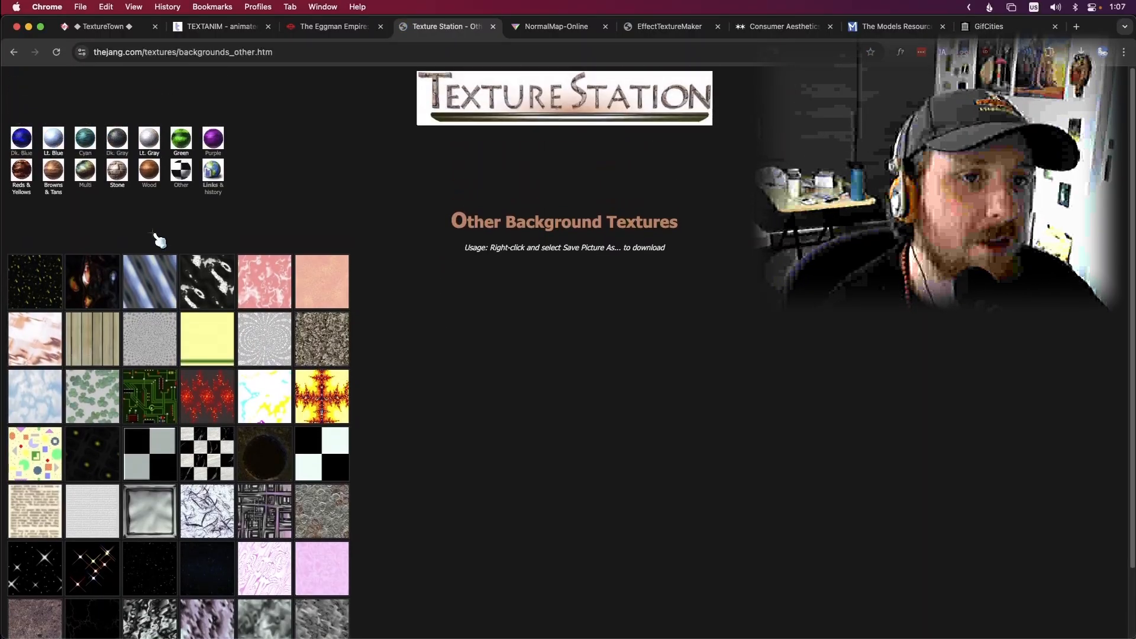
left_click(148, 172)
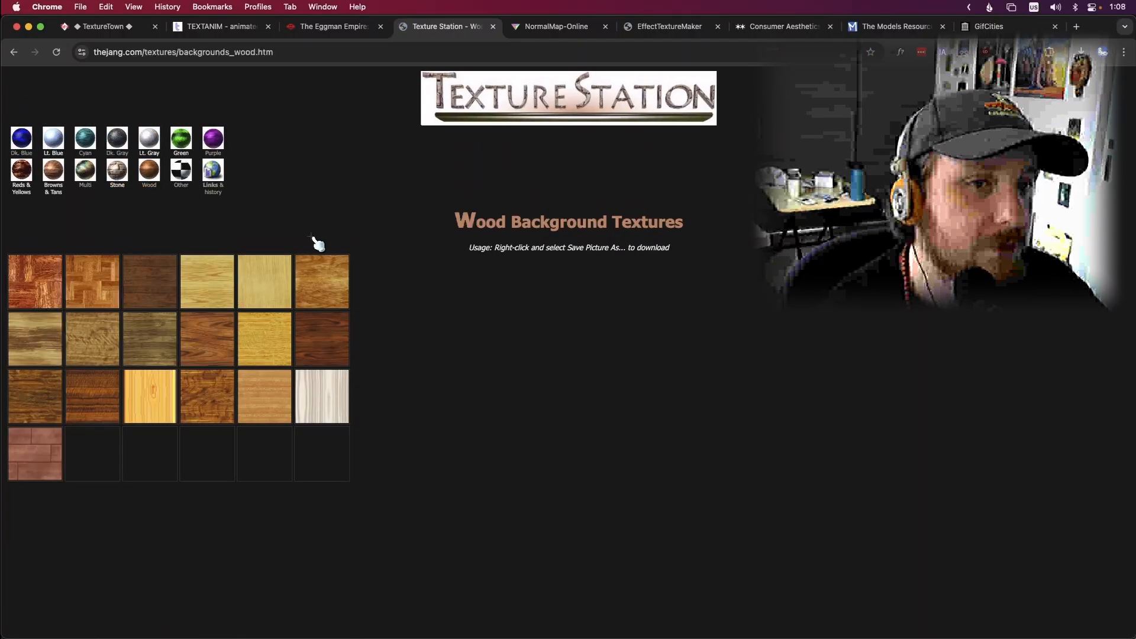
mouse_move(93, 288)
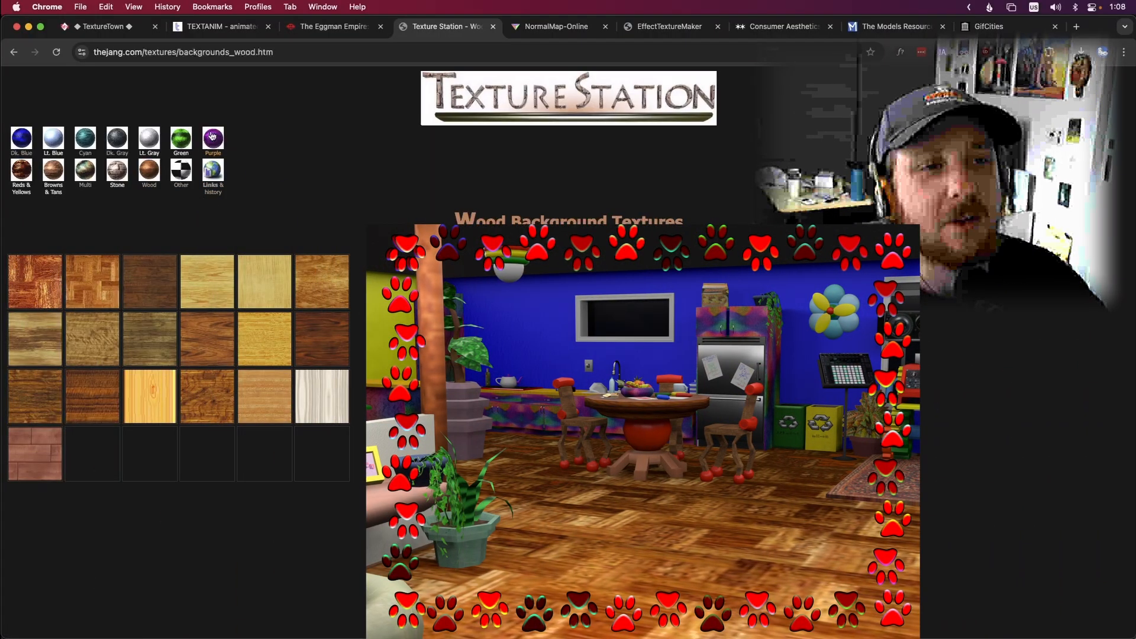
mouse_move(181, 138)
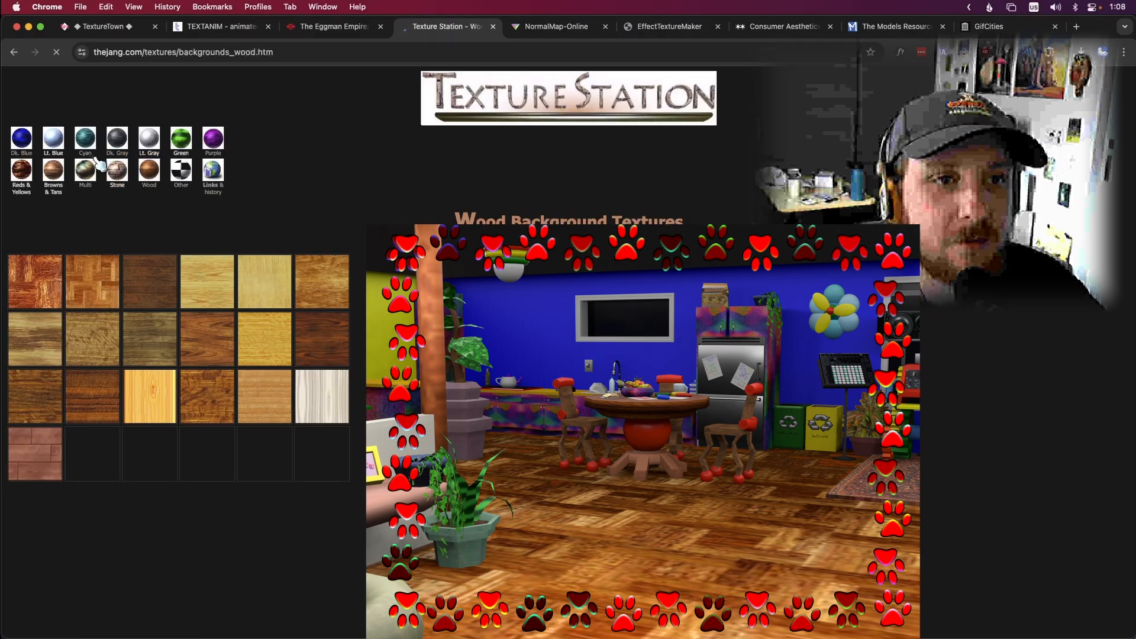
Step: Close the Texture Station tab so The Eggman Empire home page shows again
left_click(84, 138)
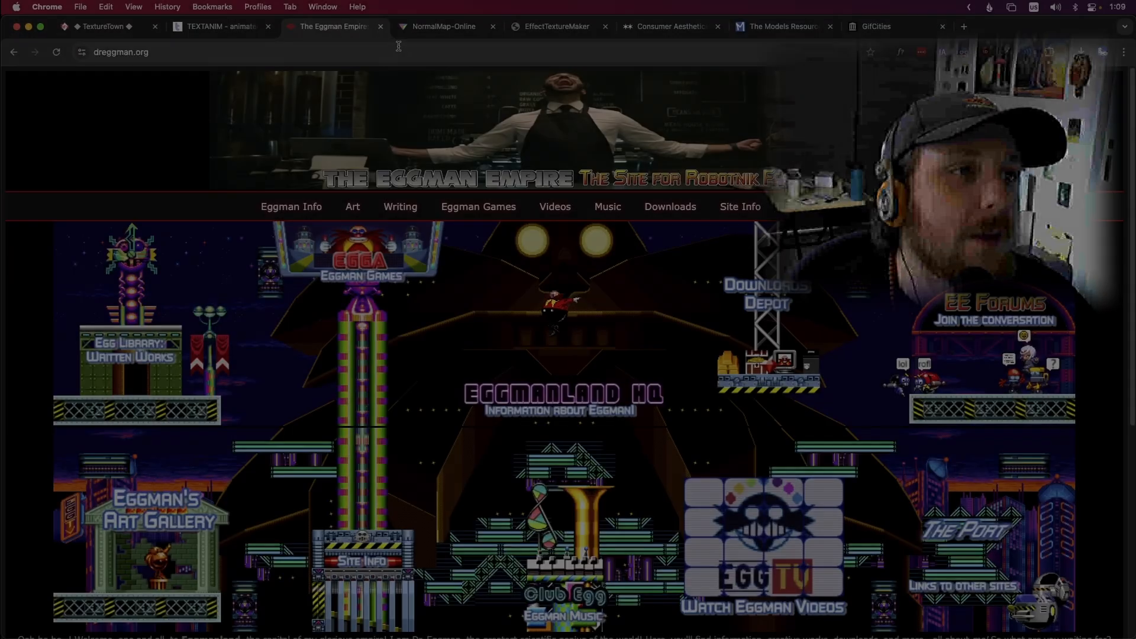
Step: Load the sh10007.png room render into NormalMap-Online
left_click(443, 26)
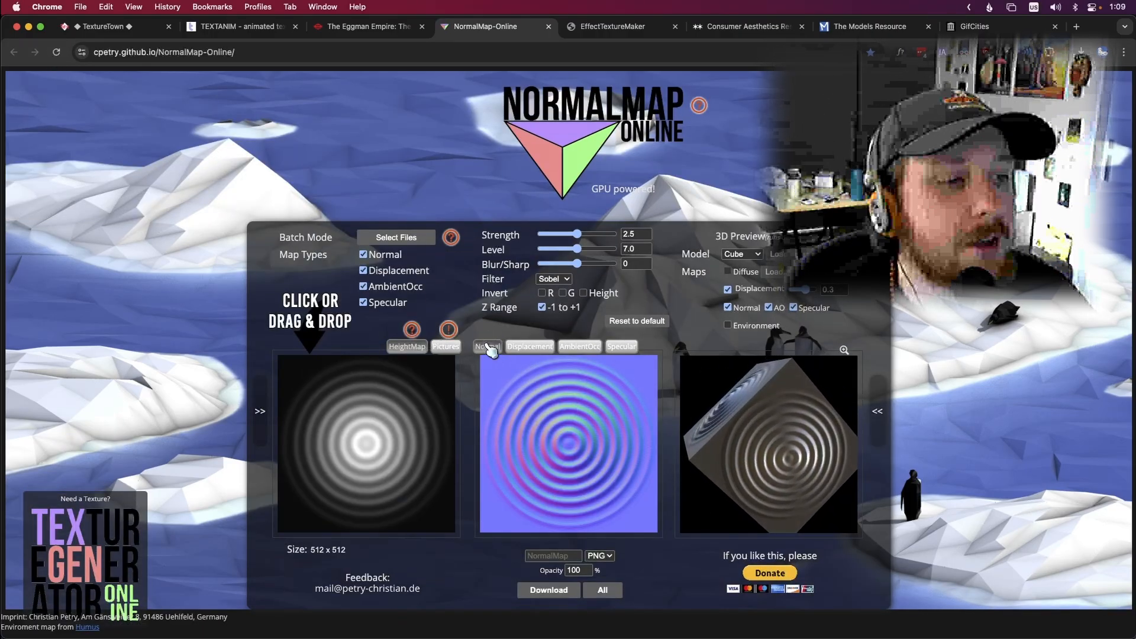
left_click(396, 237)
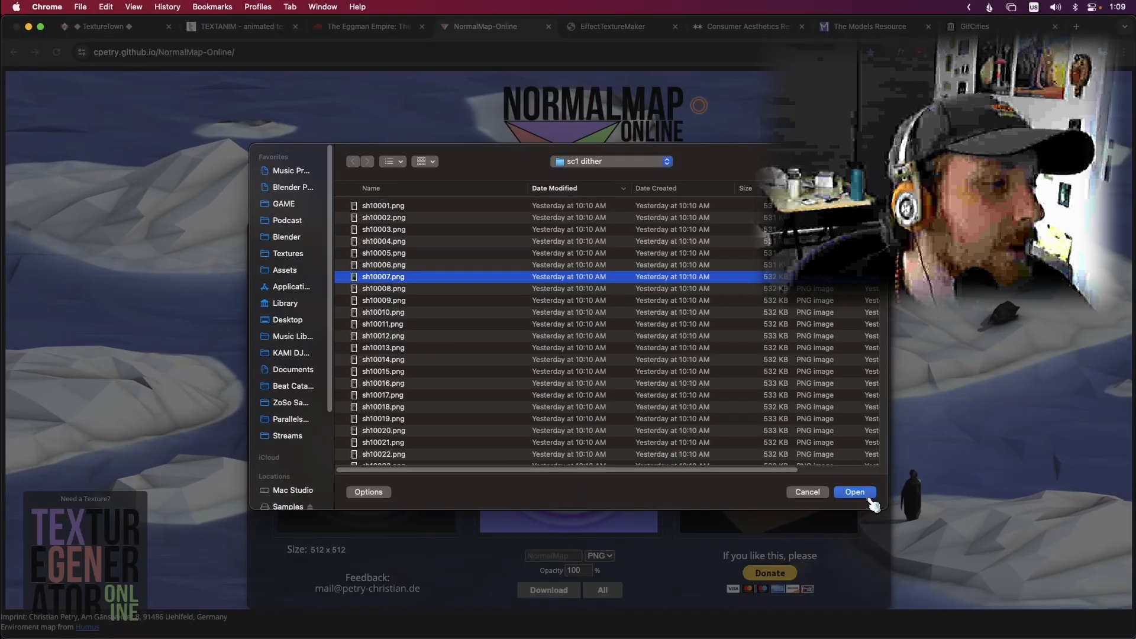
left_click(853, 492)
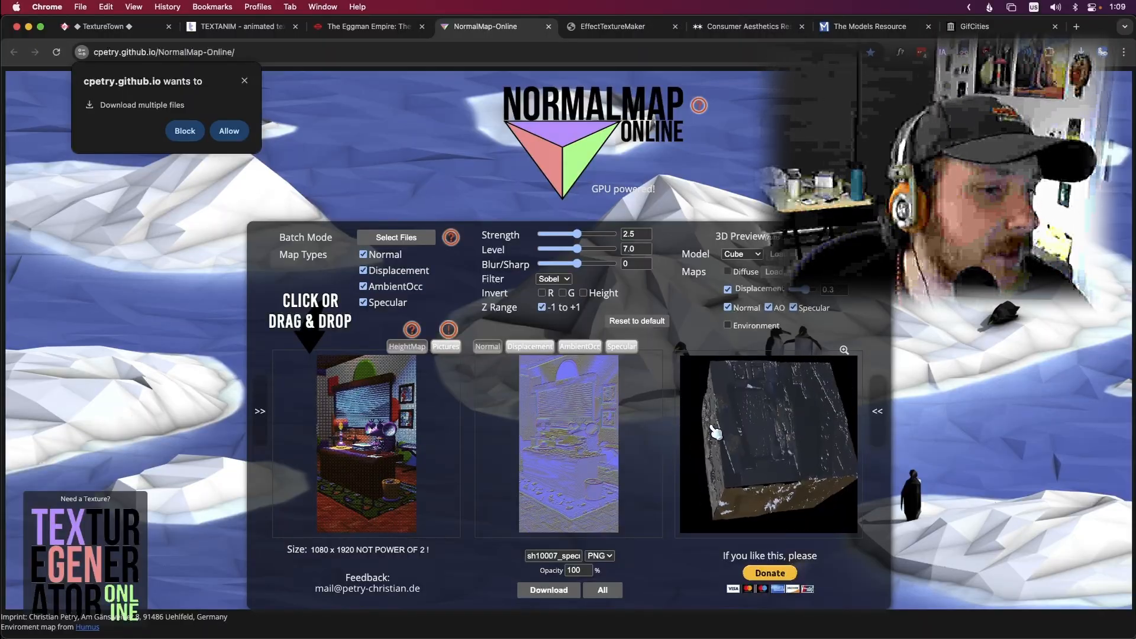
Step: Replace it with the red dtp_gross_03.png texture from the Unique folder and generate its maps
left_click(396, 236)
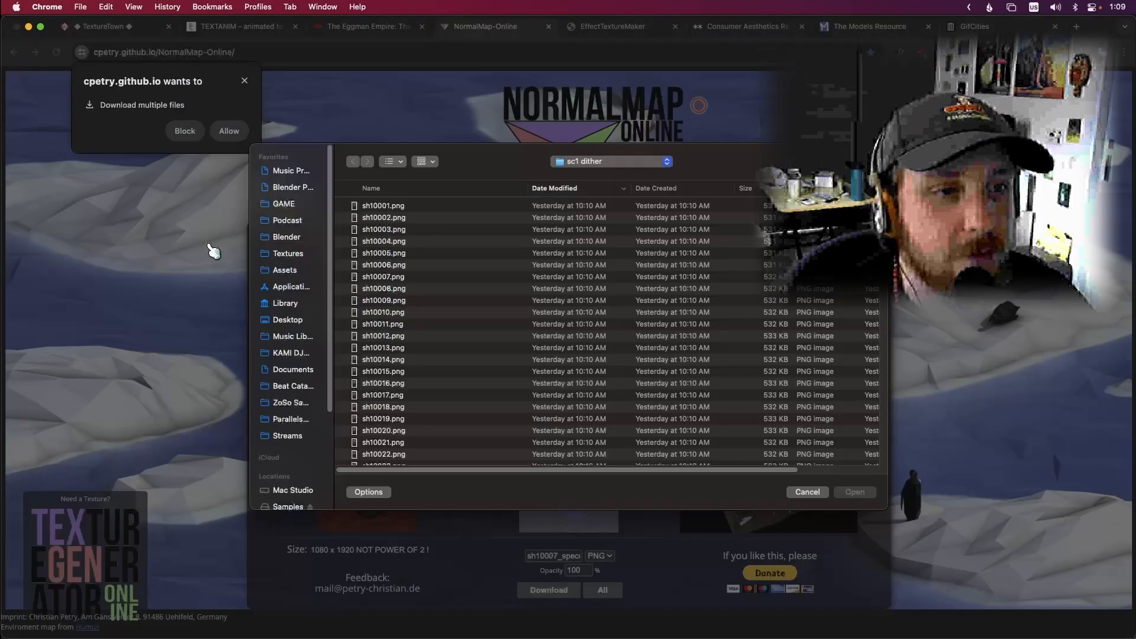
left_click(288, 253)
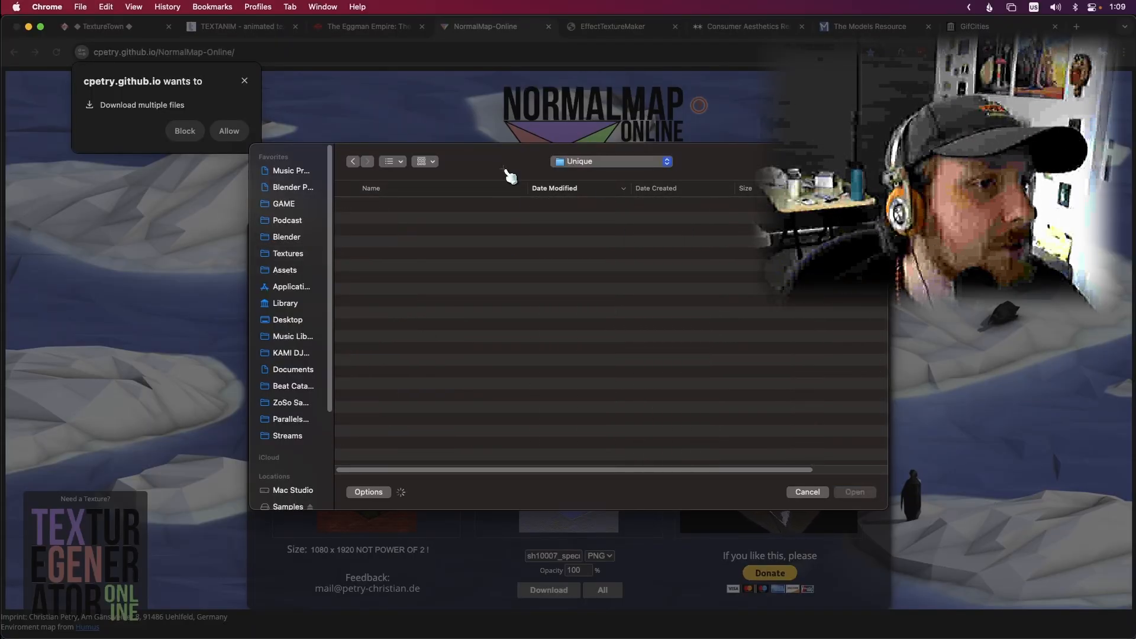
left_click(392, 301)
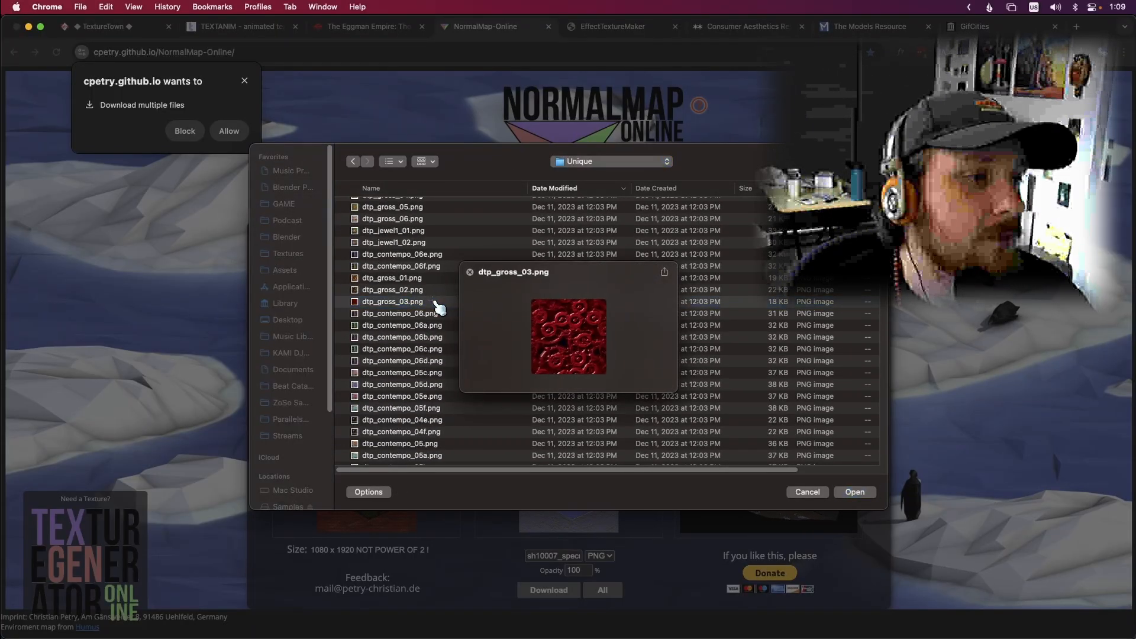
left_click(854, 492)
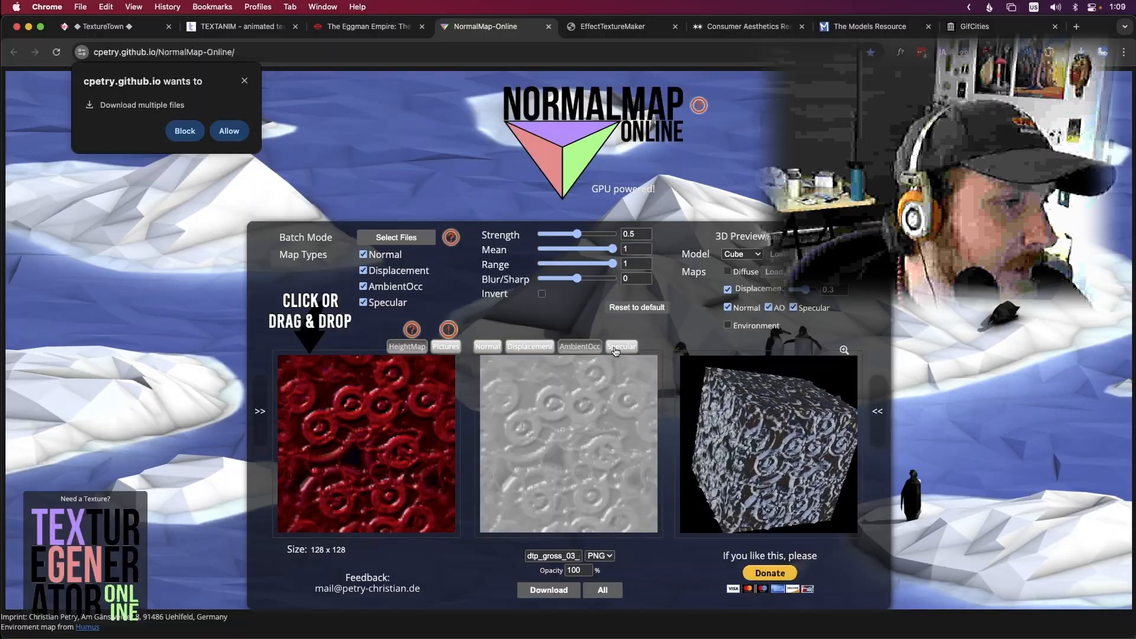
Step: Show the specular map with Square falloff, previewing on plane, sphere, then teapot
left_click(620, 345)
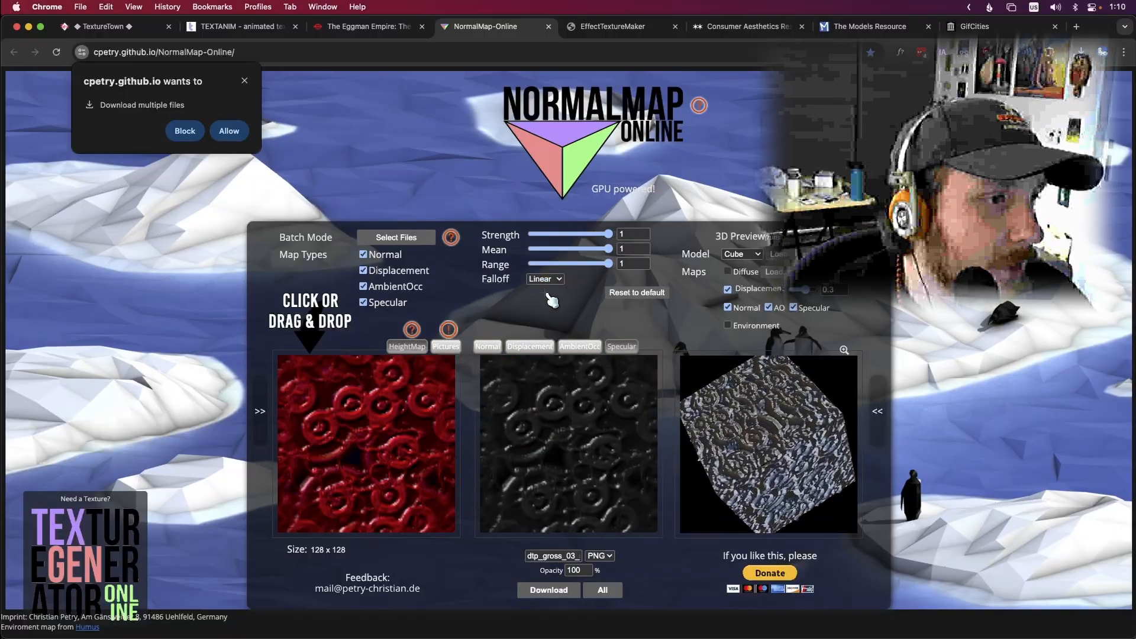
left_click(740, 254)
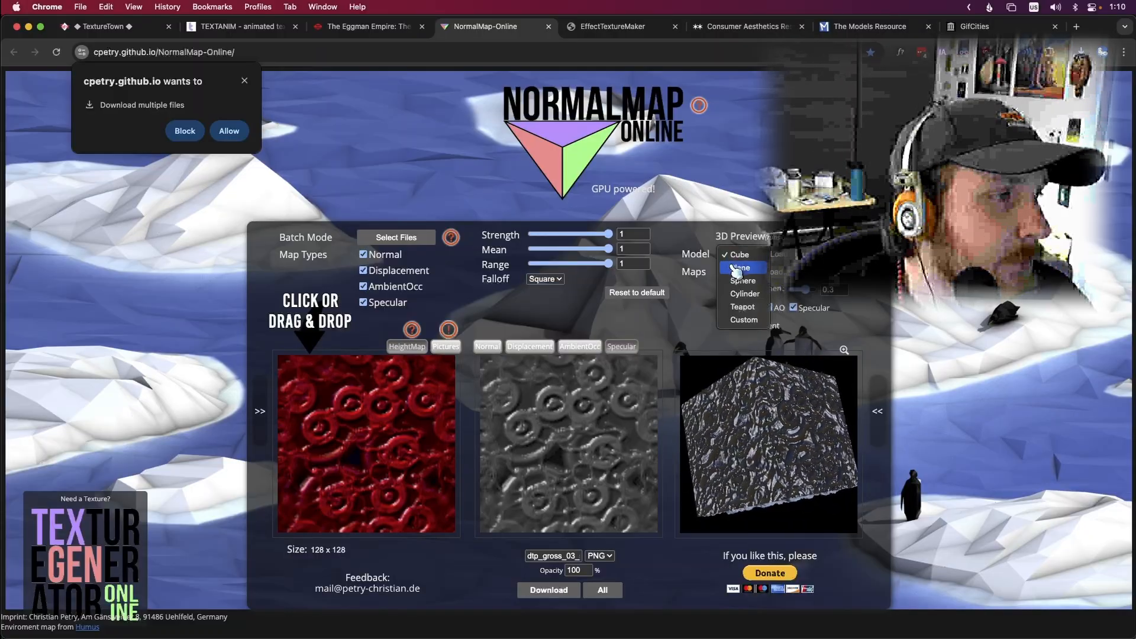
left_click(740, 267)
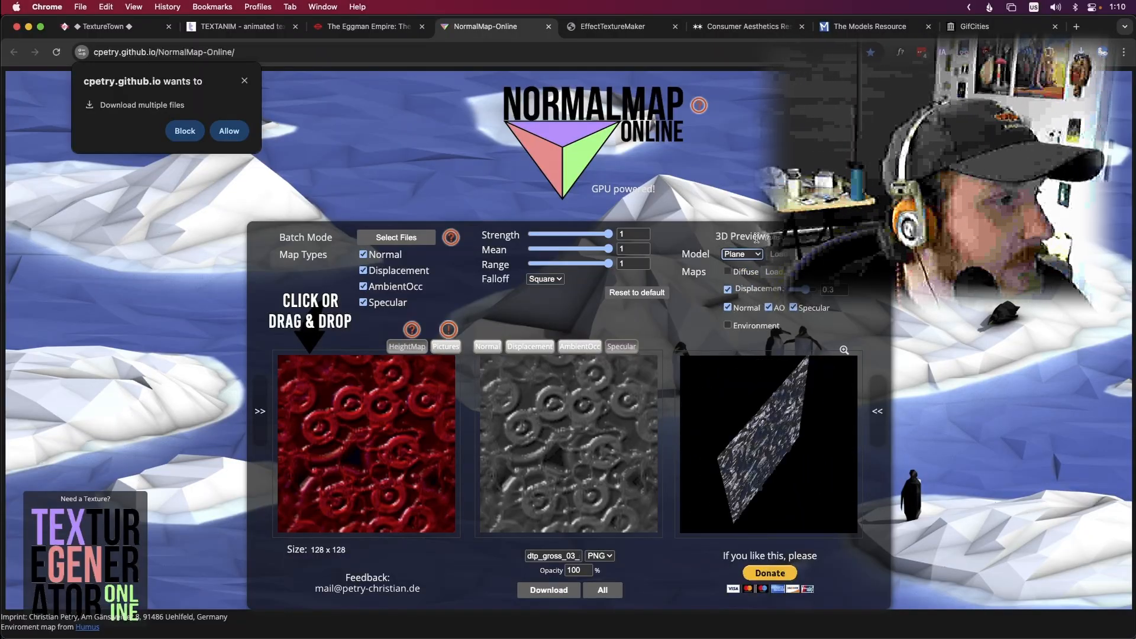
left_click(741, 254)
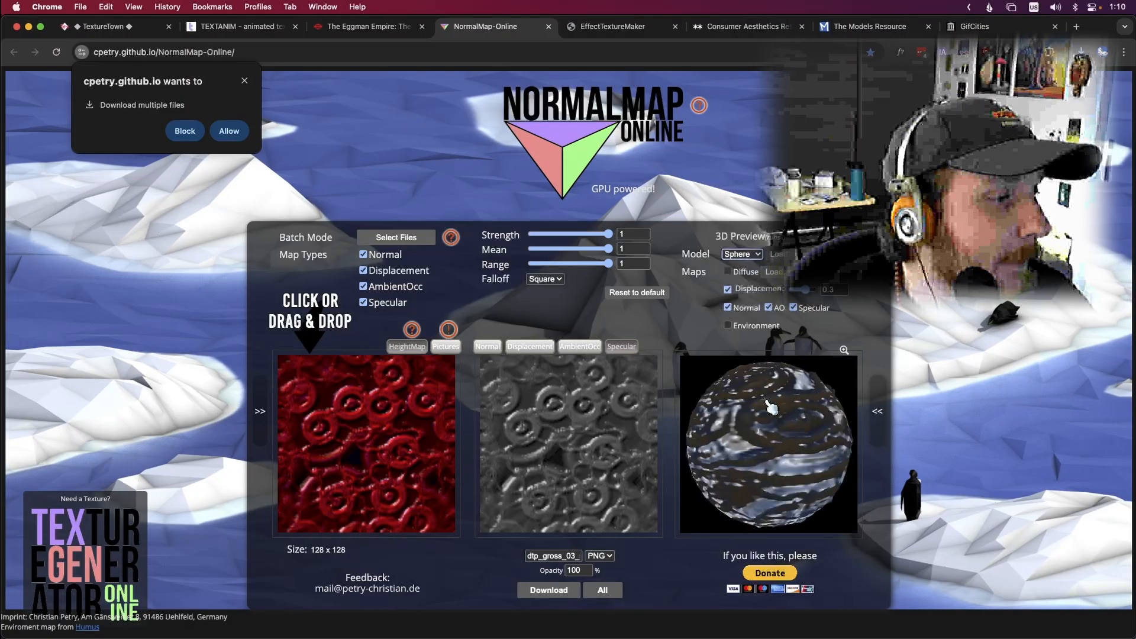
left_click(740, 254)
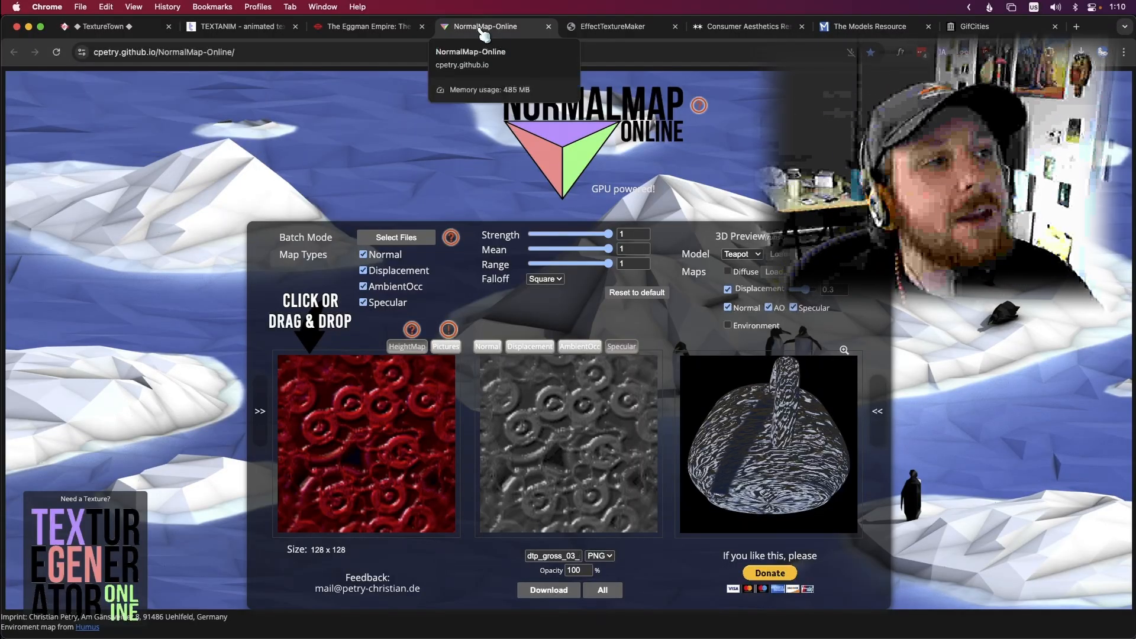
mouse_move(451, 238)
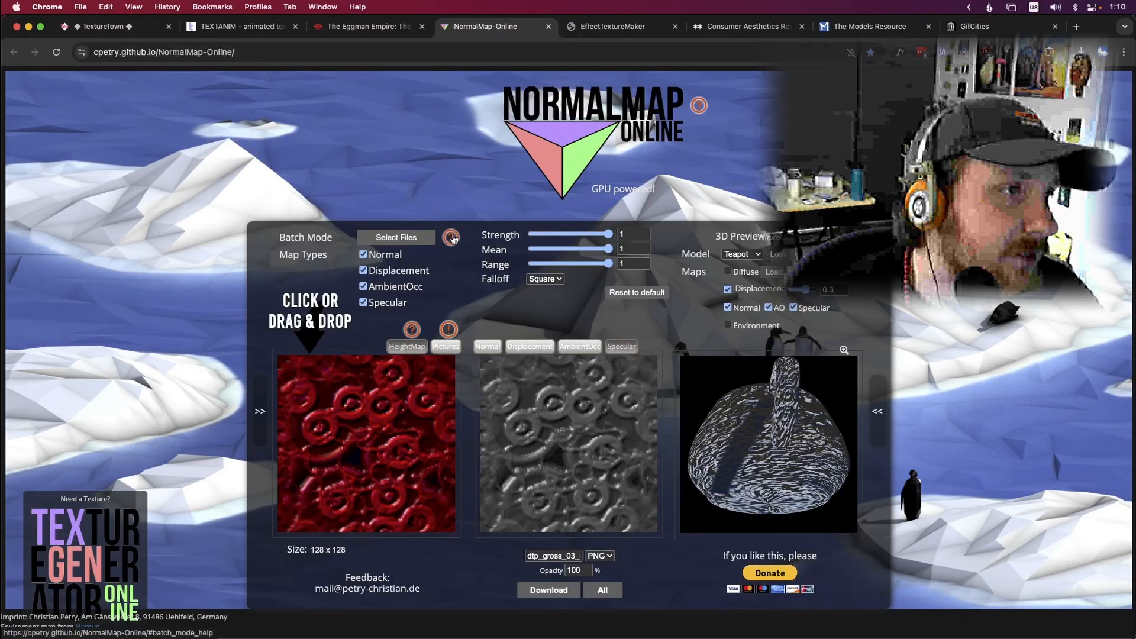
mouse_move(592, 215)
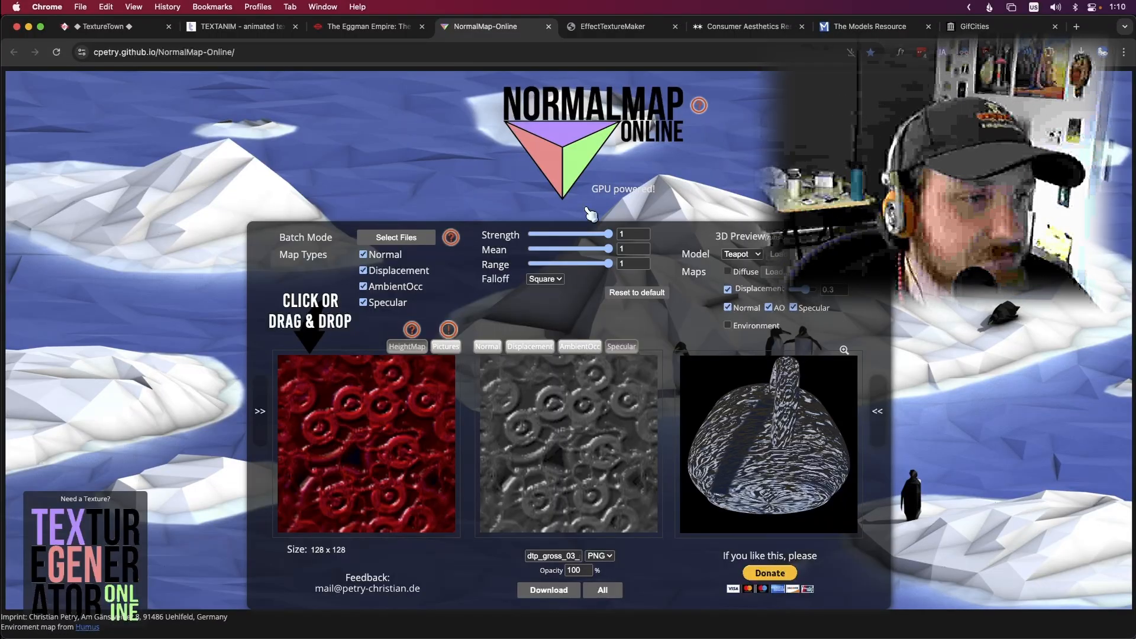
Step: Enable seamless tiling for the cloudy noise texture in EffectTextureMaker
left_click(613, 26)
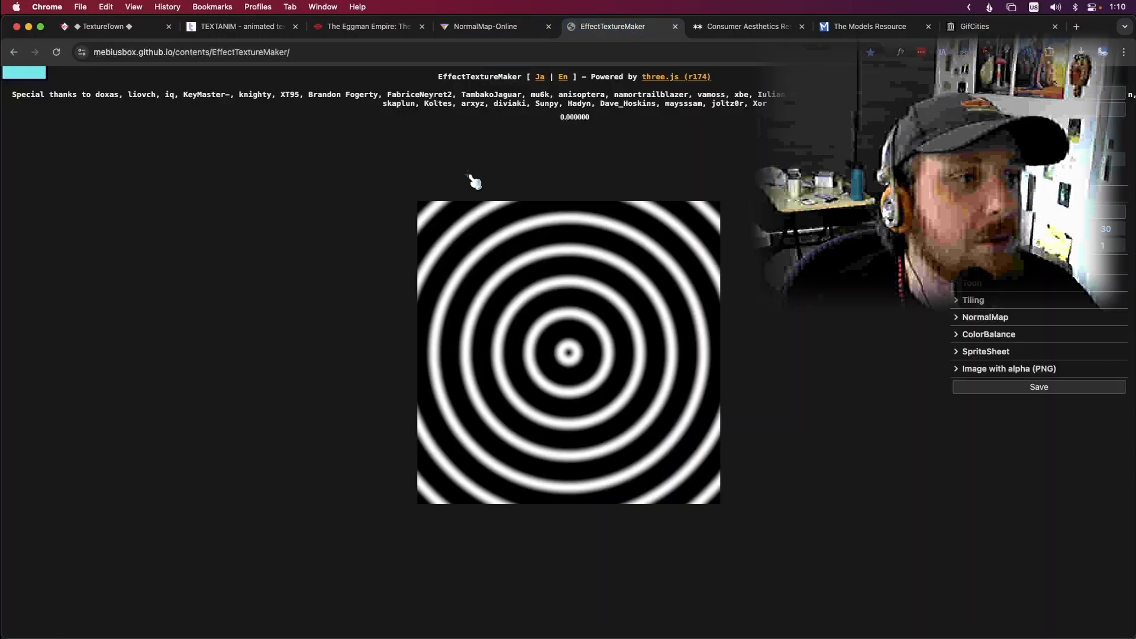
mouse_move(453, 261)
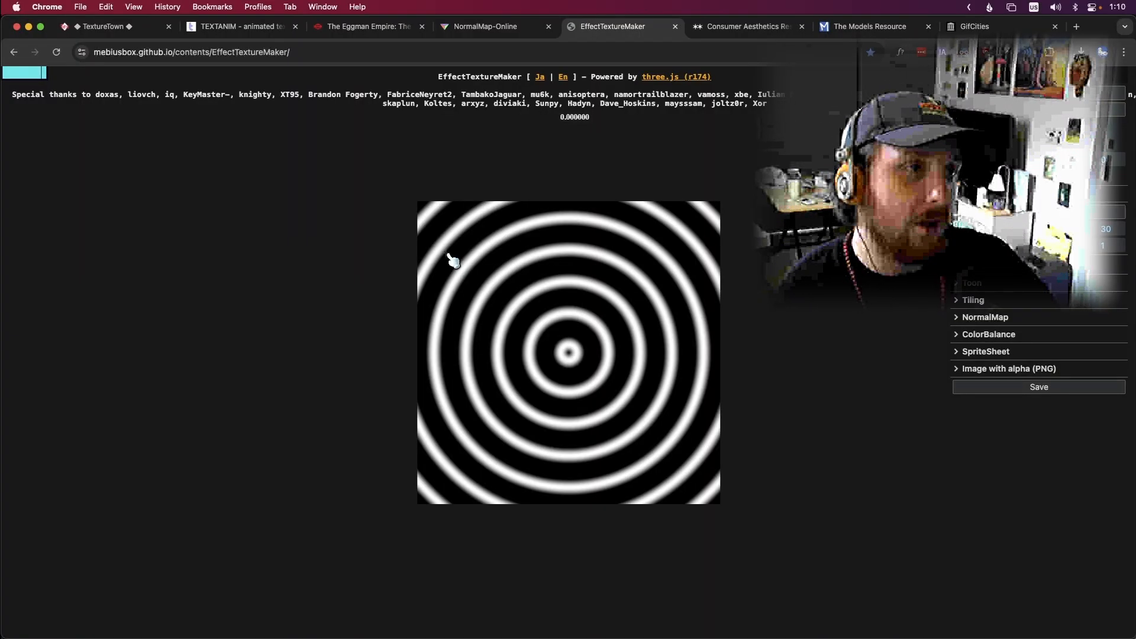
mouse_move(446, 230)
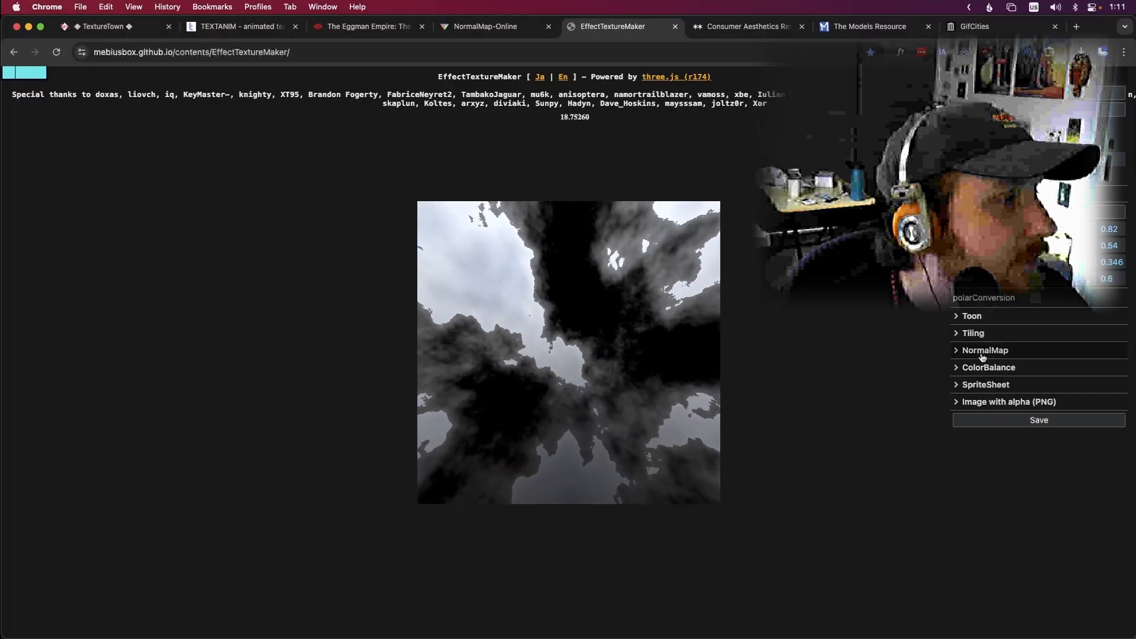
left_click(973, 333)
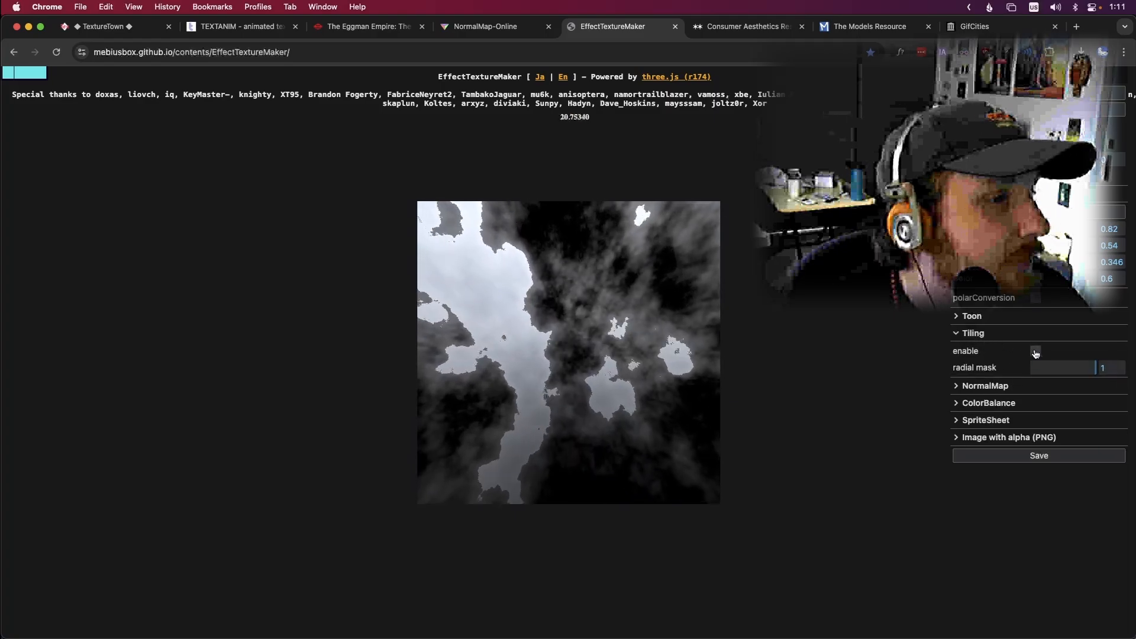
left_click(1036, 351)
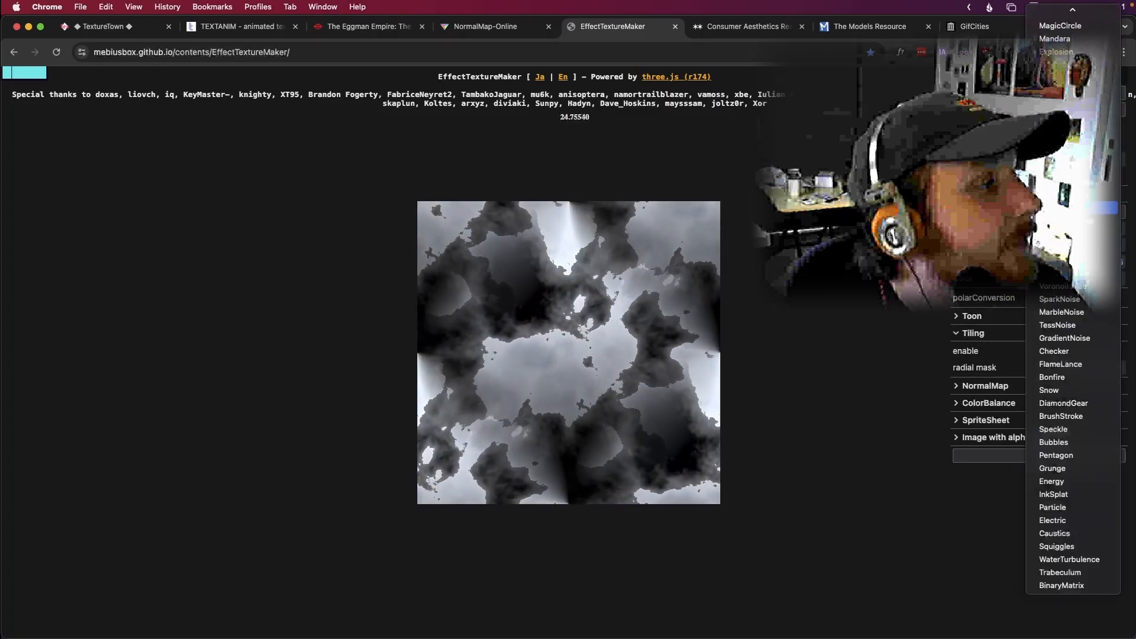
Step: Switch to a fire effect, then a marble noise effect with tiling on, showing SpriteSheet settings
left_click(1052, 378)
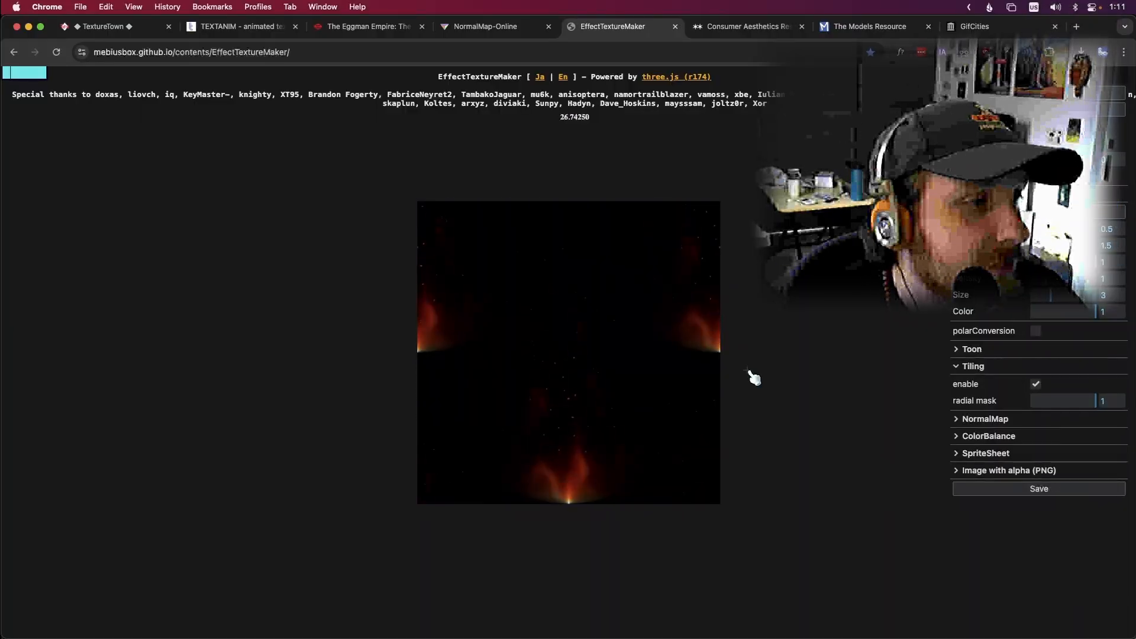
left_click(1036, 384)
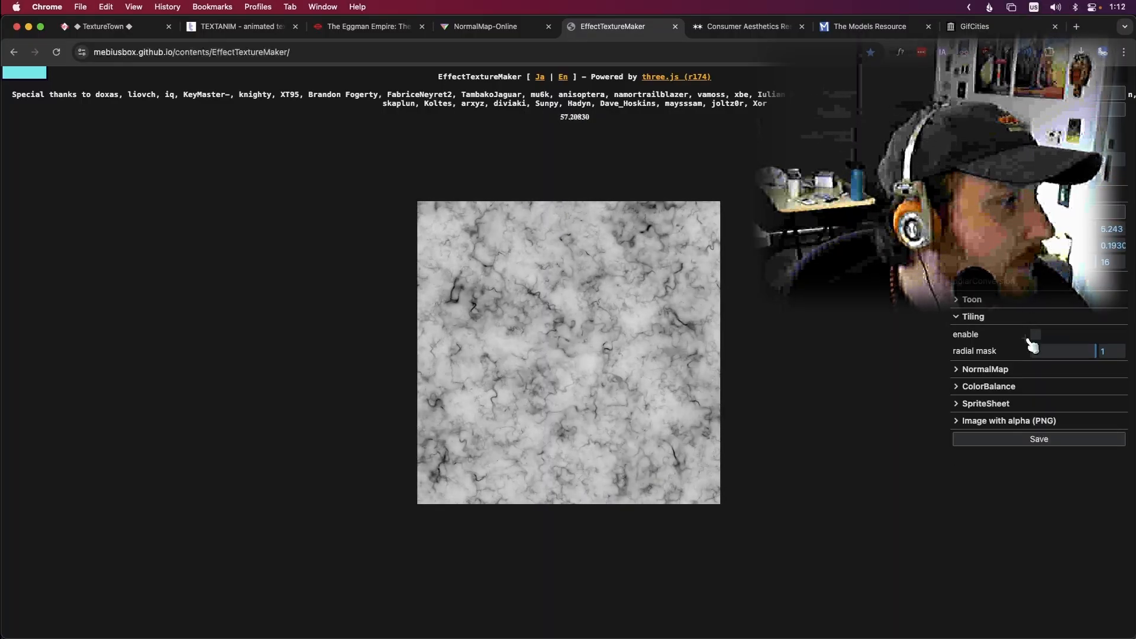
left_click(1036, 334)
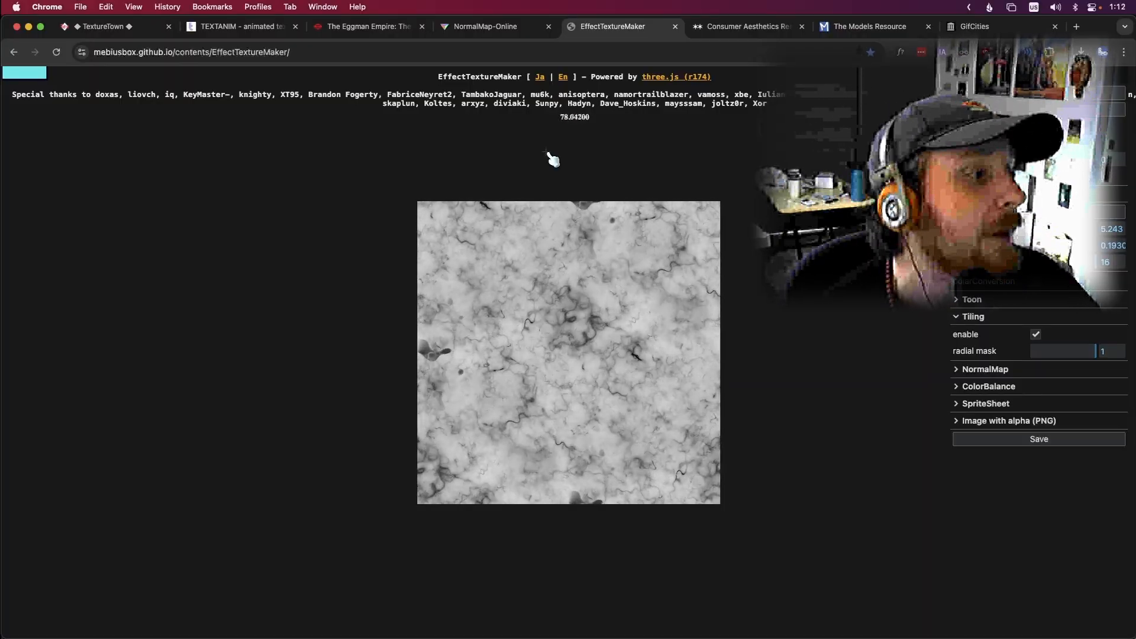
left_click(985, 403)
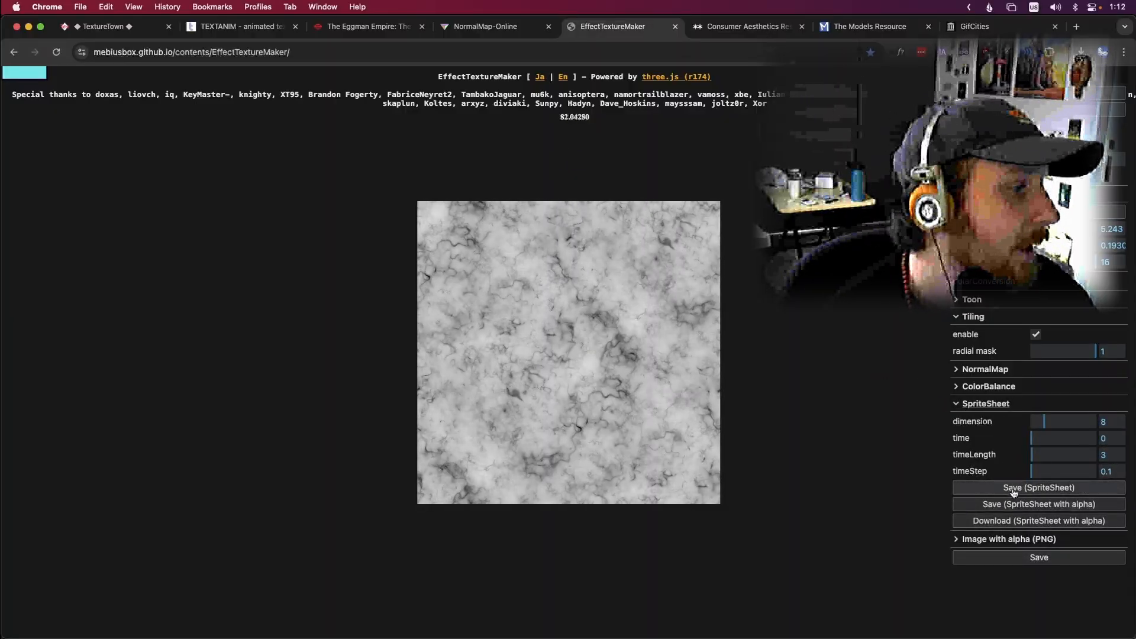
Step: Save the marble texture as a sprite sheet in a new tab, then move to the CARI Aesthetics tab
left_click(1037, 487)
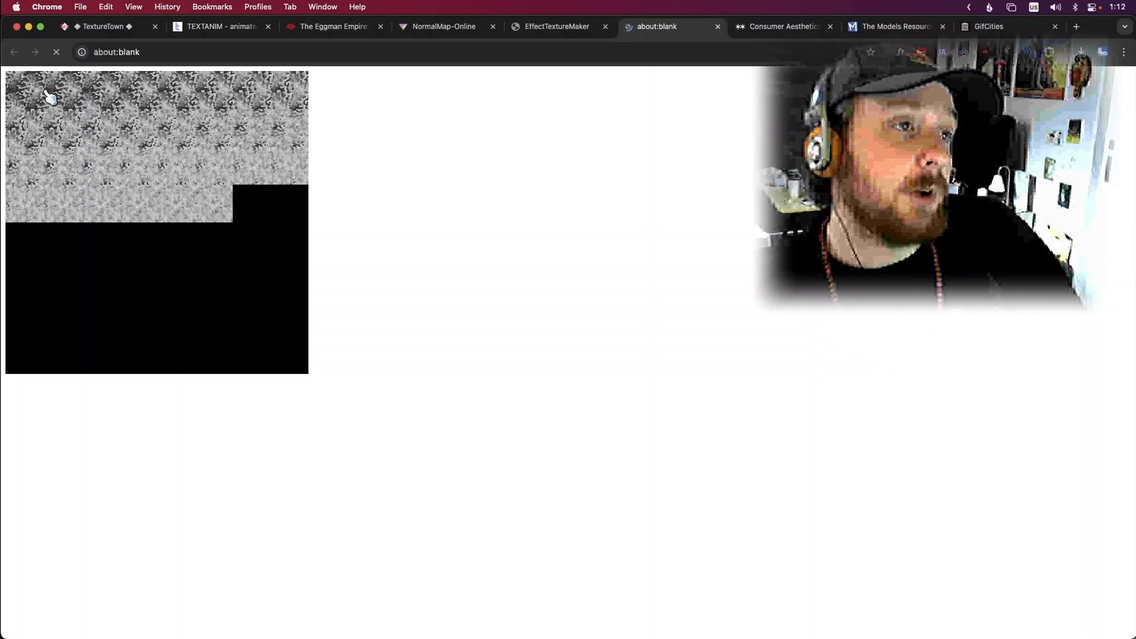
mouse_move(372, 159)
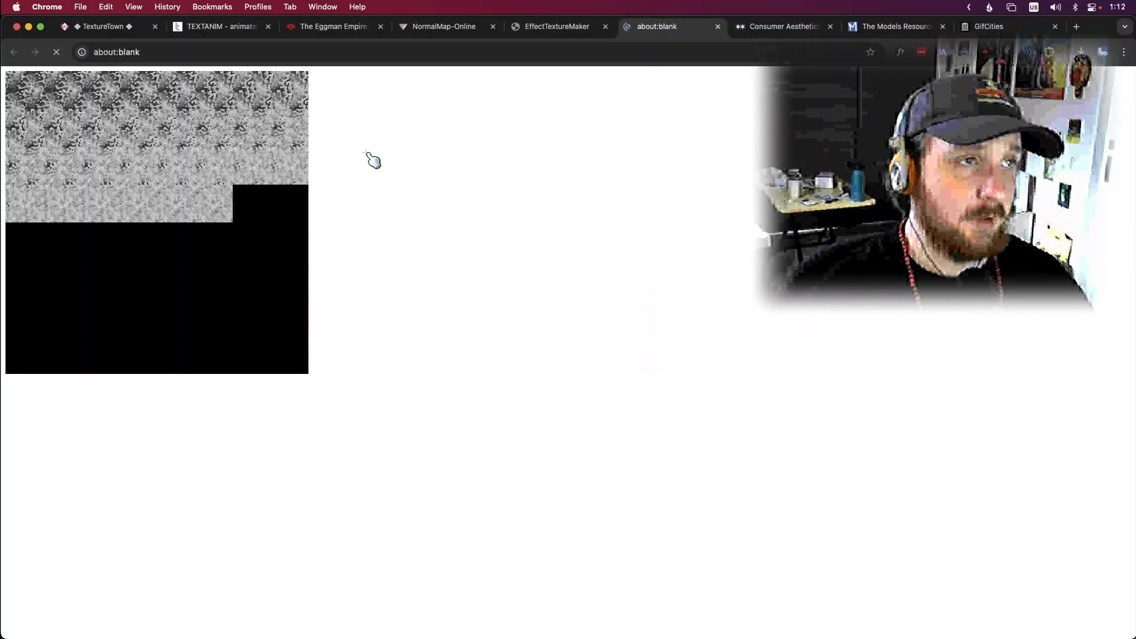
mouse_move(526, 91)
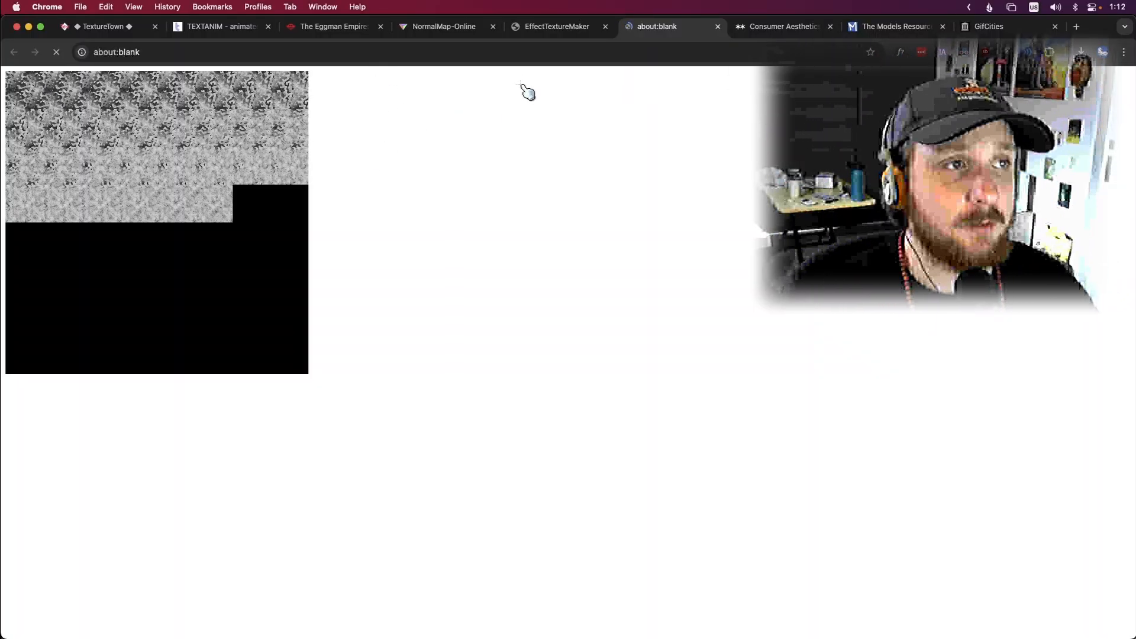
left_click(556, 26)
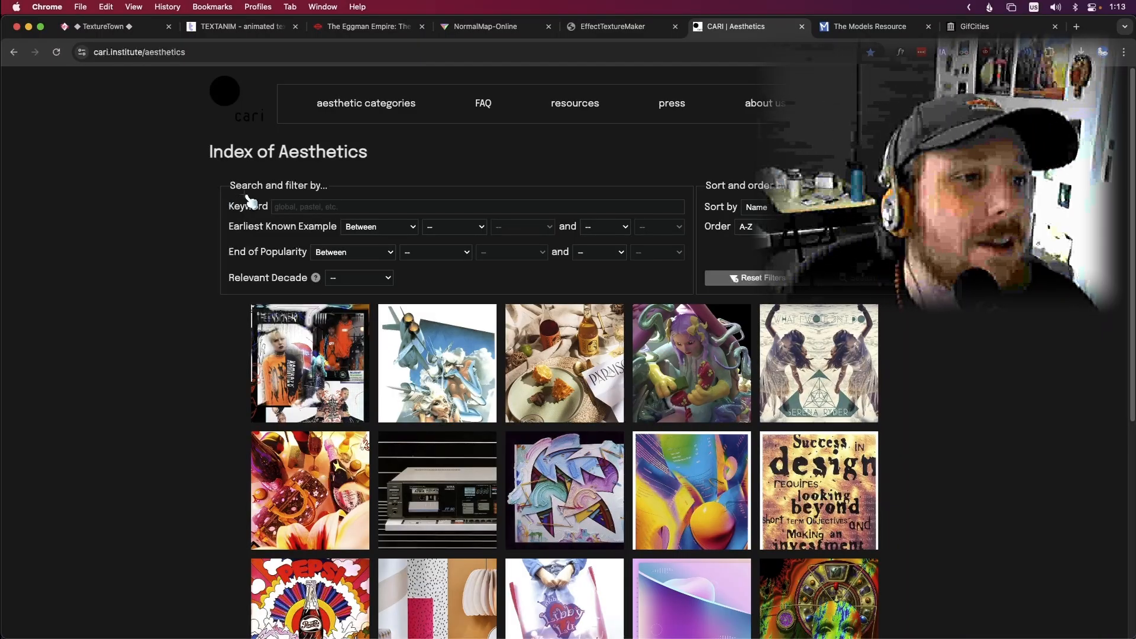
Step: Scroll down through CARI's Index of Aesthetics thumbnail grid
scroll("down", 3)
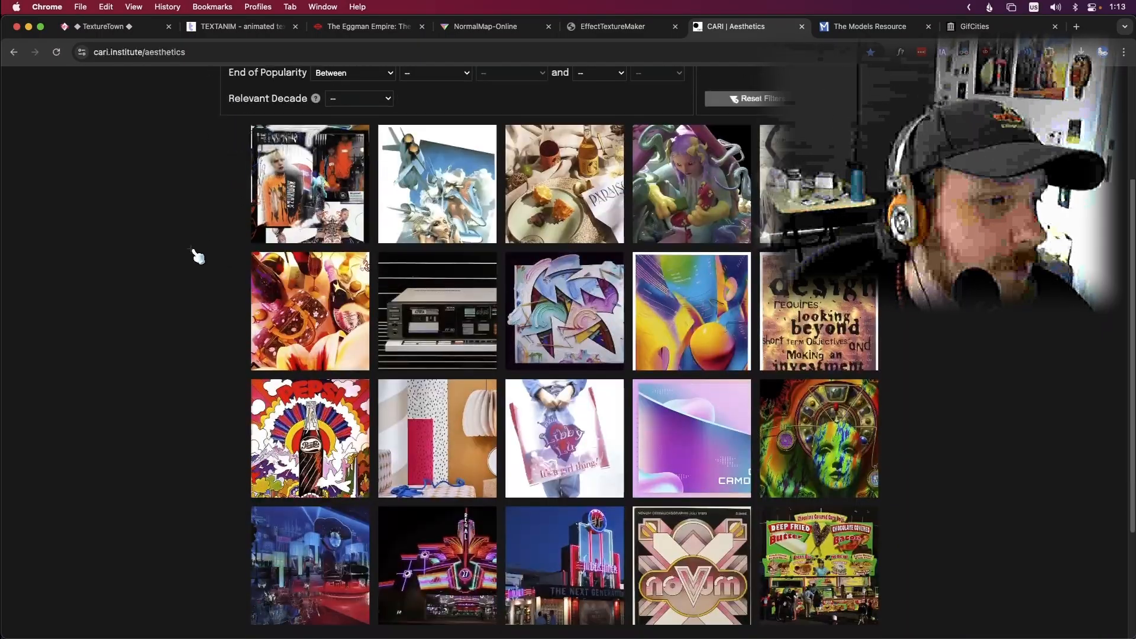
scroll("down", 3)
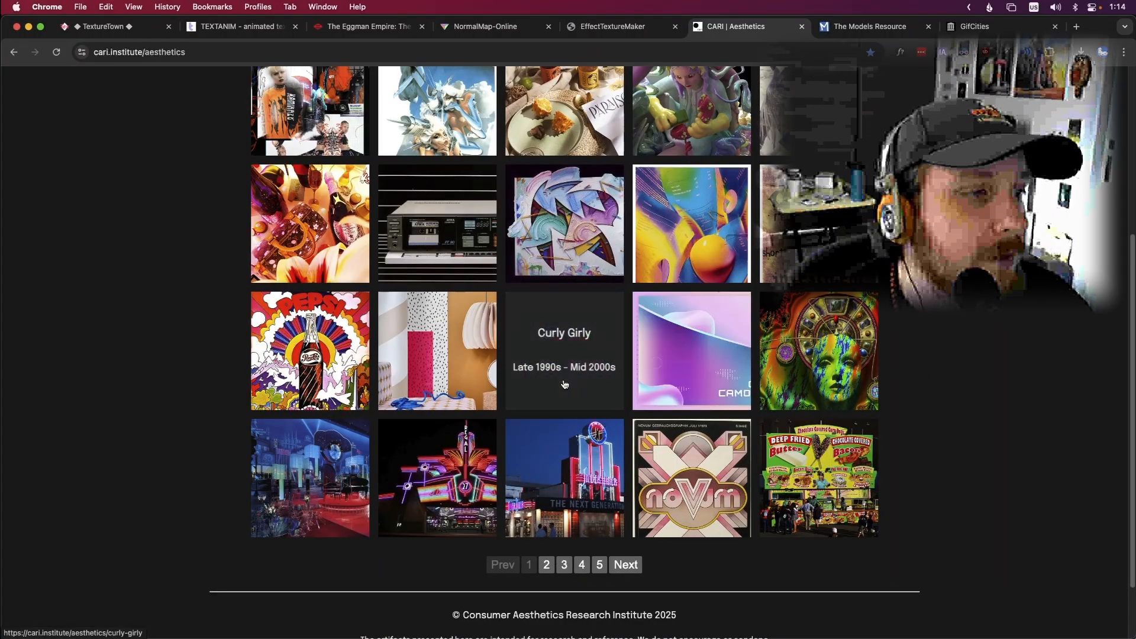
Step: Open the Curly Girly aesthetic page and scroll through its first gallery page
left_click(564, 350)
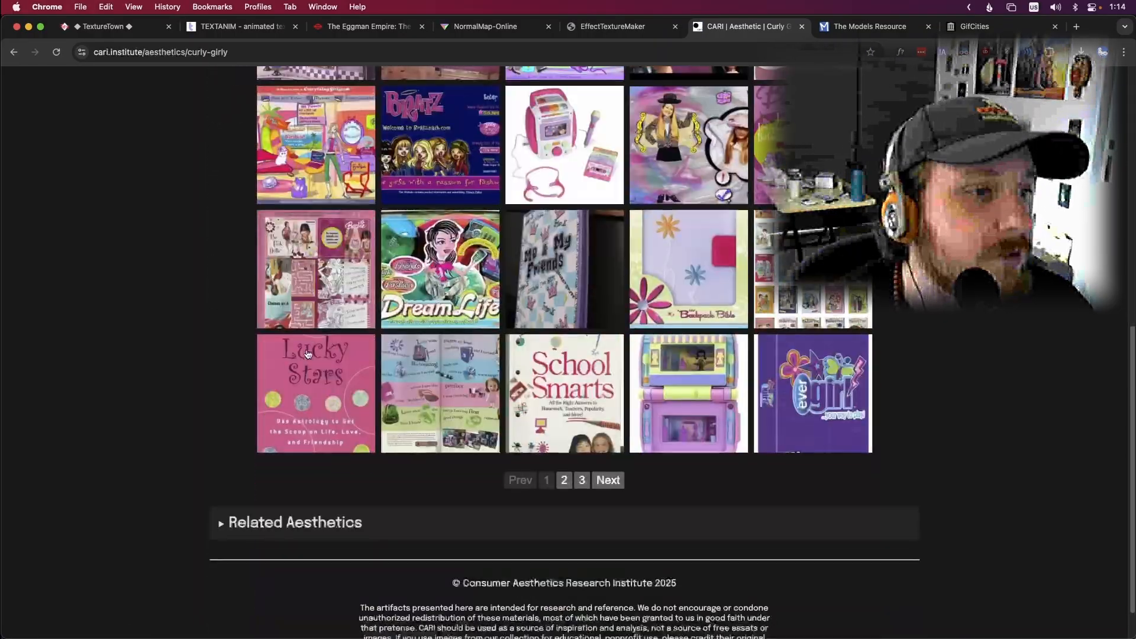
scroll("up", 3)
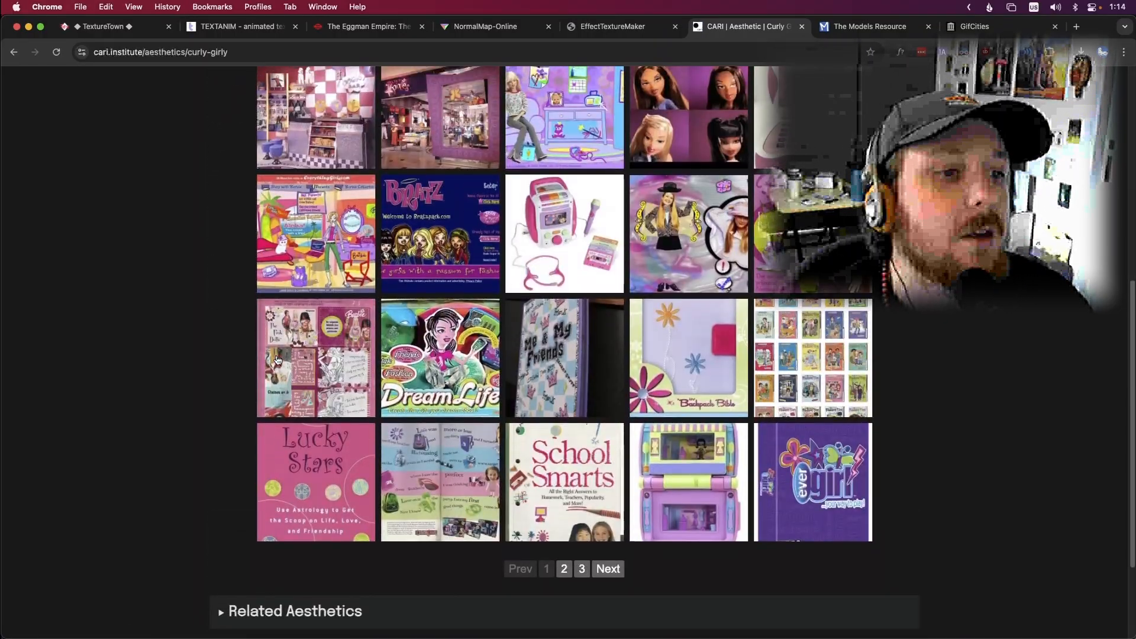
scroll("up", 3)
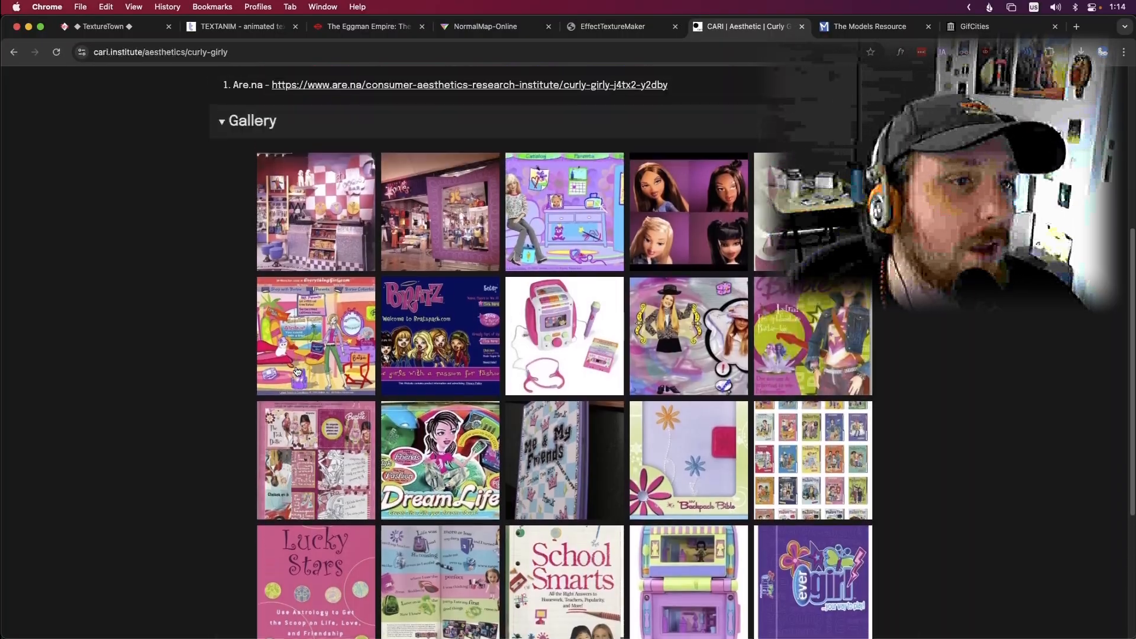
scroll("down", 3)
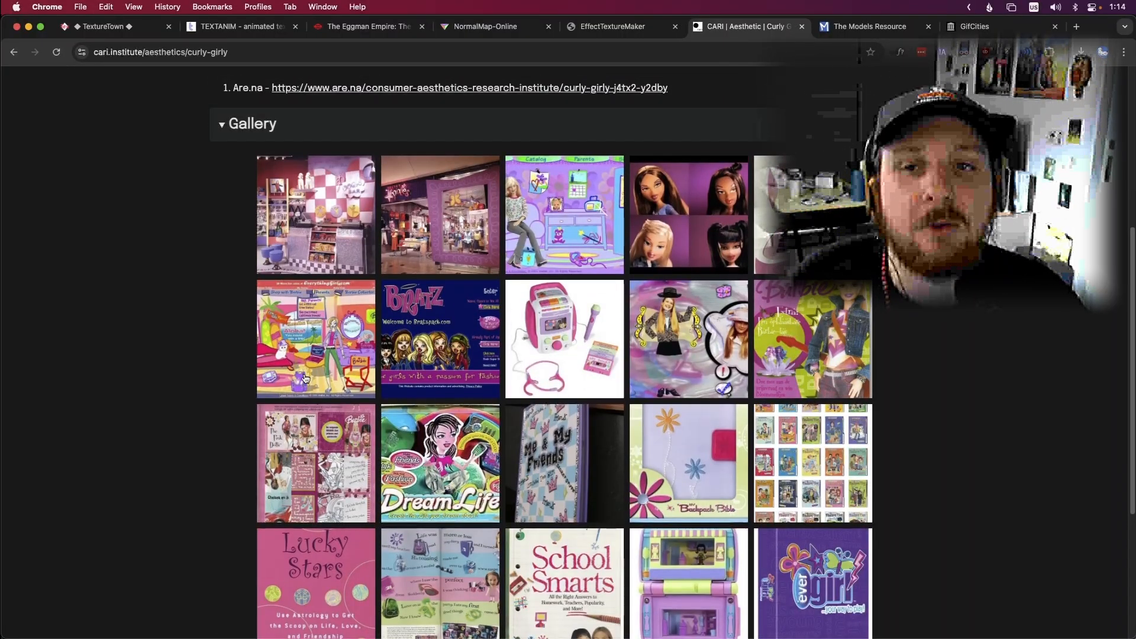
mouse_move(249, 311)
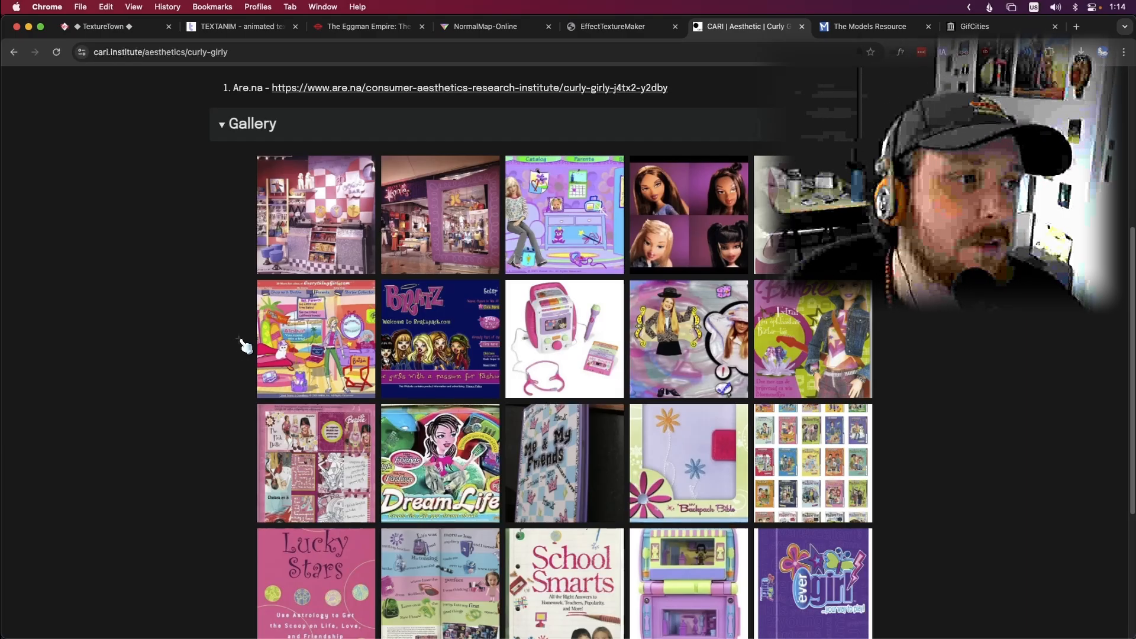
scroll("up", 3)
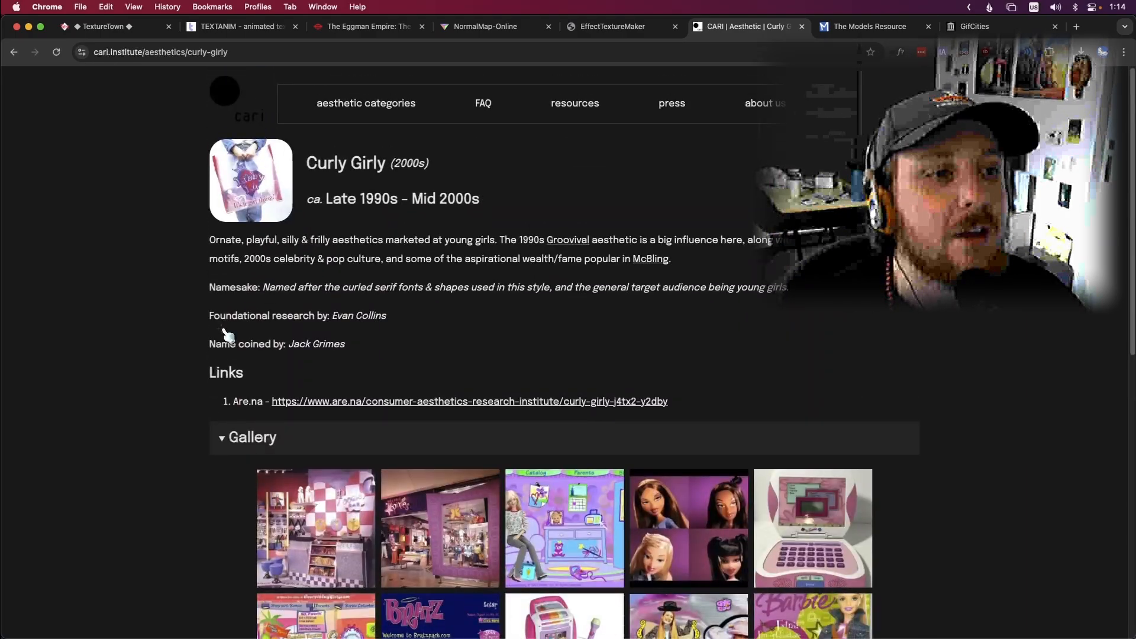
scroll("down", 3)
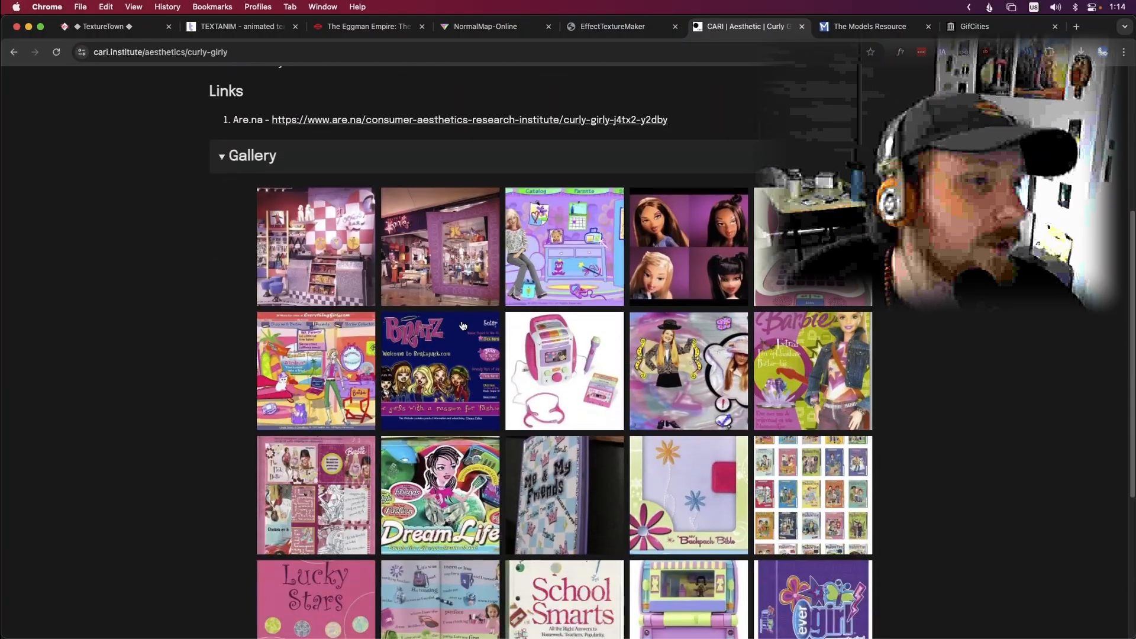
scroll("down", 3)
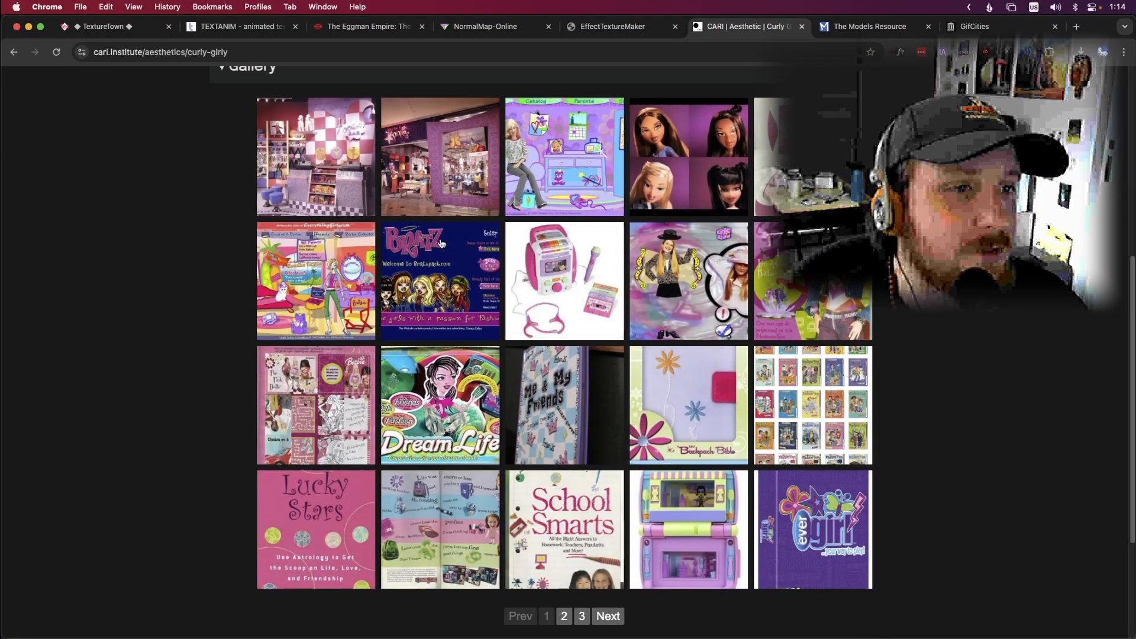
mouse_move(584, 401)
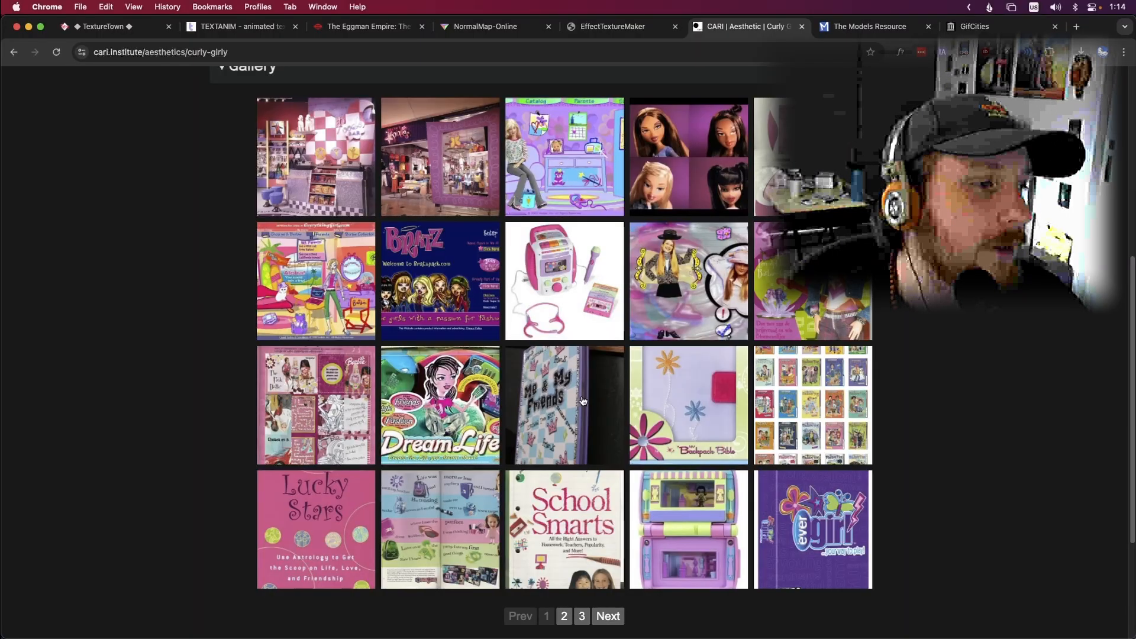
Step: Browse the second page of the Curly Girly gallery
left_click(546, 616)
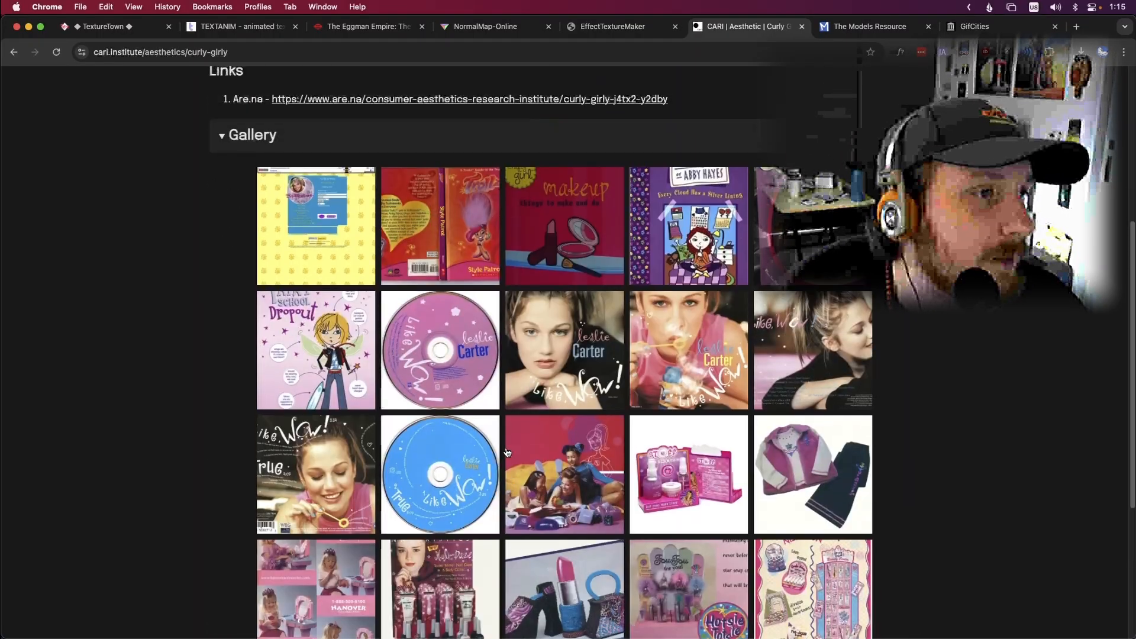
scroll("down", 3)
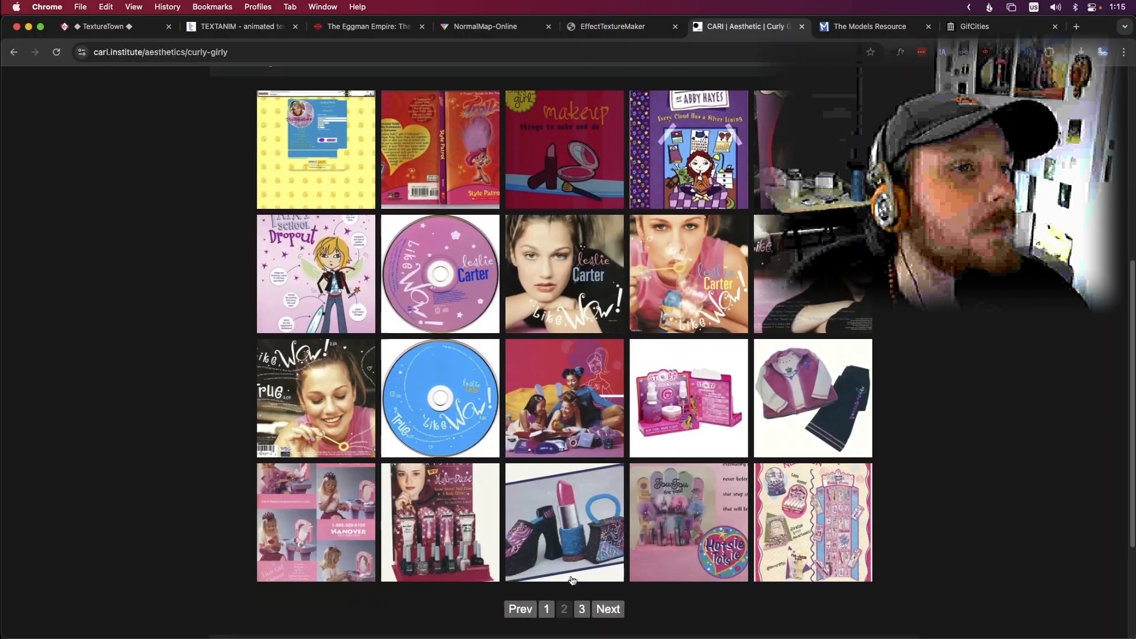
scroll("up", 3)
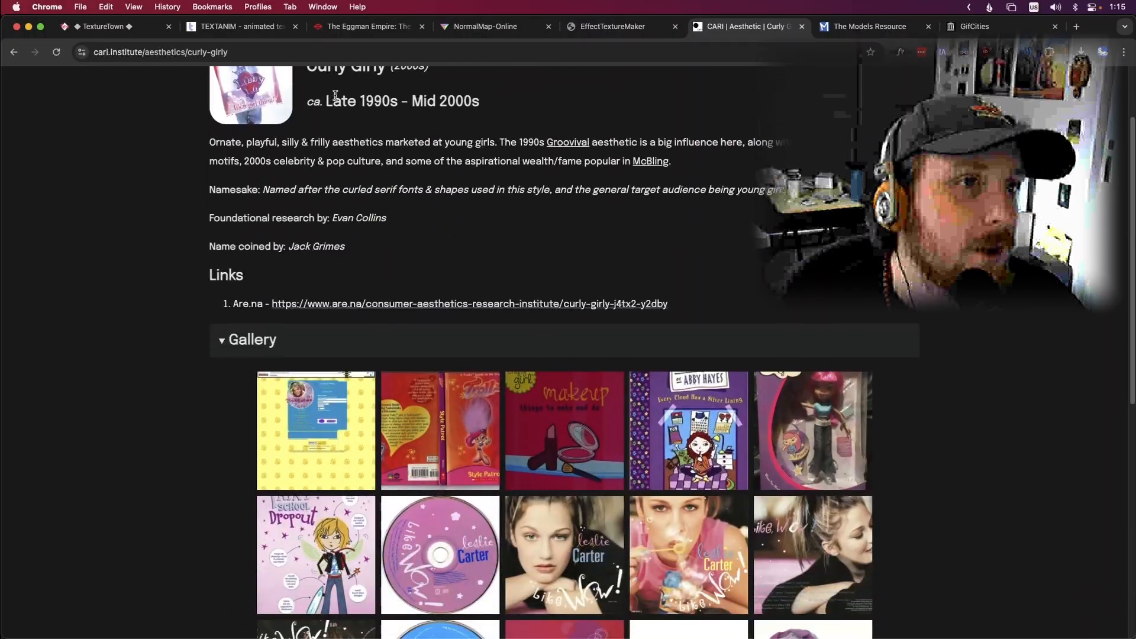
scroll("up", 3)
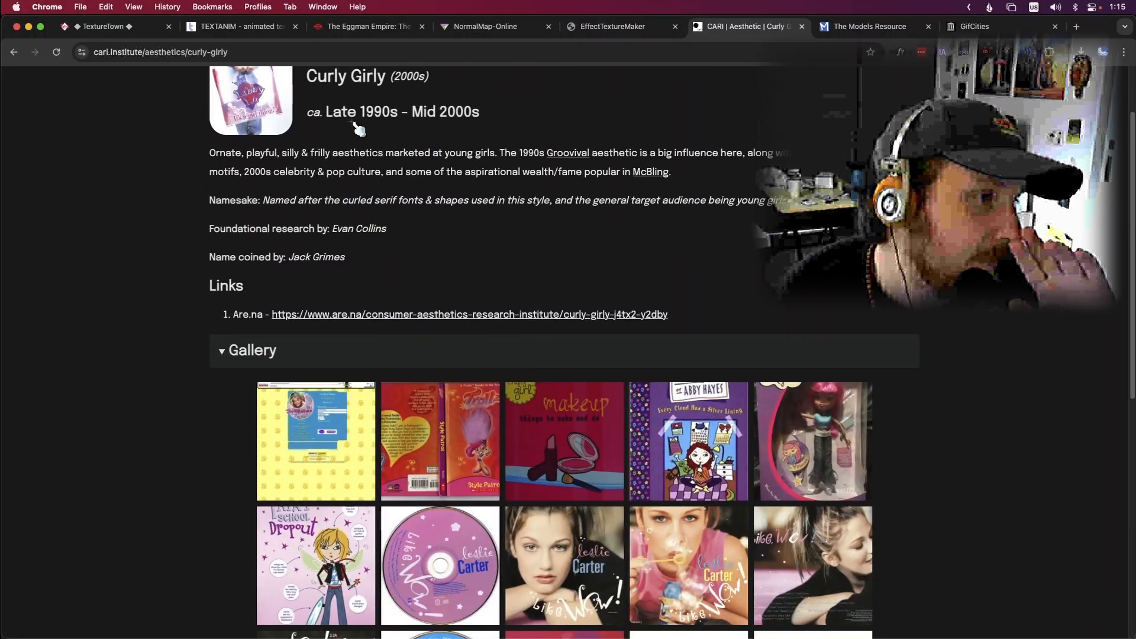
scroll("down", 3)
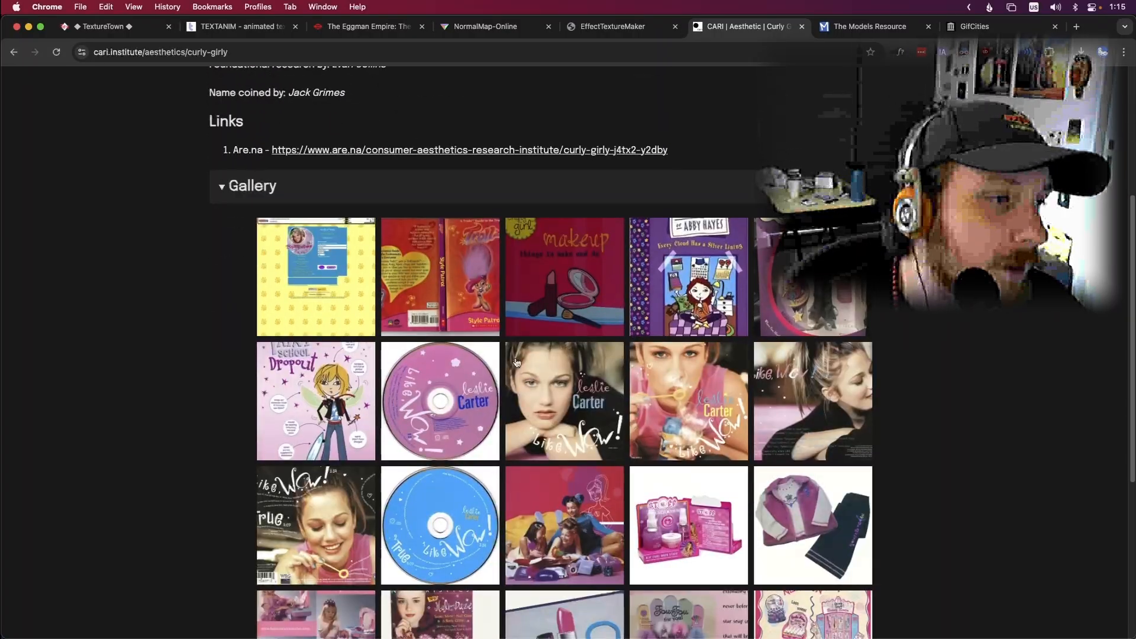
scroll("down", 3)
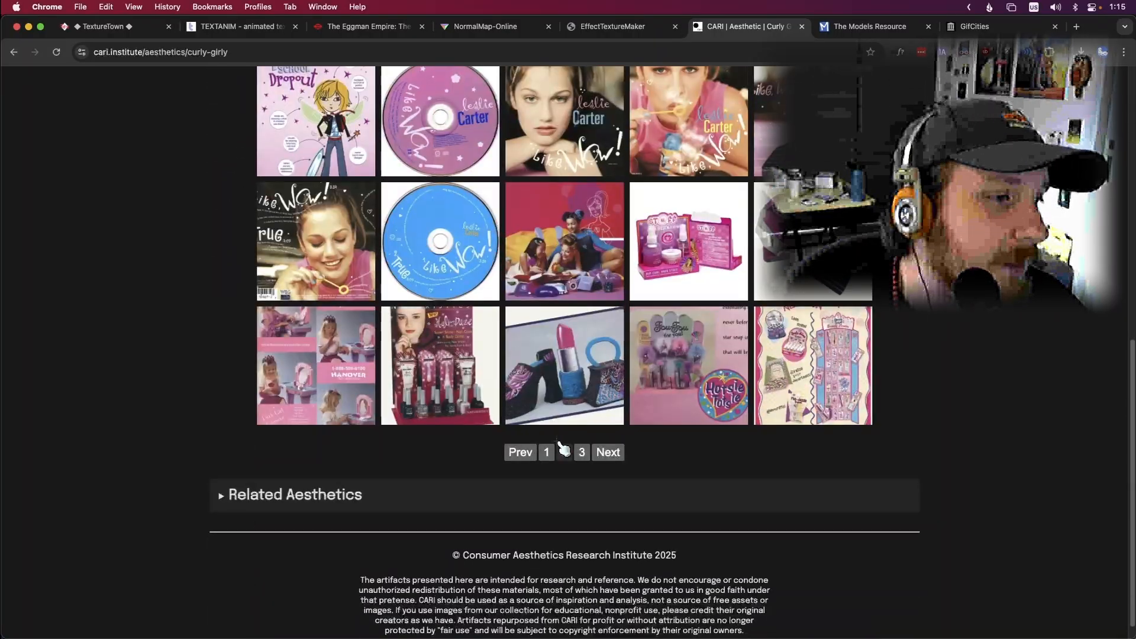
Step: Return to the first gallery page, view the Lucky Stars book cover details, and scroll back up
left_click(565, 452)
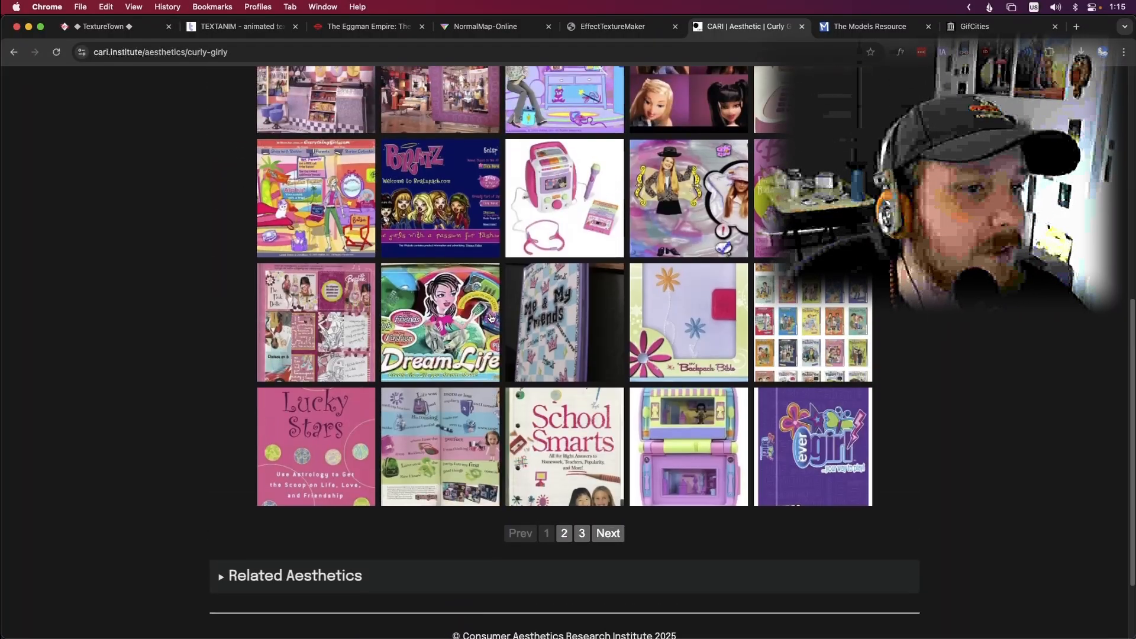
left_click(315, 447)
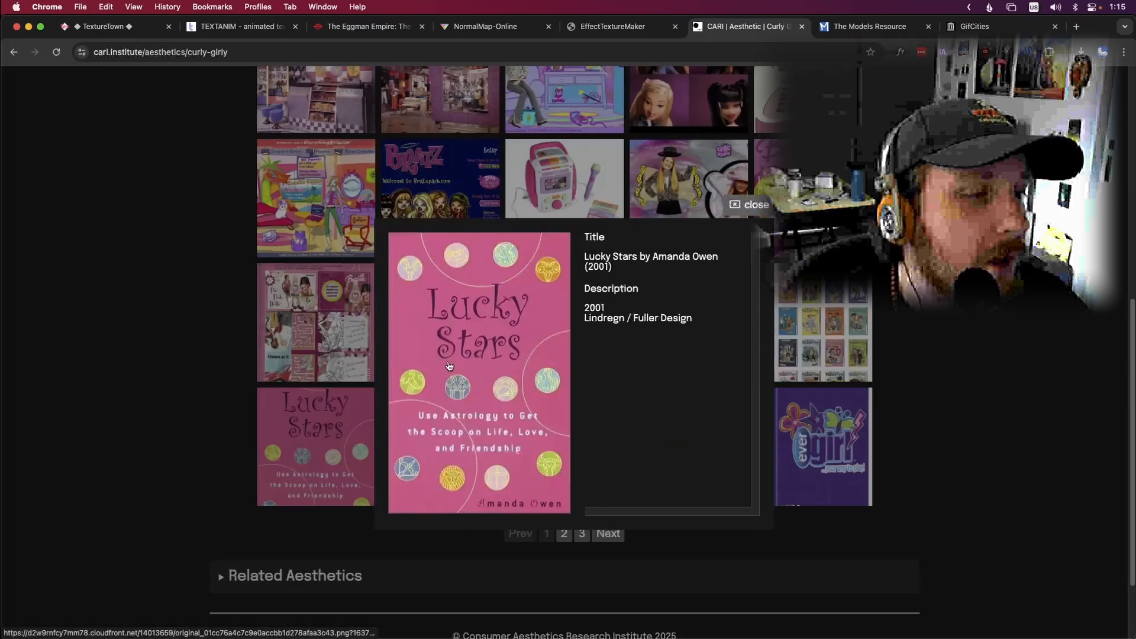
left_click(755, 204)
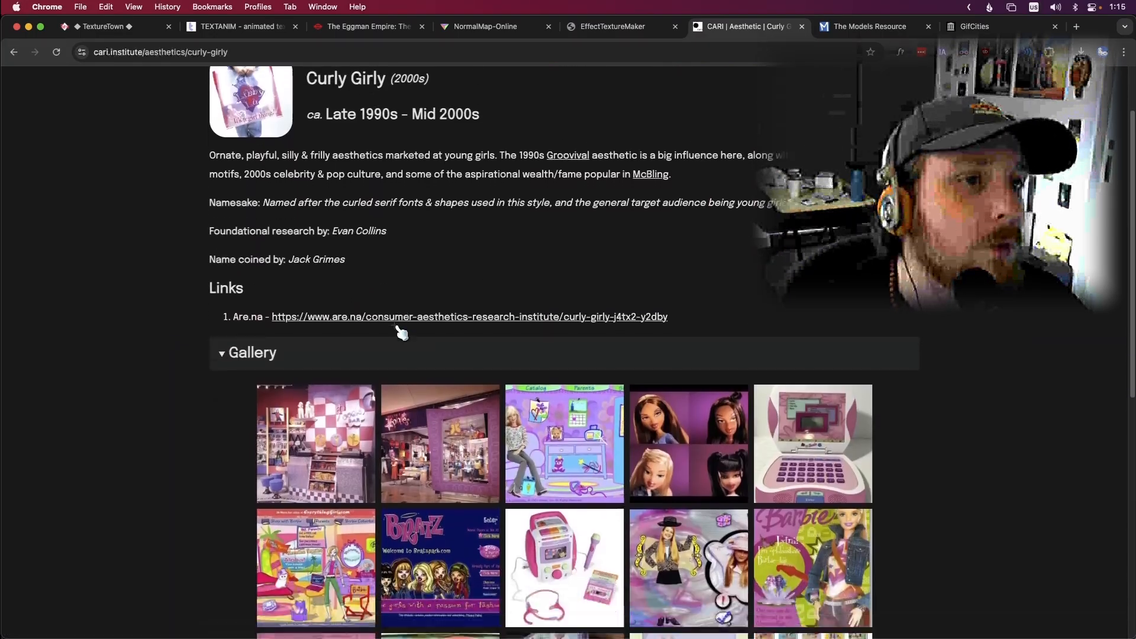
scroll("up", 3)
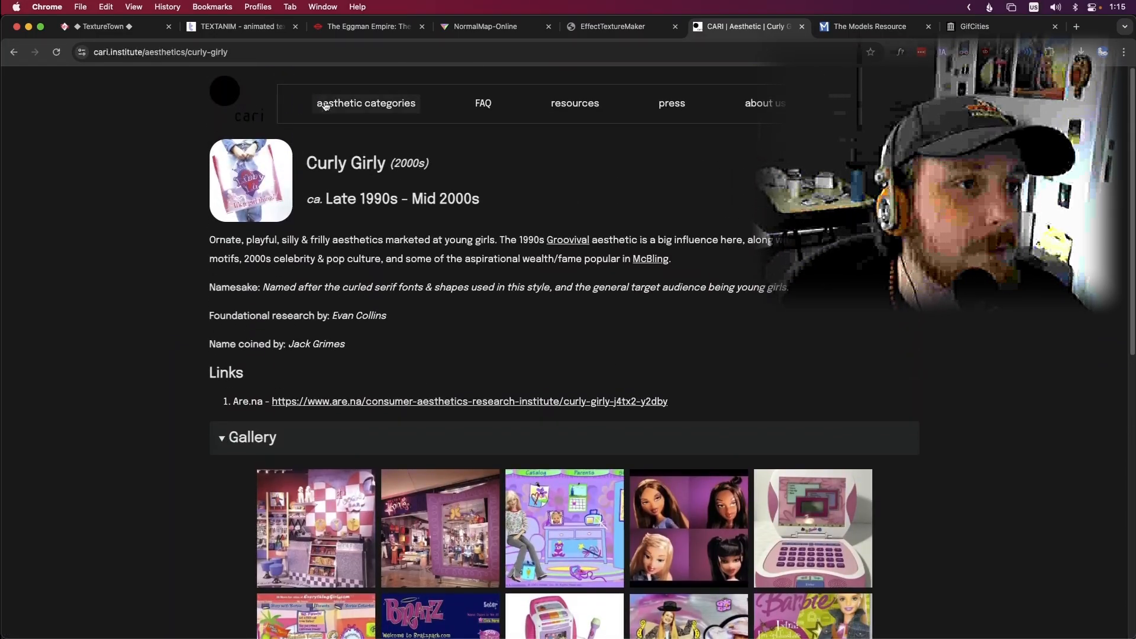
Step: Open the Factory Pomo aesthetic page from the index and scroll its gallery
left_click(365, 103)
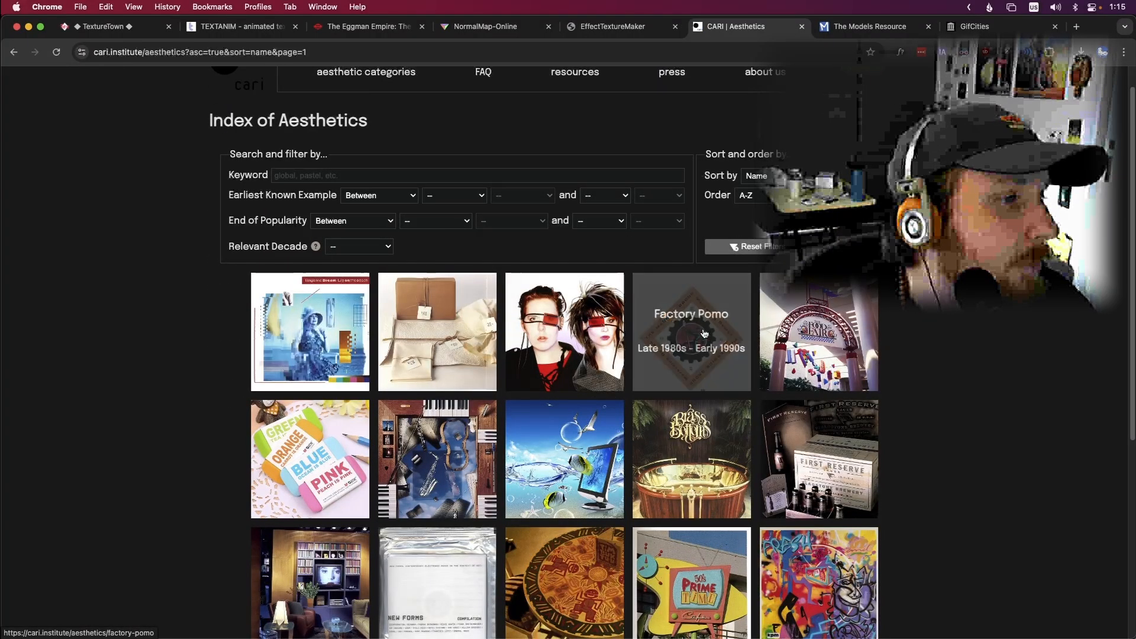
left_click(690, 332)
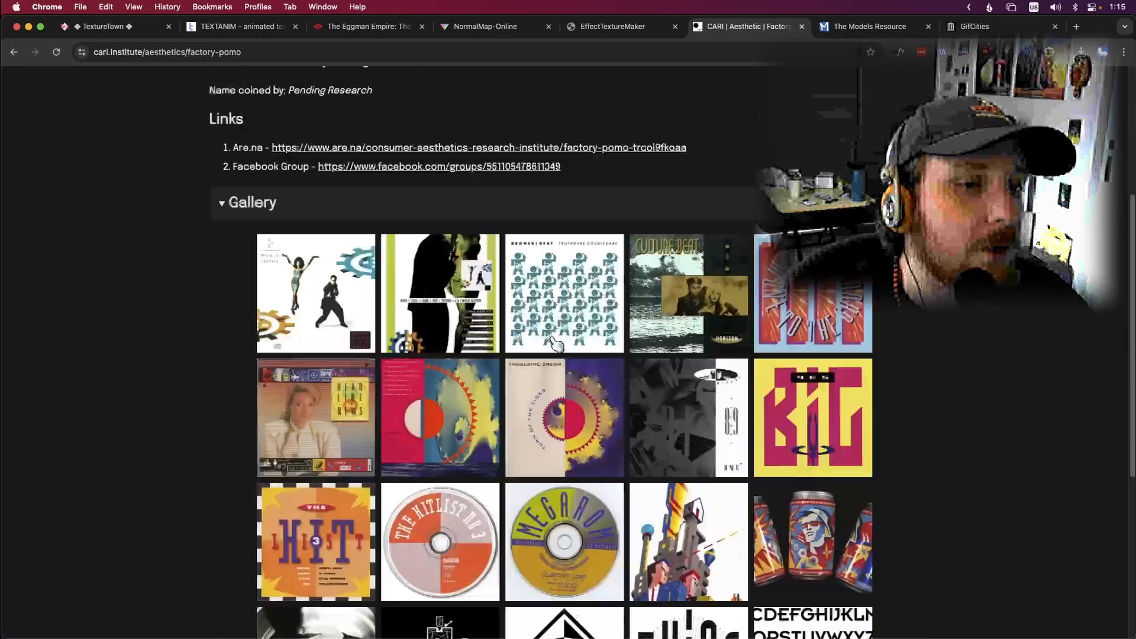
scroll("down", 3)
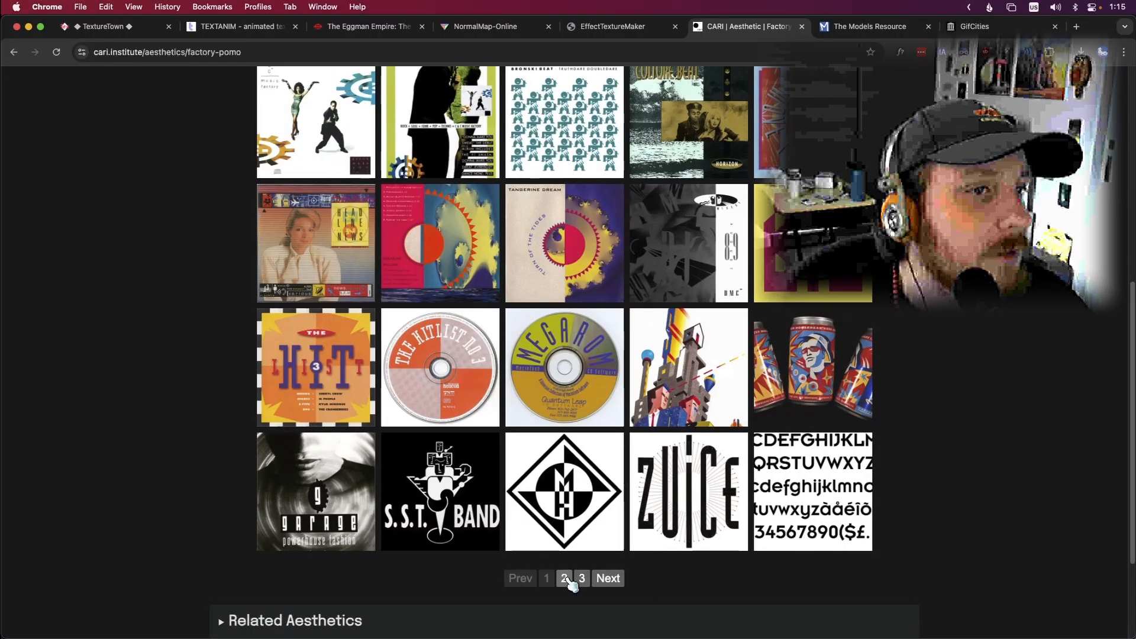
scroll("down", 3)
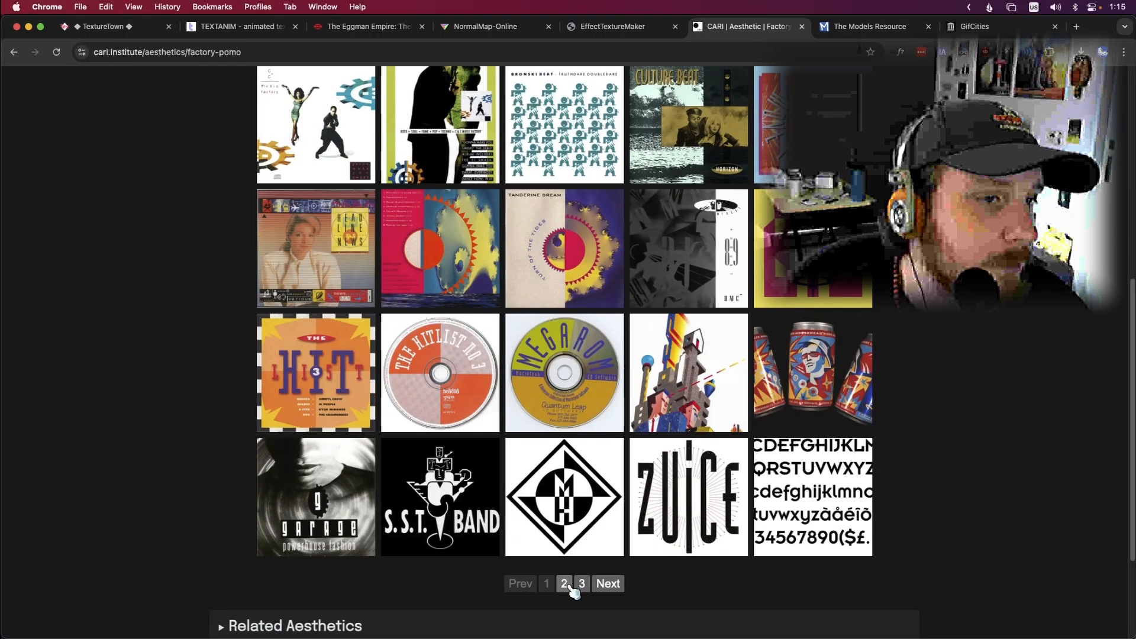
Step: Browse the Factory Pomo gallery's second page, then return to the Index of Aesthetics
left_click(581, 584)
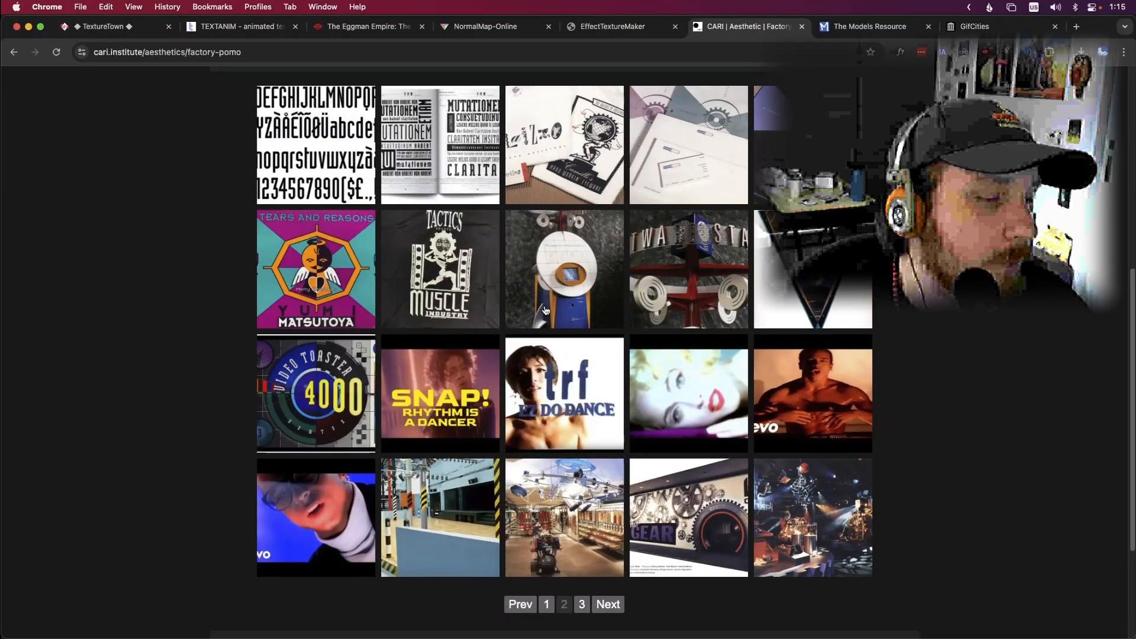
scroll("up", 3)
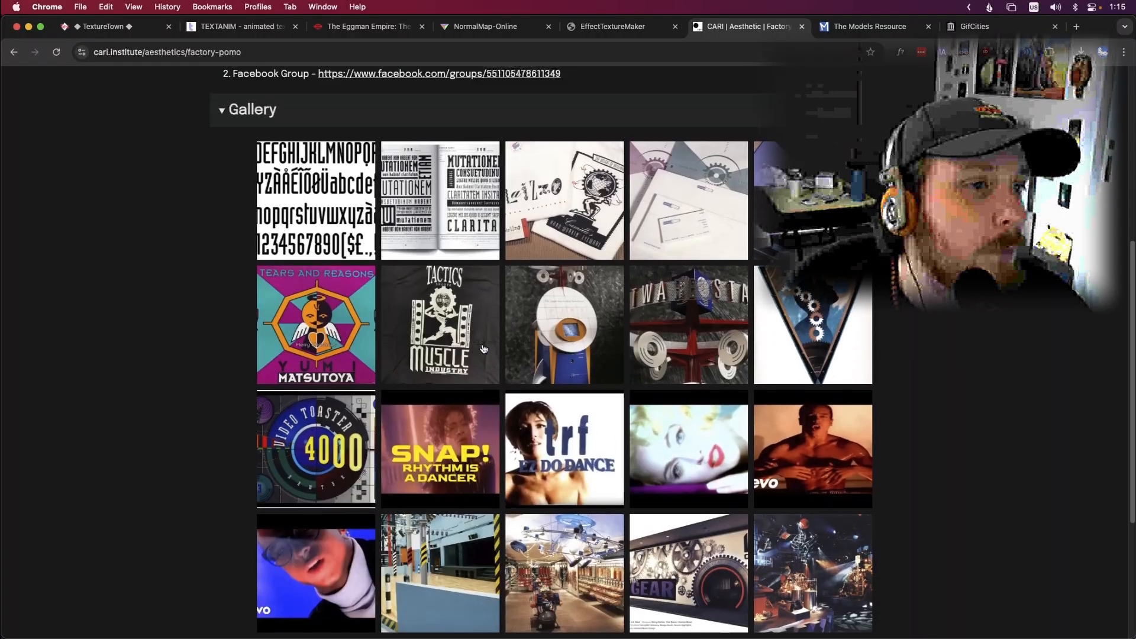
scroll("down", 3)
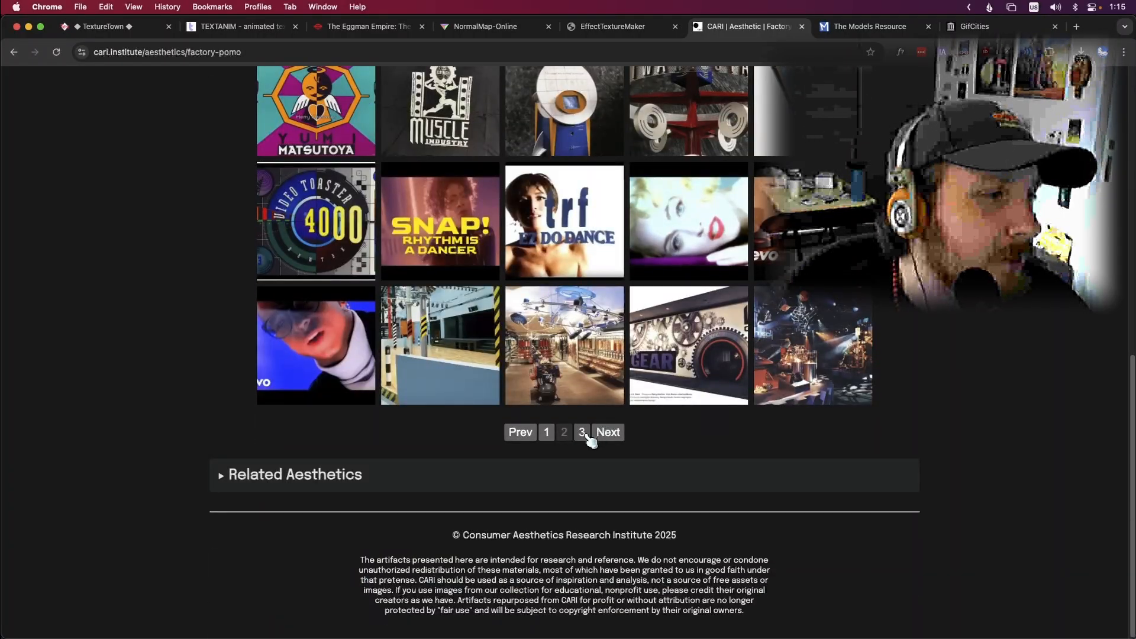
left_click(563, 433)
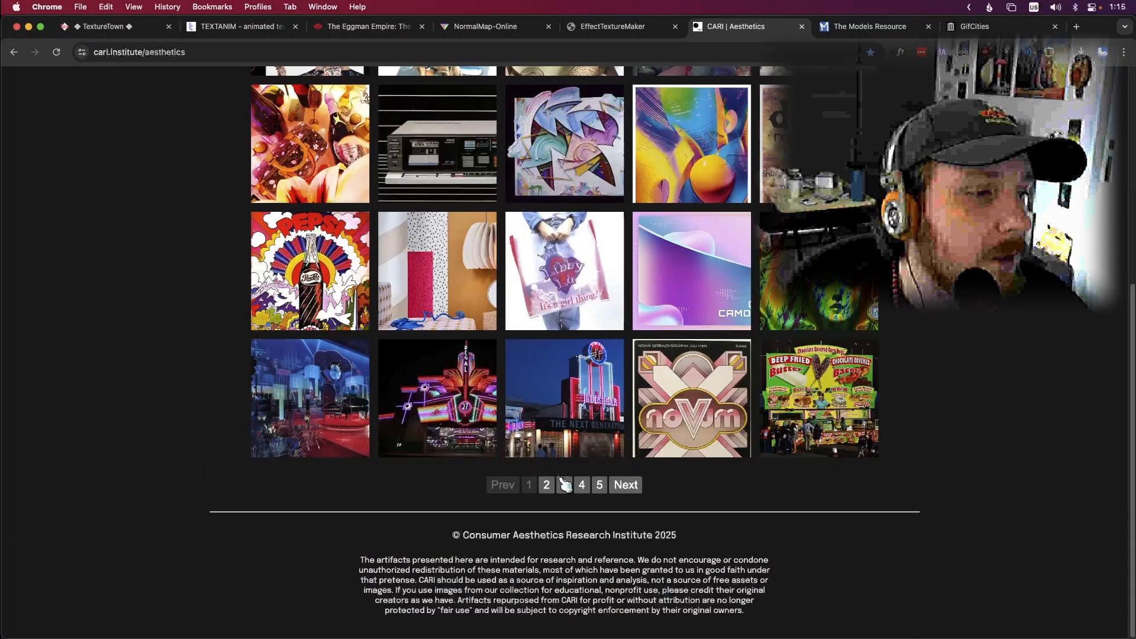
Step: Go to page 4 of the aesthetics index and scroll to the Utopian Scholastic entry
left_click(581, 485)
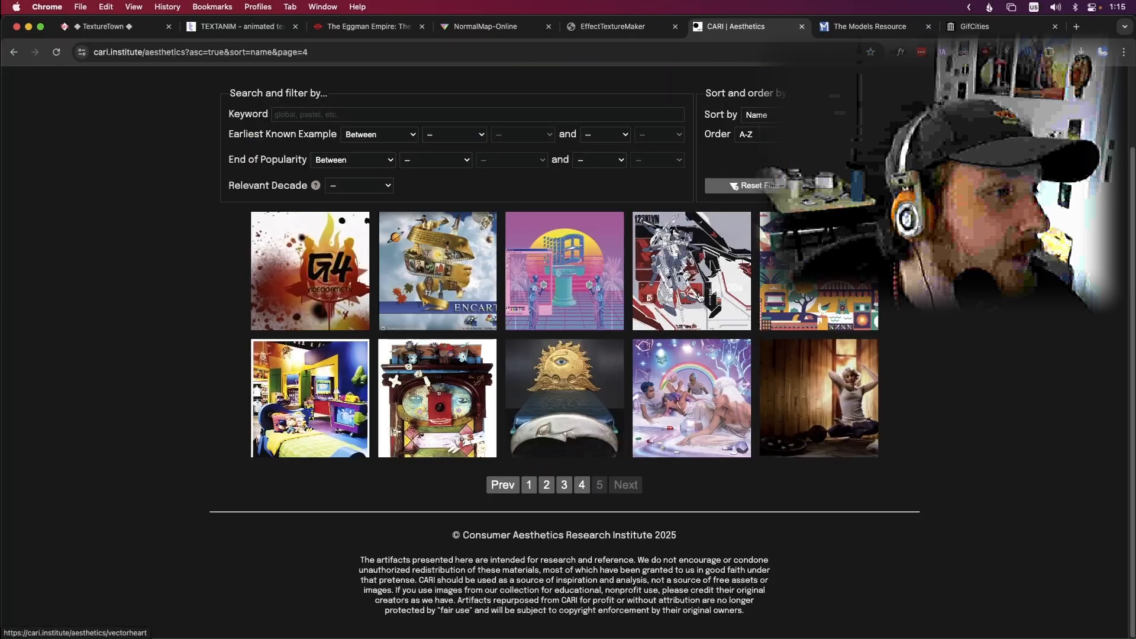
mouse_move(581, 485)
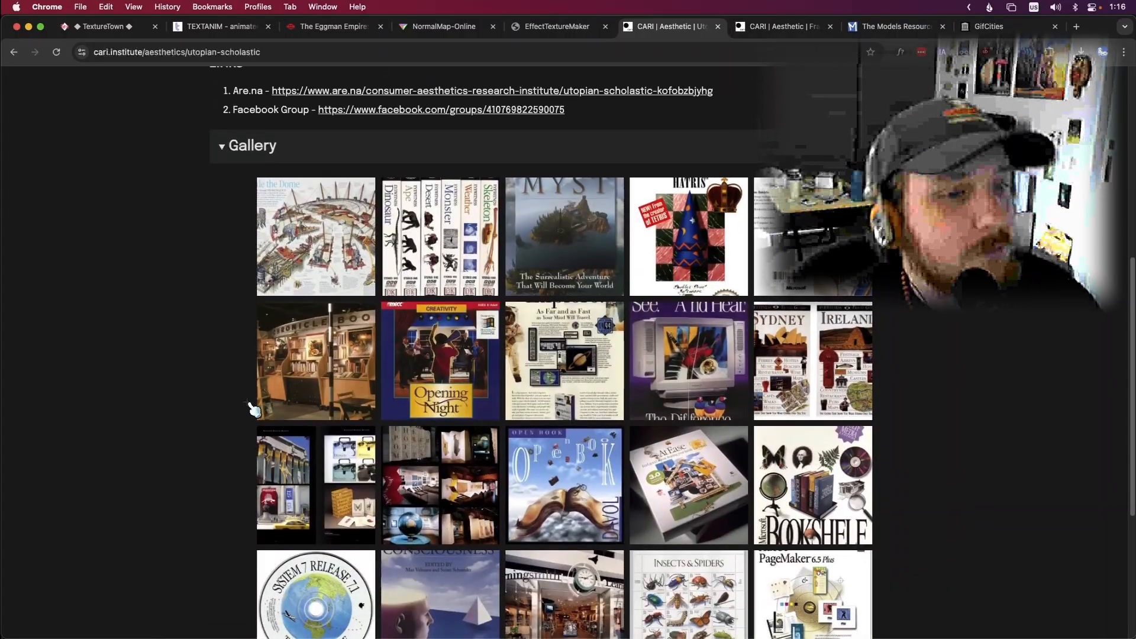
scroll("down", 3)
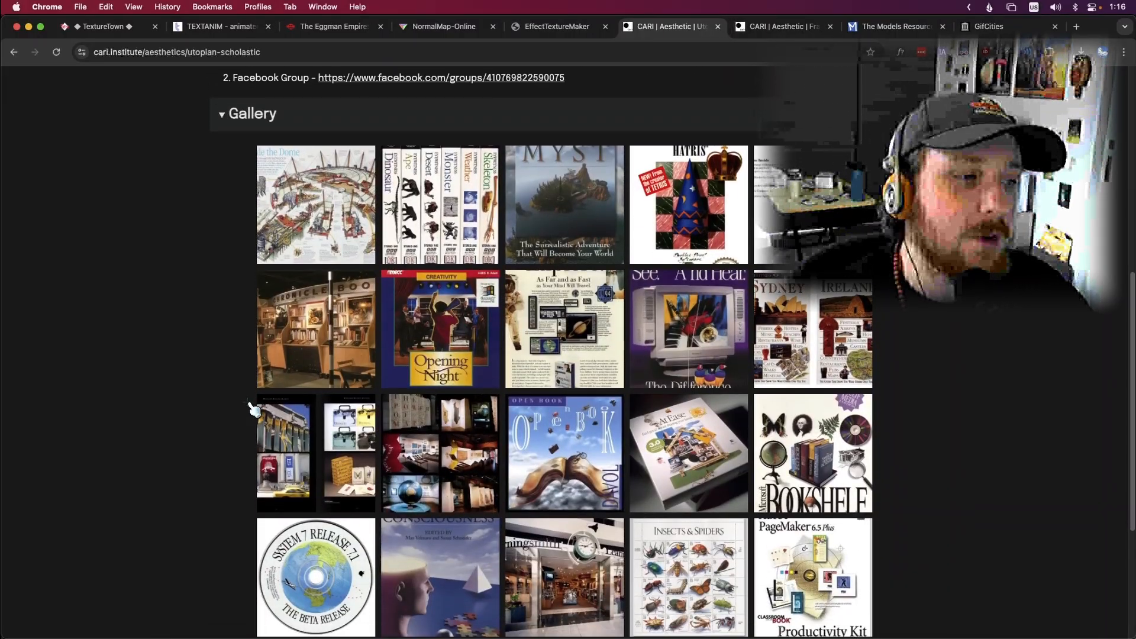
scroll("down", 3)
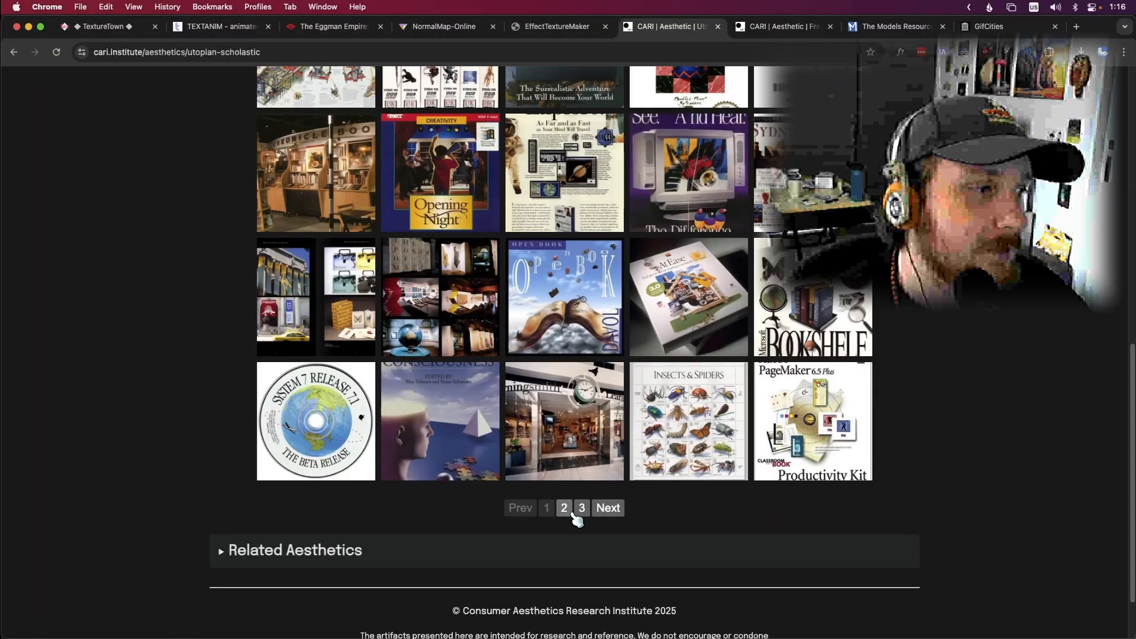
Step: Follow the Are.na link and browse the institute's channel listing
left_click(812, 421)
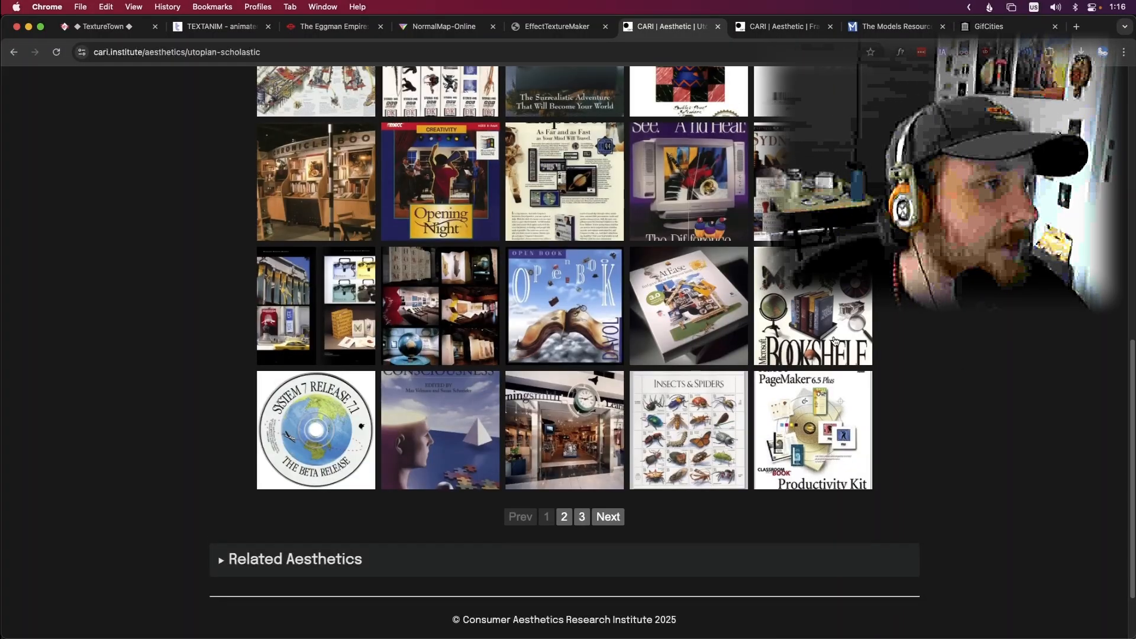
scroll("down", 3)
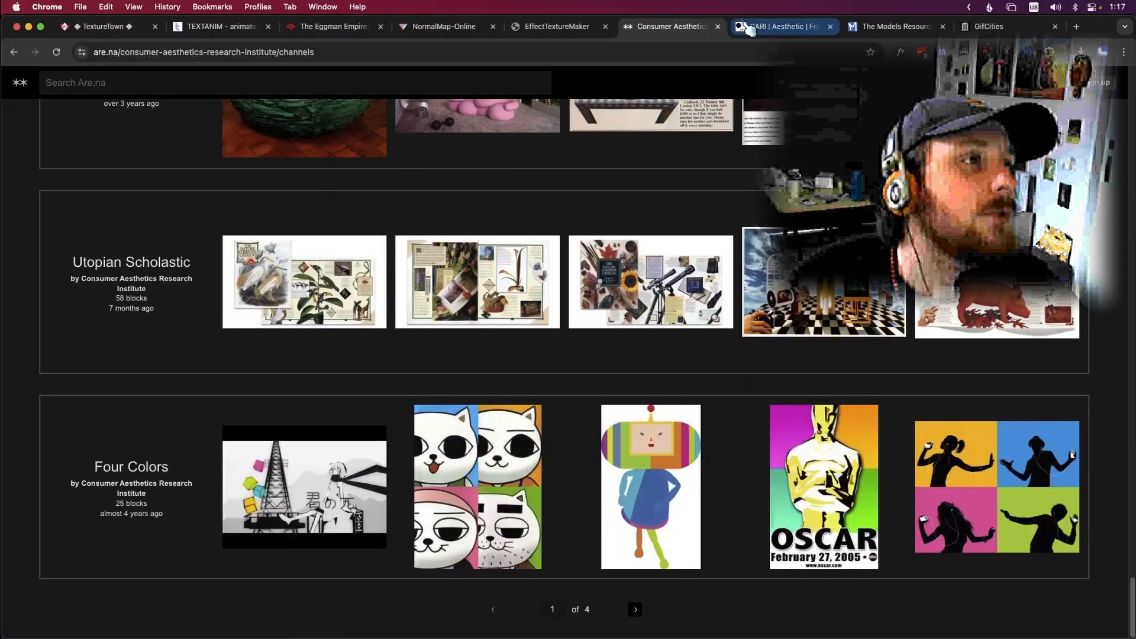
Step: Switch to The Models Resource and read the latest update post on the homepage
left_click(897, 26)
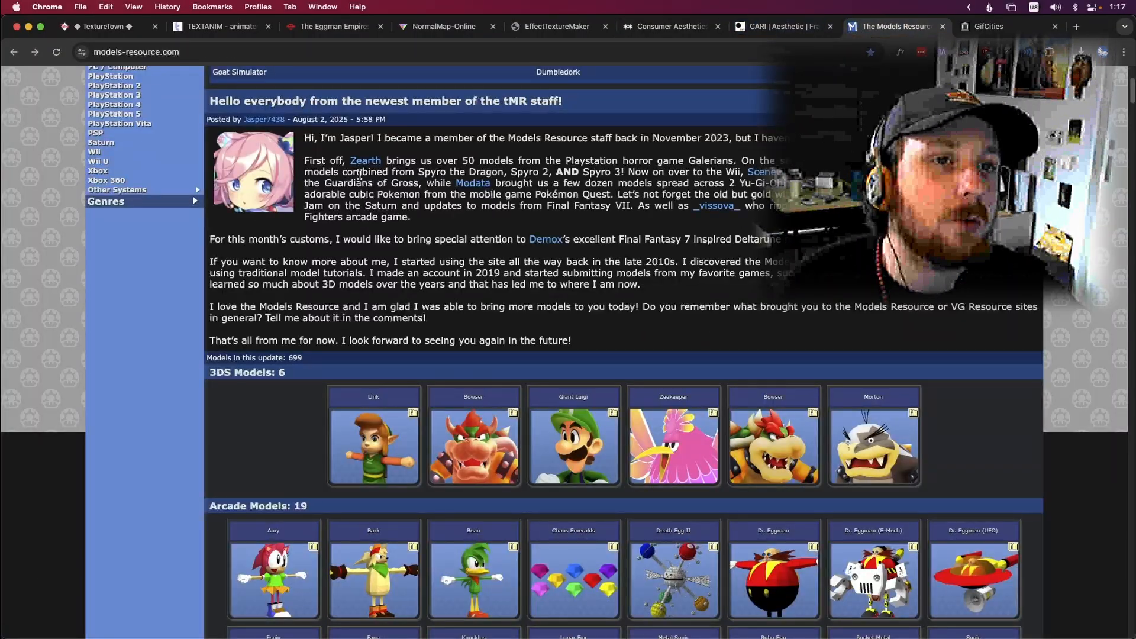
scroll("up", 3)
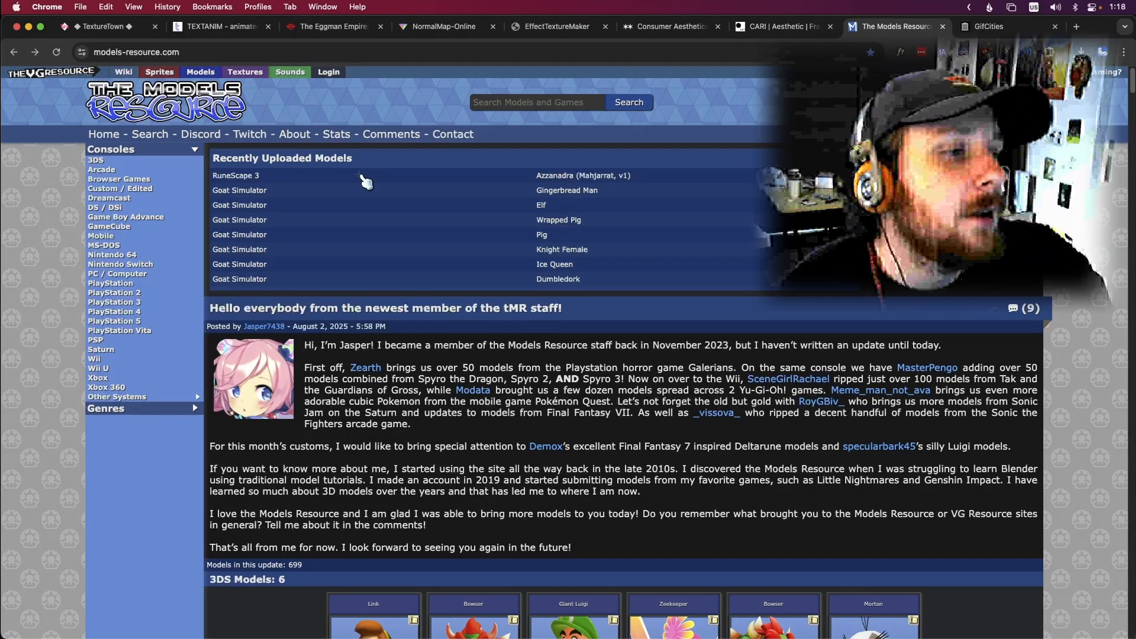
scroll("down", 3)
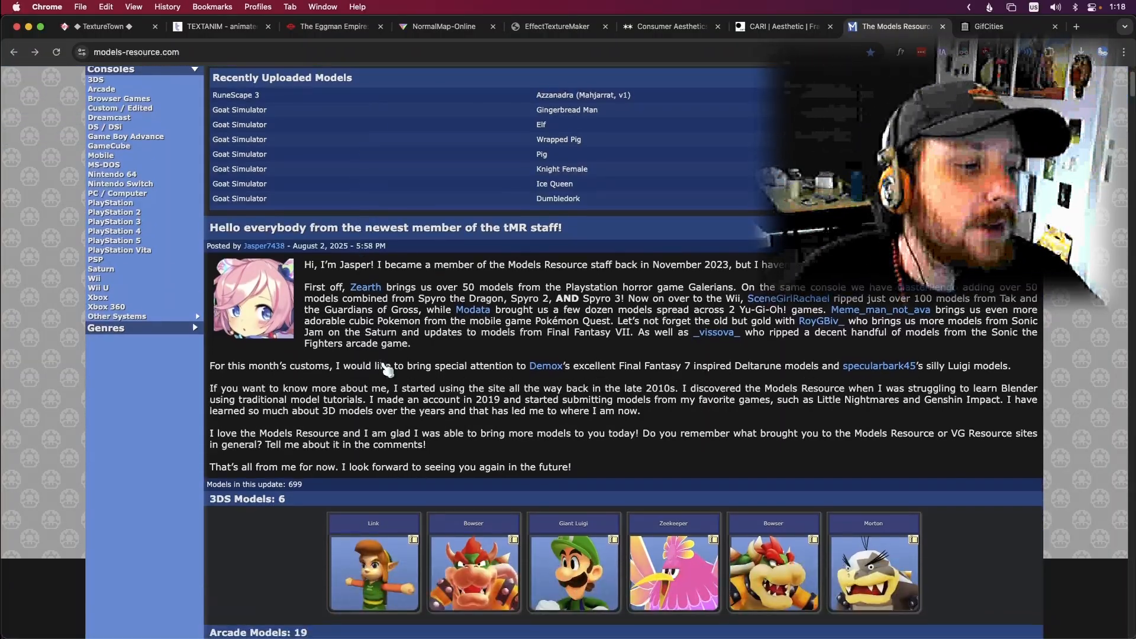
scroll("down", 3)
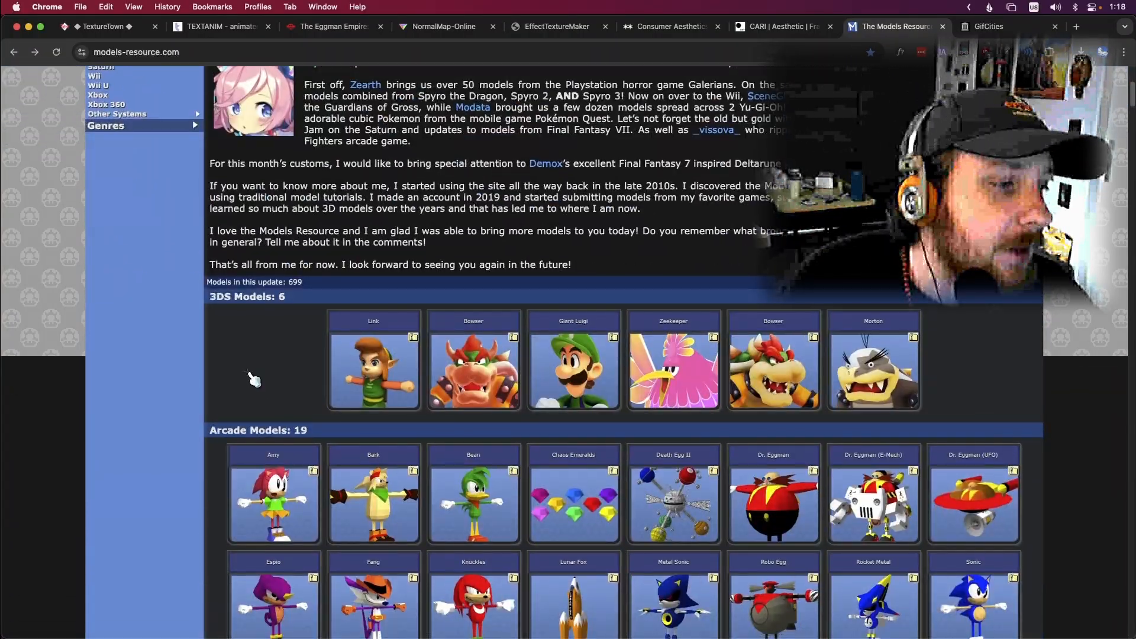
scroll("up", 3)
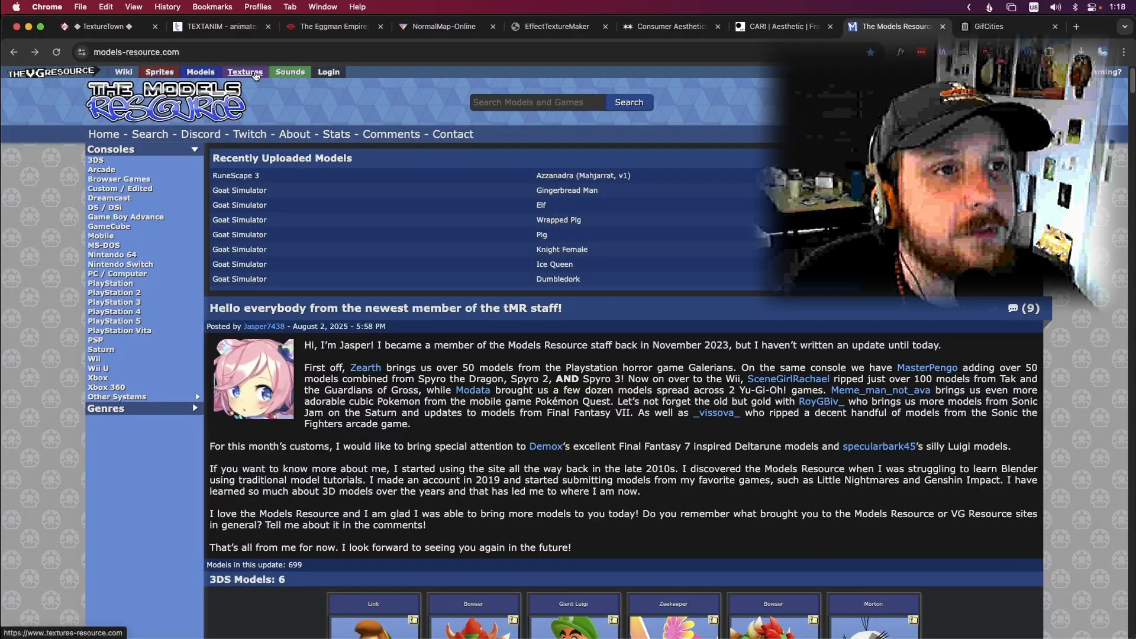
mouse_move(417, 230)
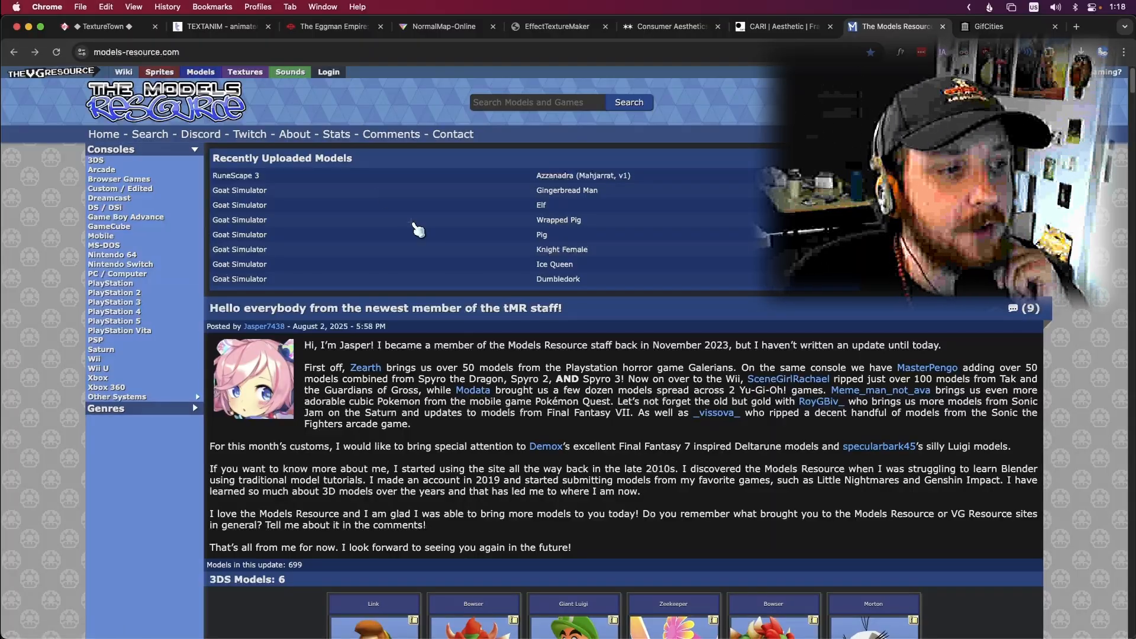
mouse_move(440, 283)
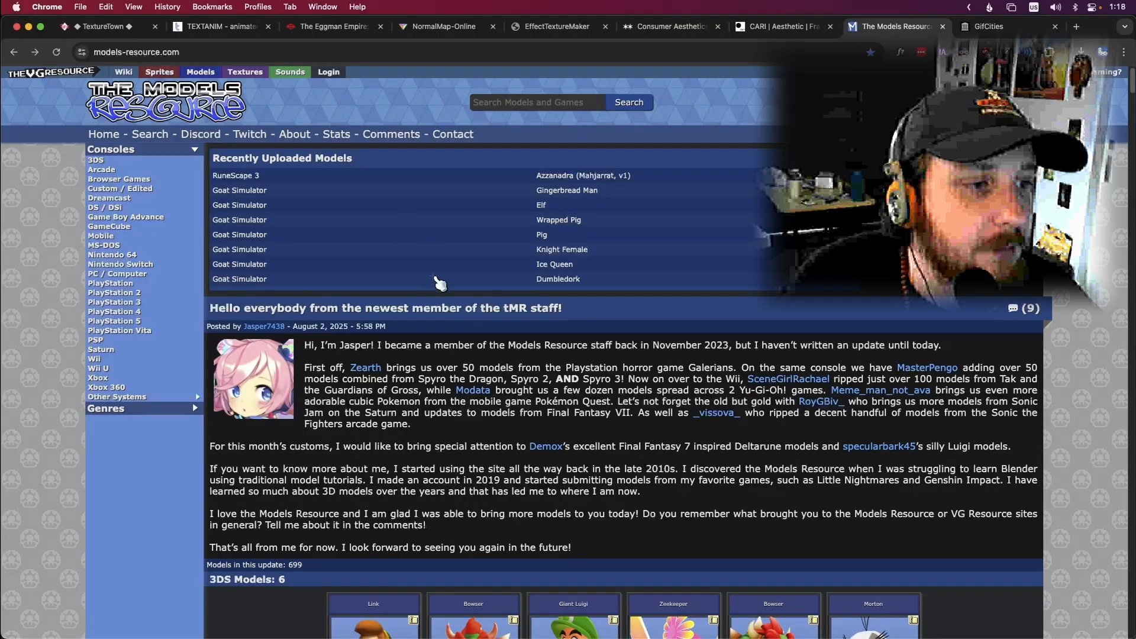
Step: Scroll down through the newly added 3DS and Arcade model thumbnails
scroll("down", 3)
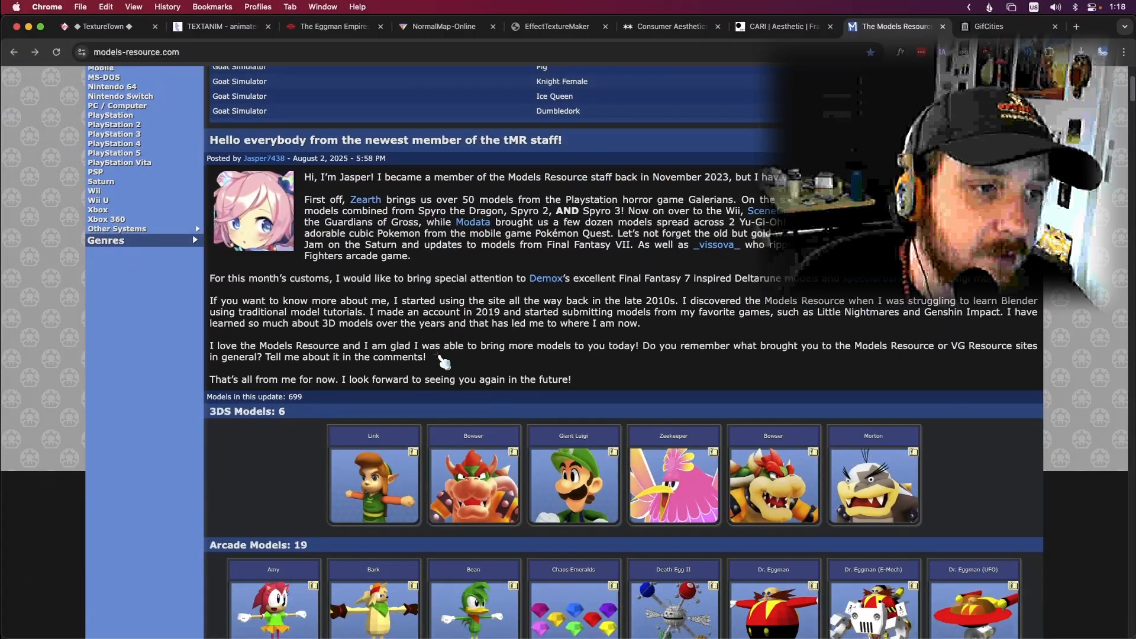
scroll("down", 3)
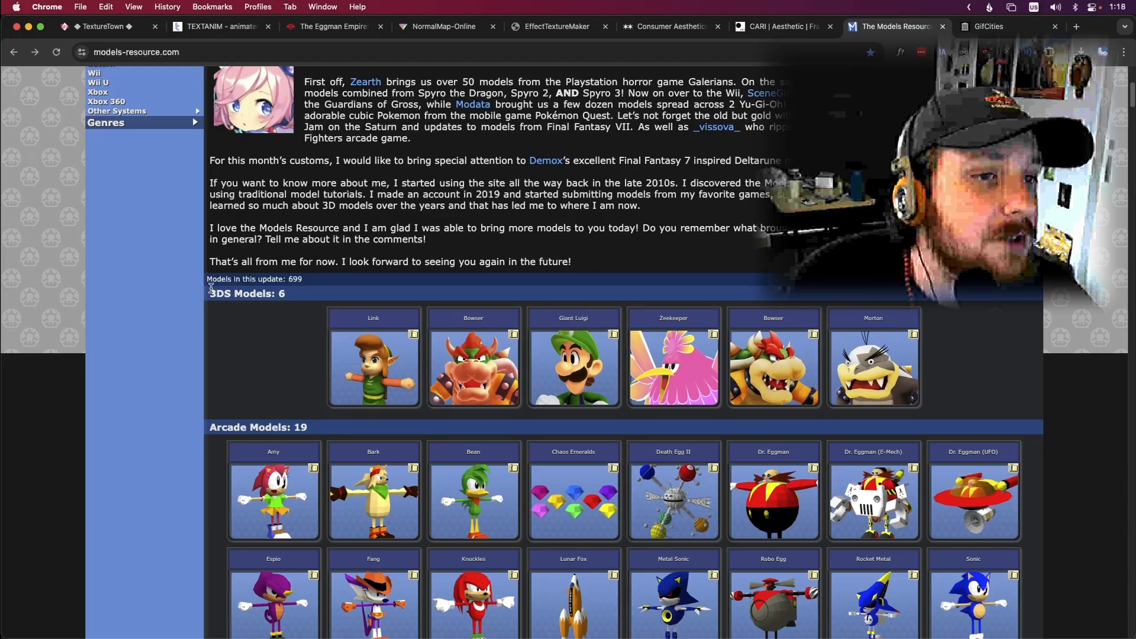
mouse_move(947, 372)
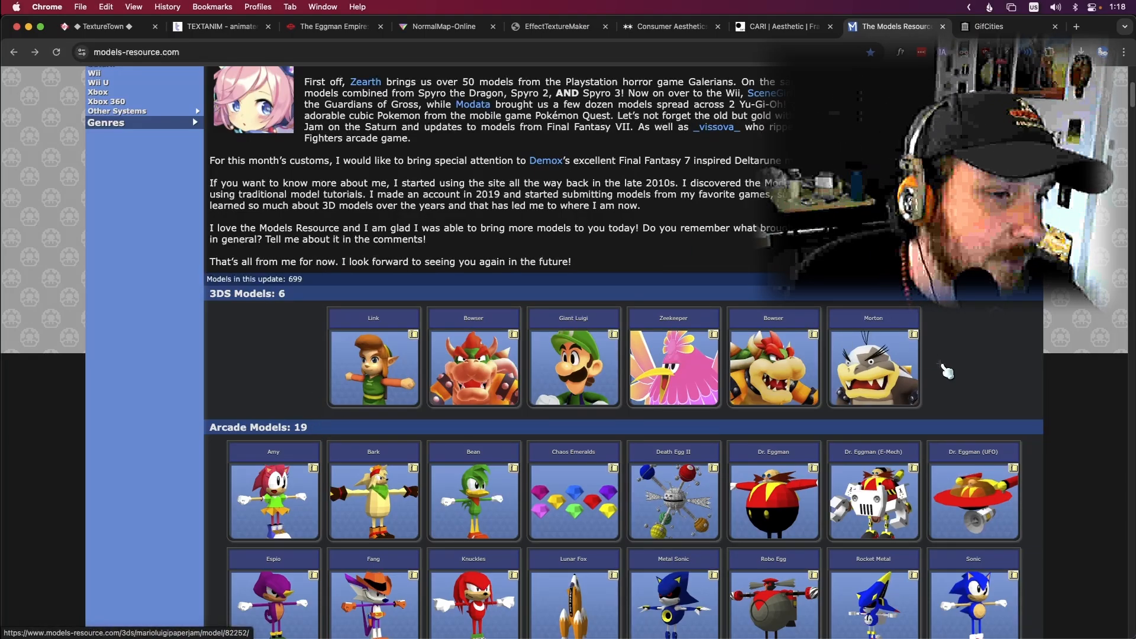
mouse_move(435, 464)
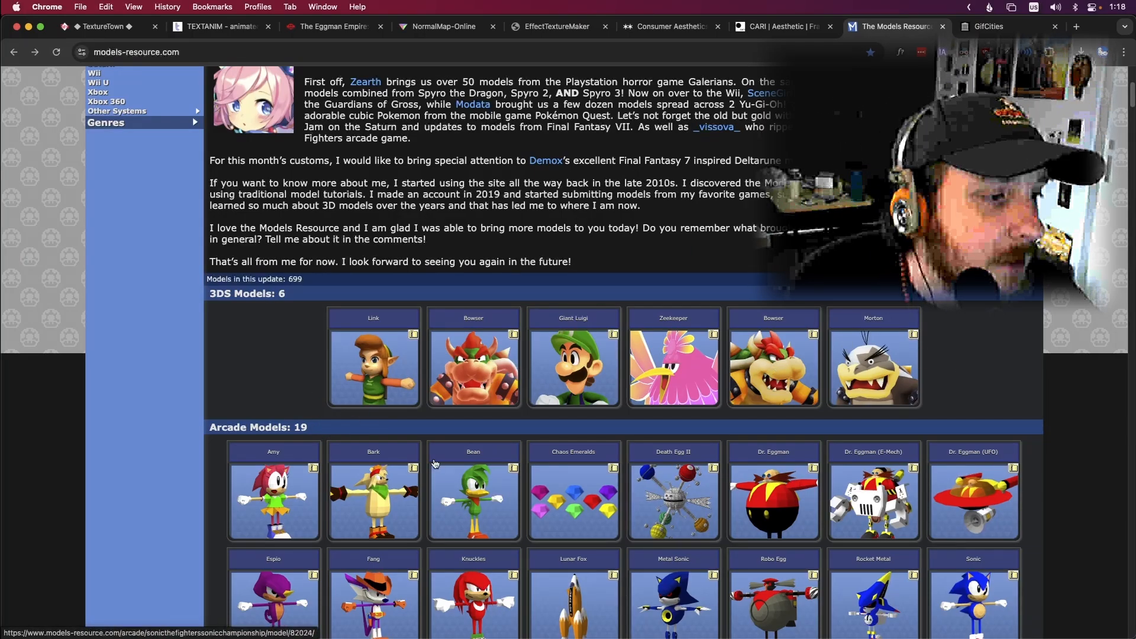
scroll("down", 3)
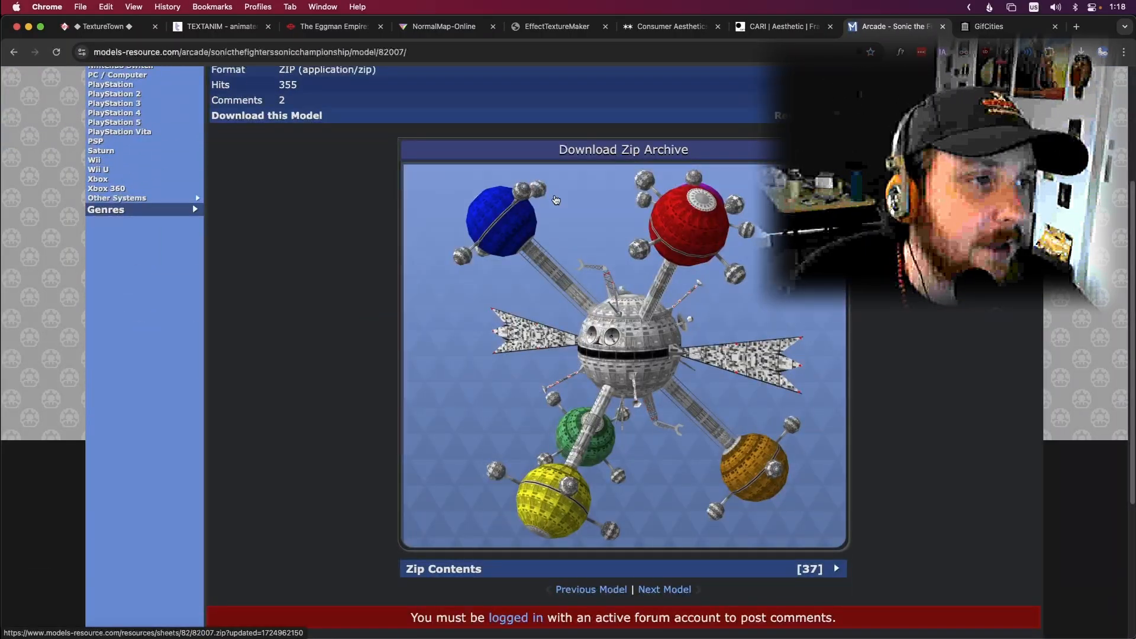
Step: Scroll the Death Egg II model page to view its download preview
scroll("up", 3)
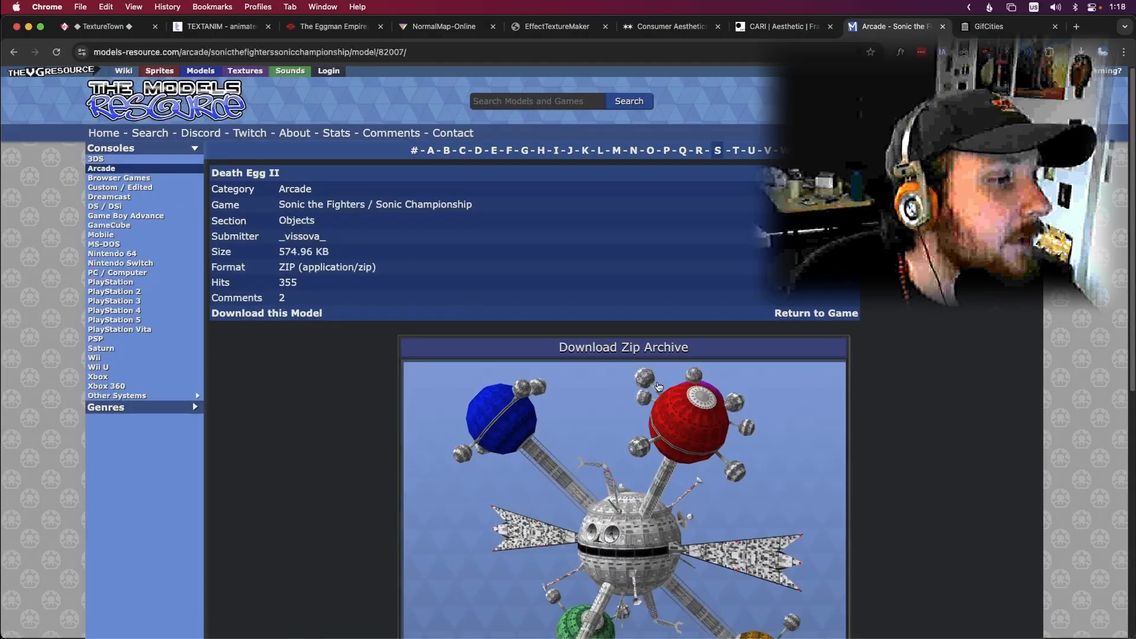
scroll("down", 3)
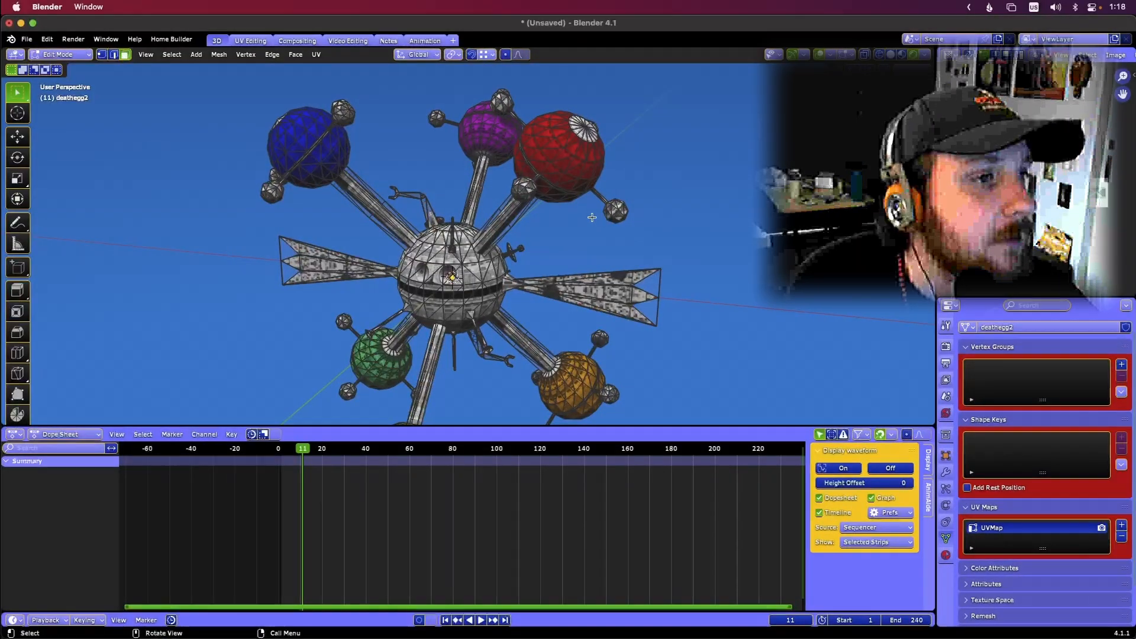
Step: Toggle Edit Mode on the Death Egg II mesh to inspect it, then back to Object Mode
key("Tab")
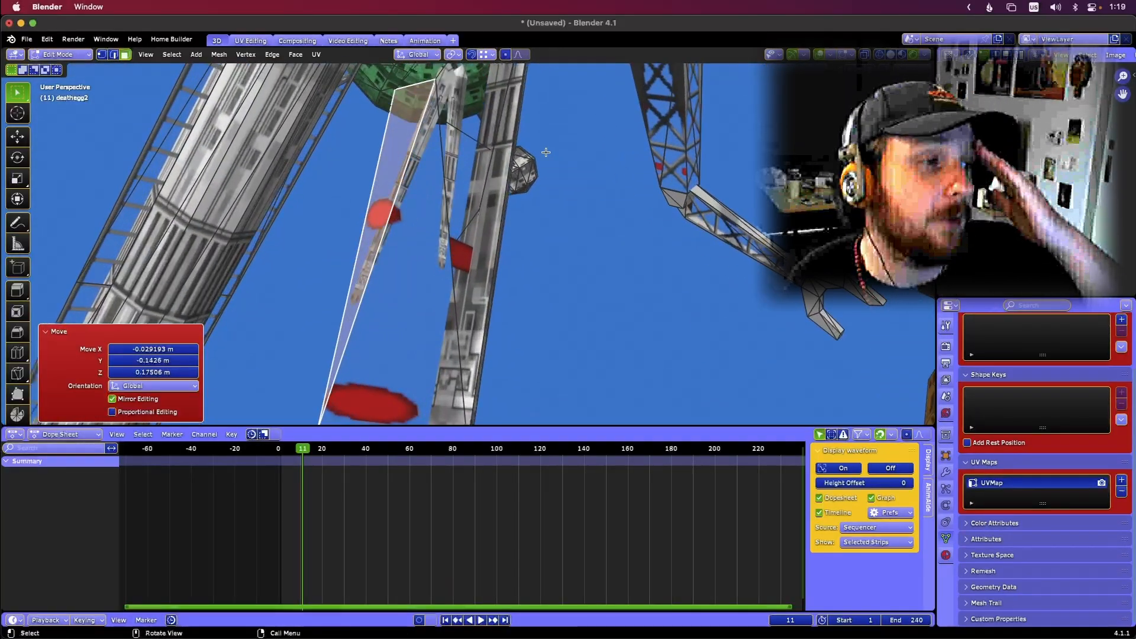
mouse_move(391, 267)
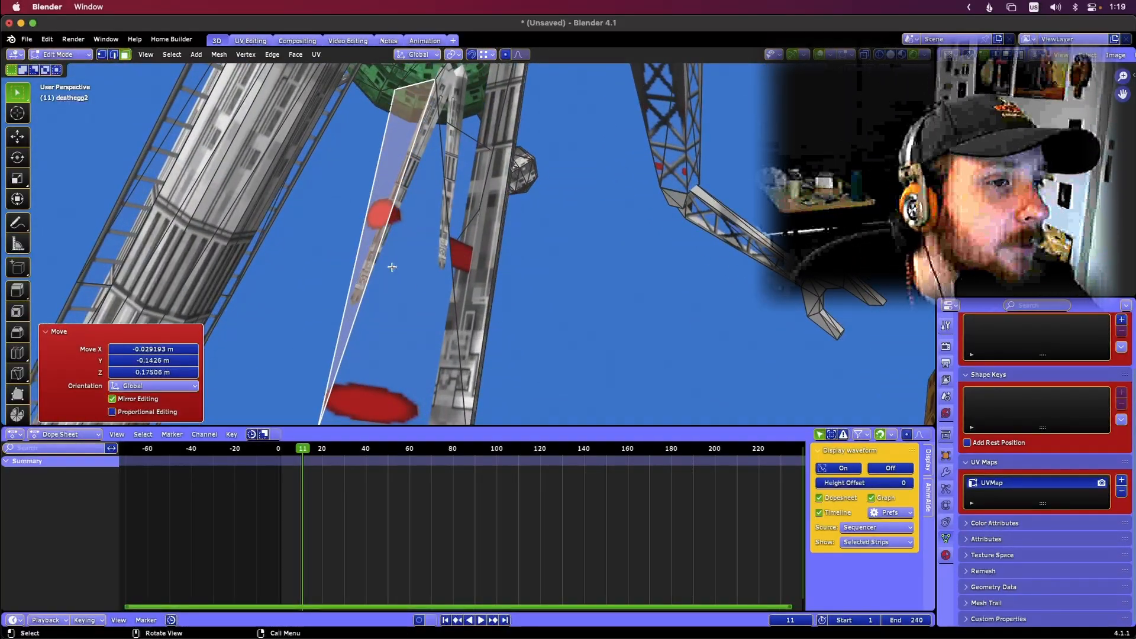
mouse_move(725, 380)
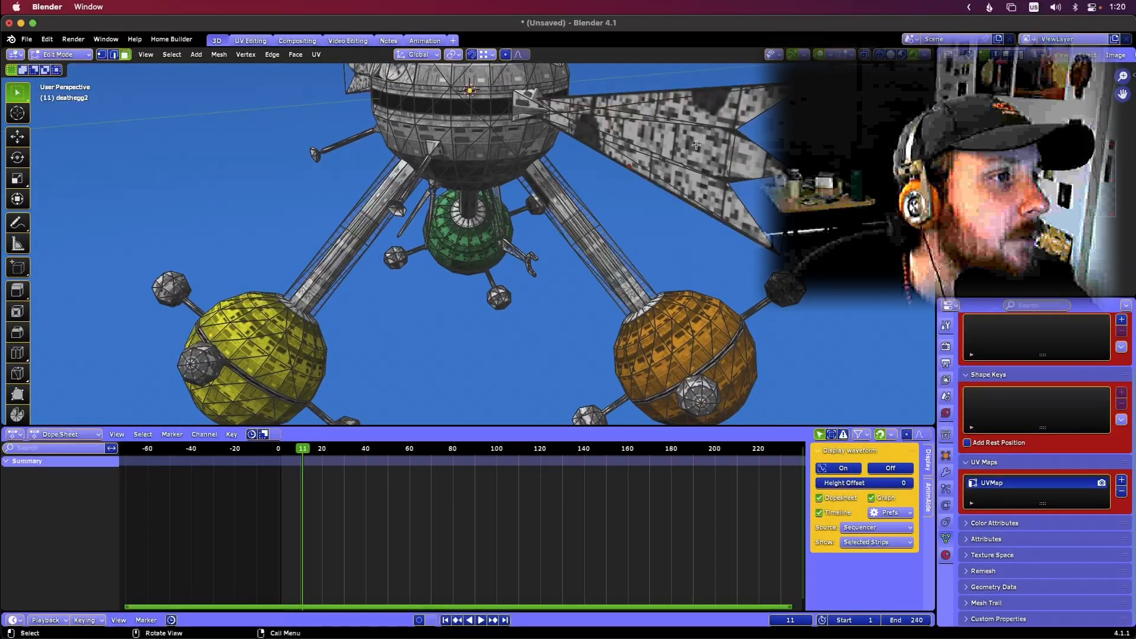
key("Tab")
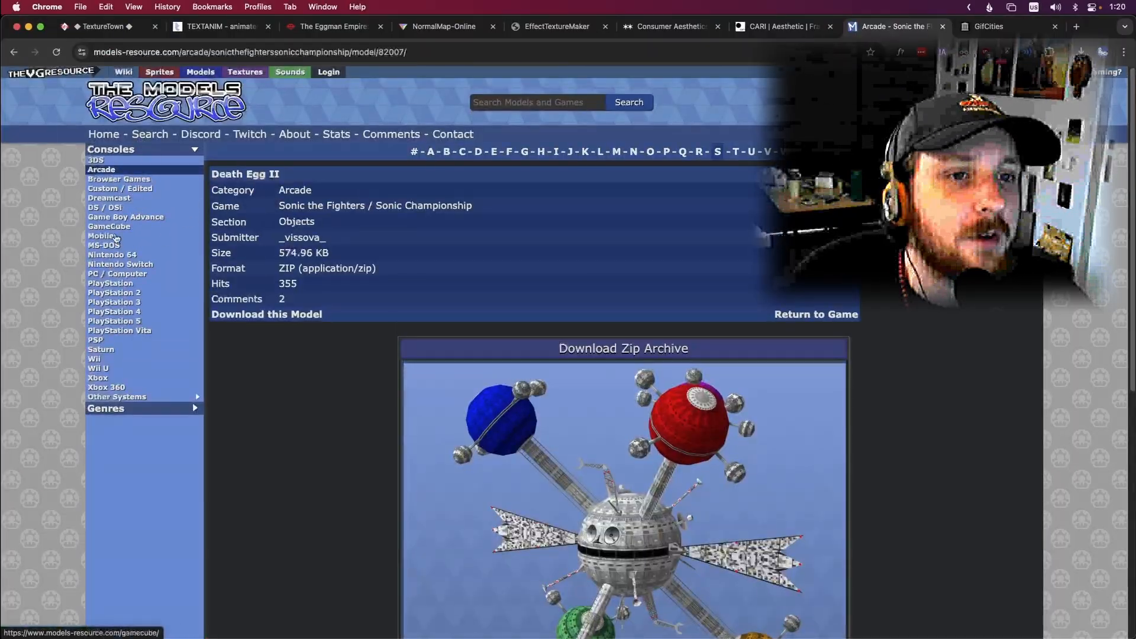
Step: Return to the Nintendo 64 listings and open the Super Mario 64 models page
left_click(112, 255)
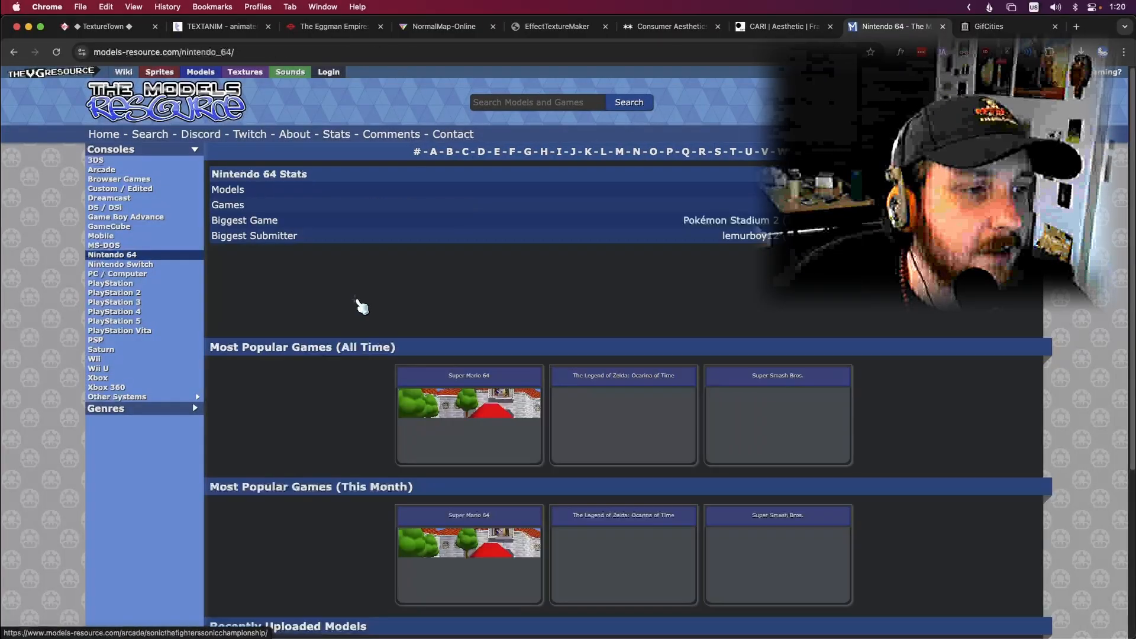
left_click(468, 406)
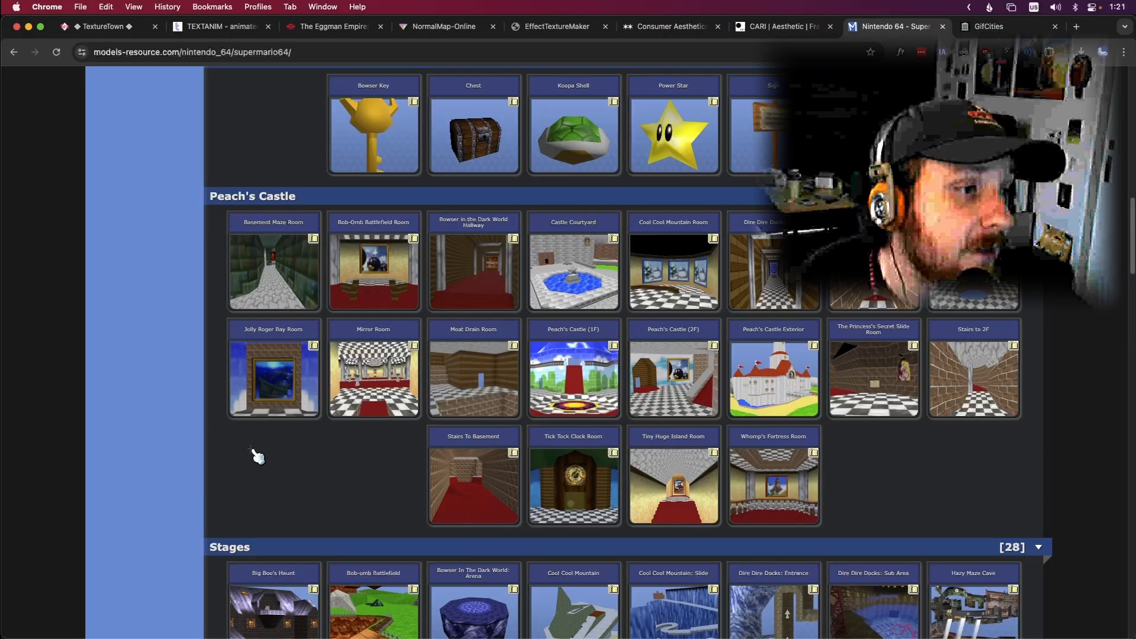
scroll("up", 3)
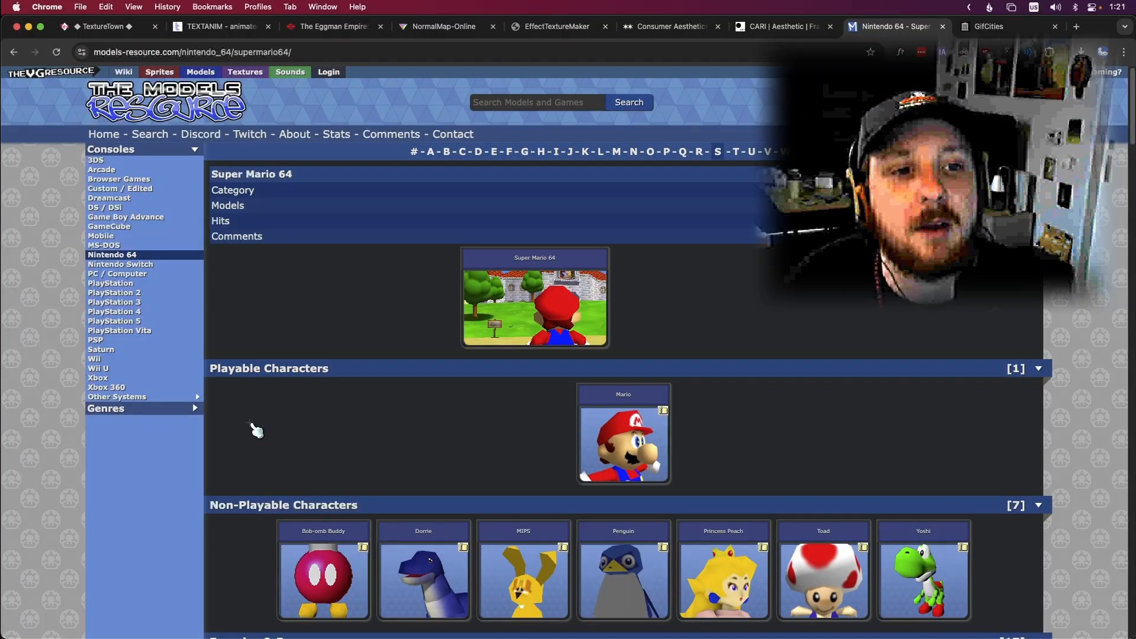
Step: Scroll through the Super Mario 64 characters, enemies and objects categories and back to the top
scroll("down", 3)
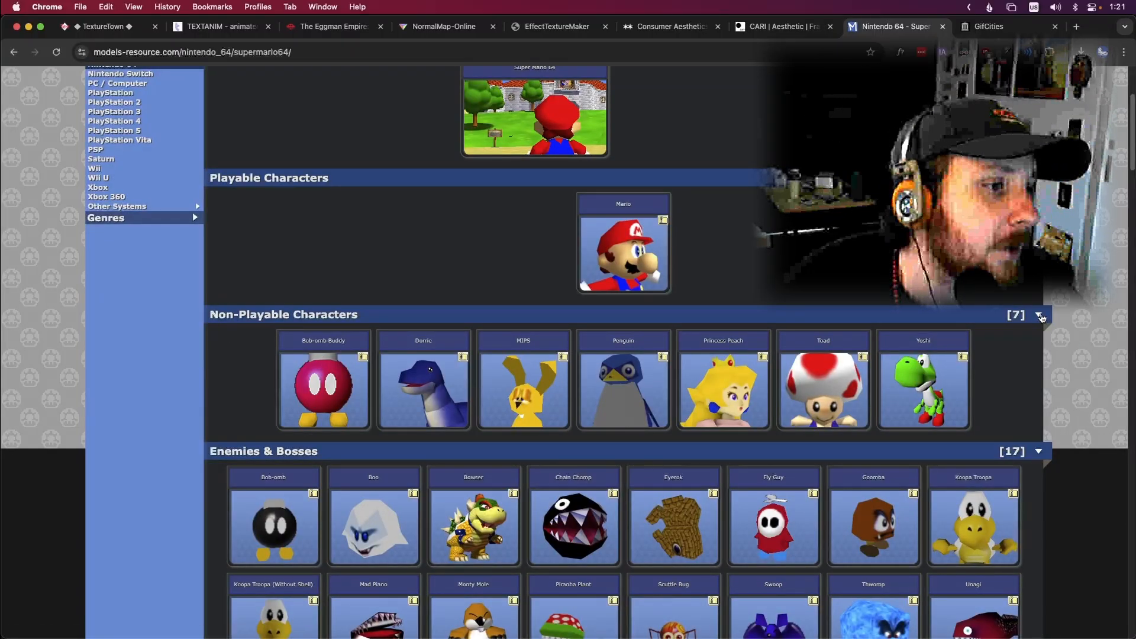
scroll("down", 3)
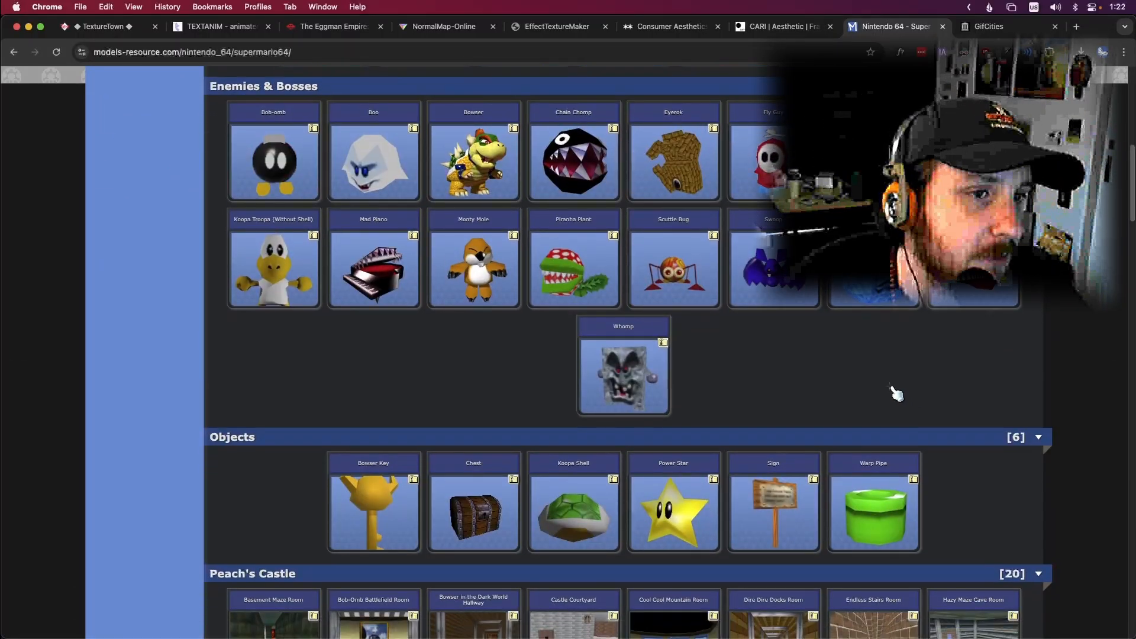
scroll("up", 3)
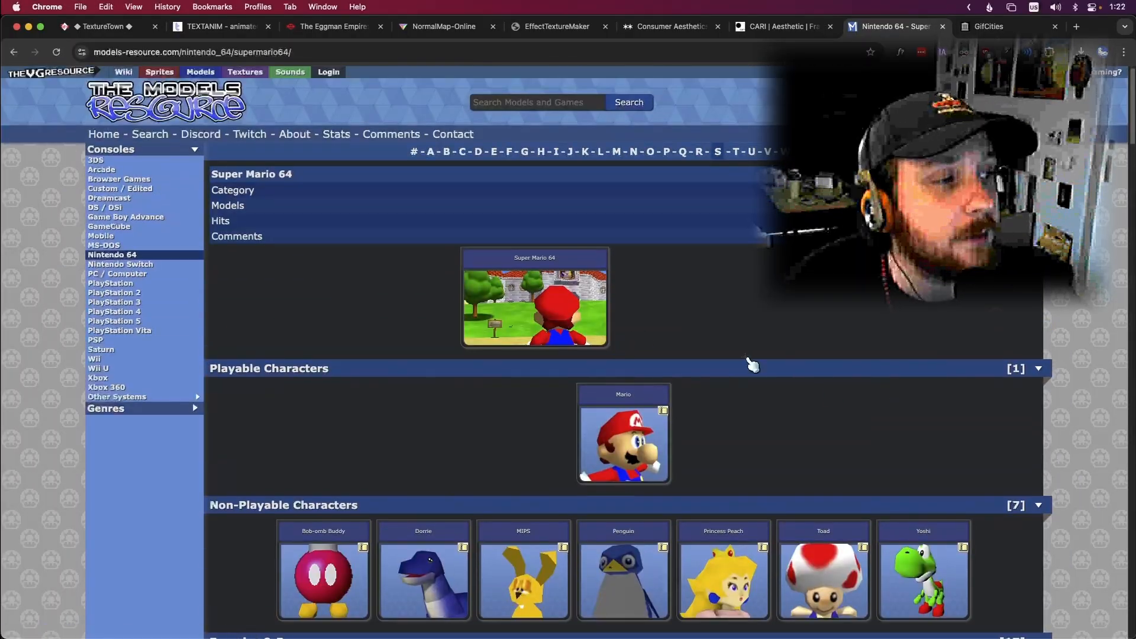
mouse_move(769, 379)
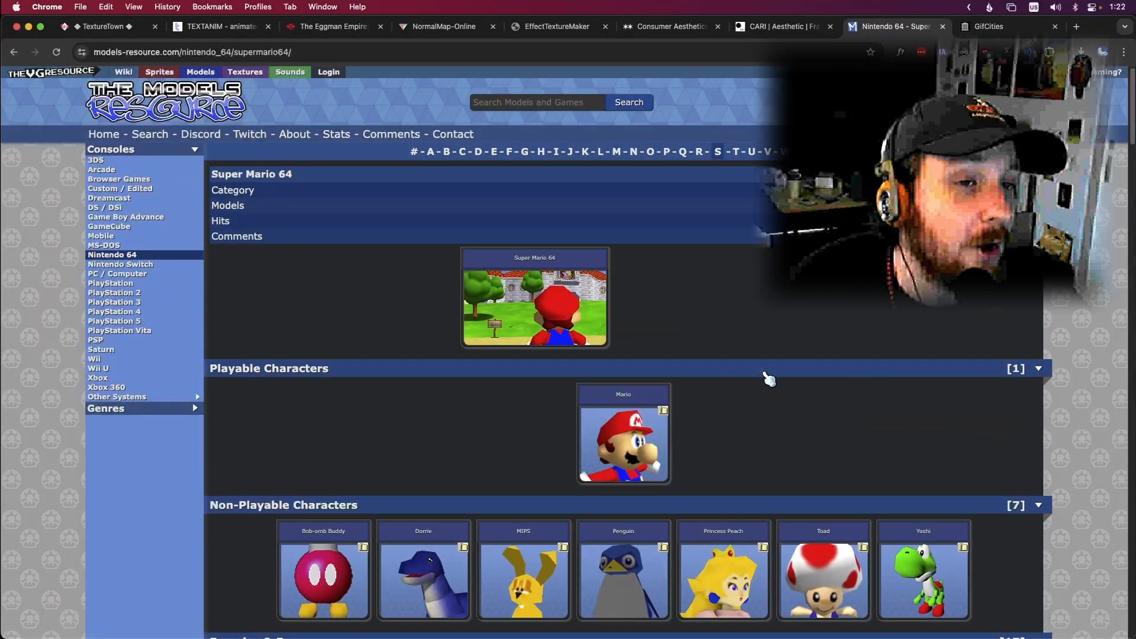
mouse_move(502, 382)
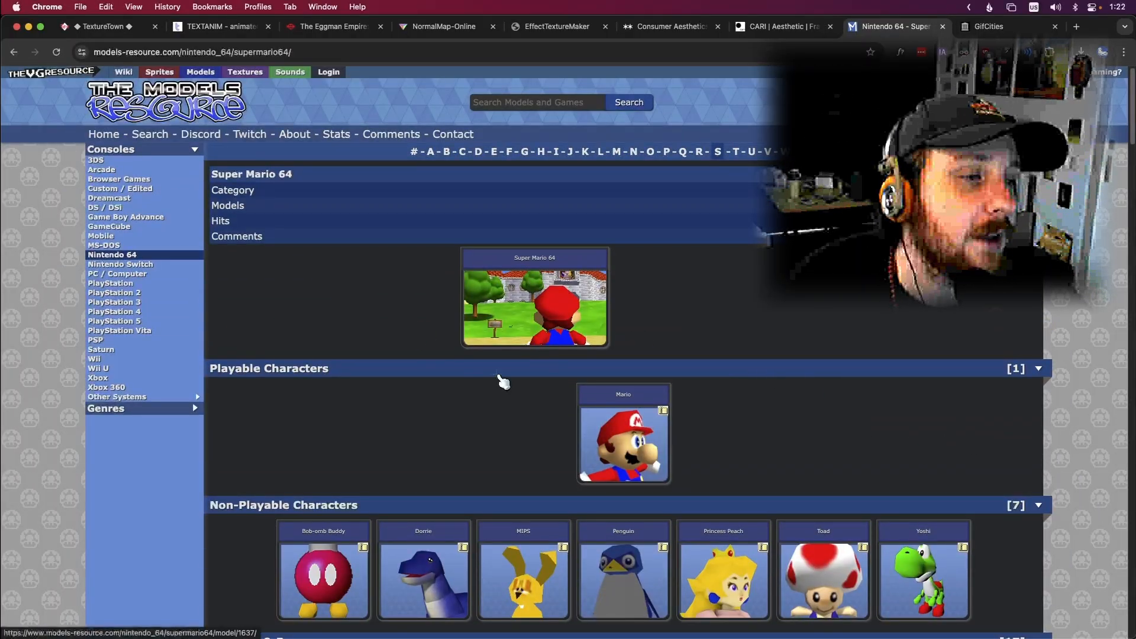
scroll("down", 3)
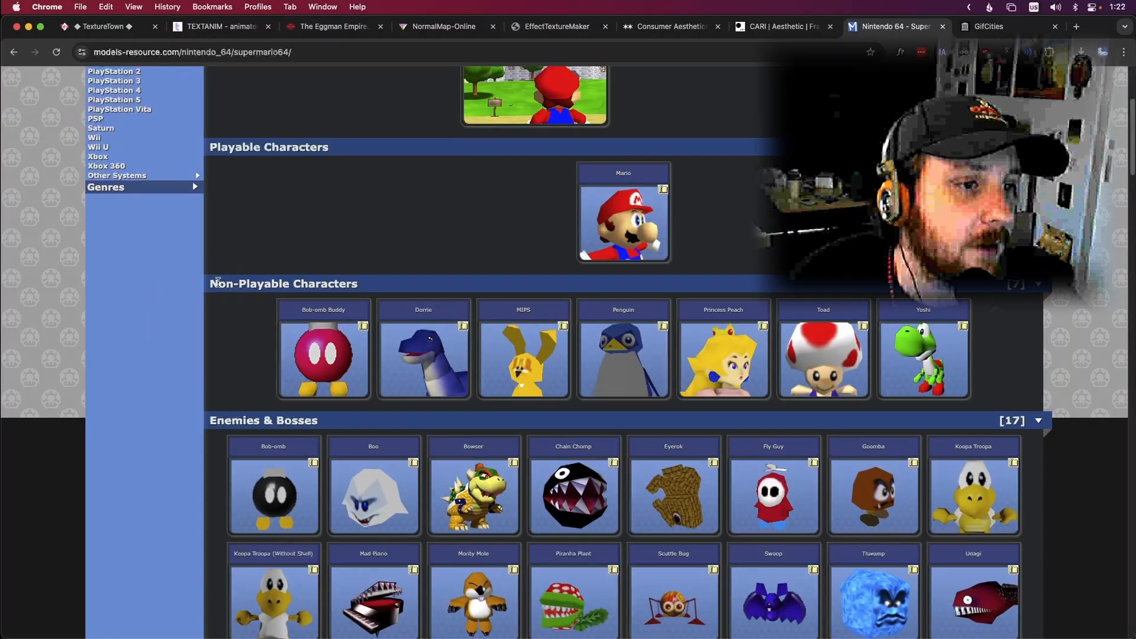
scroll("up", 3)
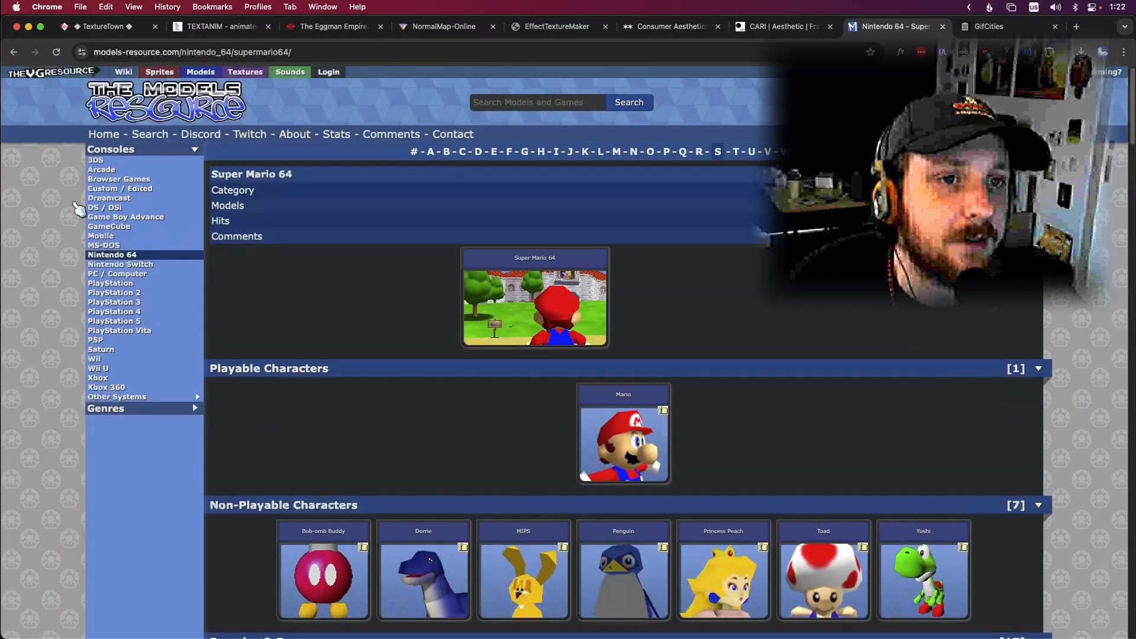
mouse_move(101, 235)
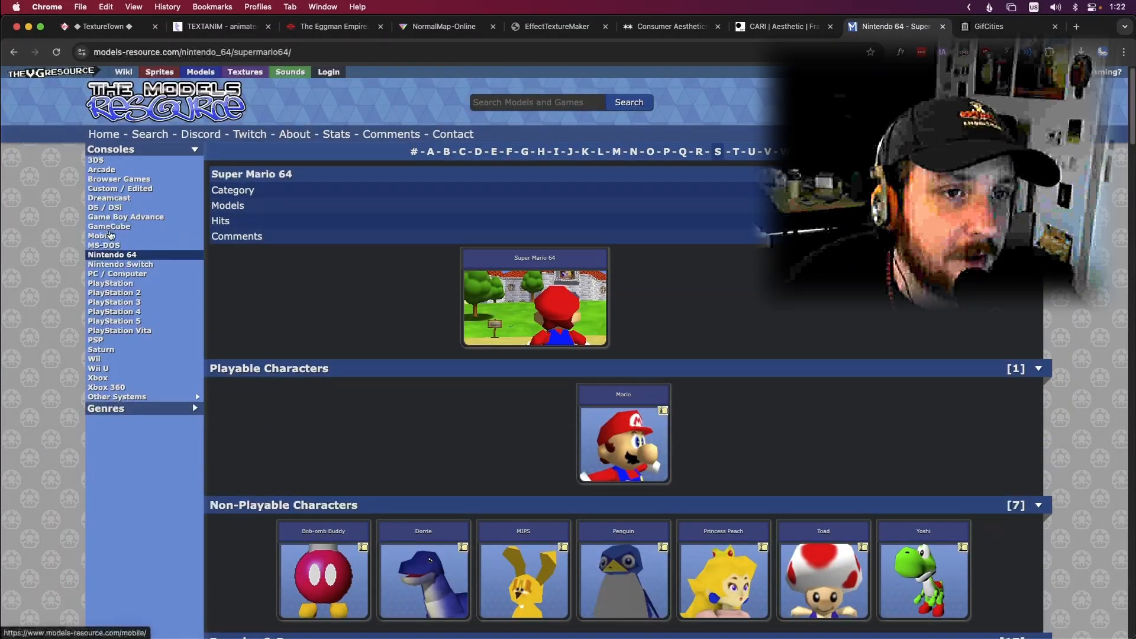
Step: Browse the GameCube console listings, then return to the Nintendo 64 listings
left_click(109, 227)
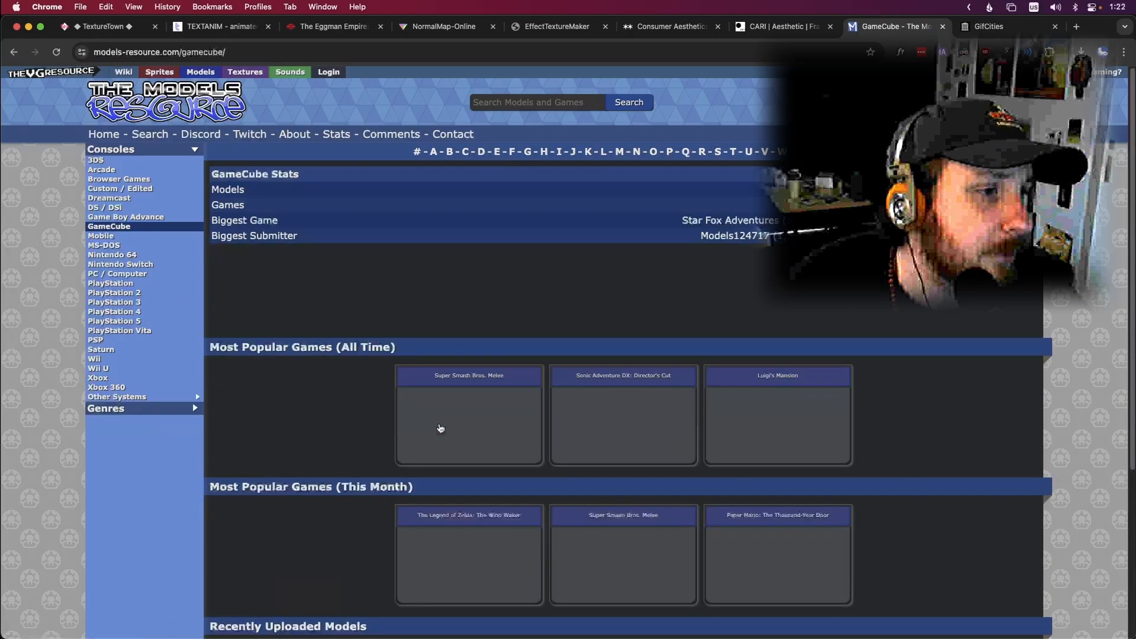
scroll("down", 3)
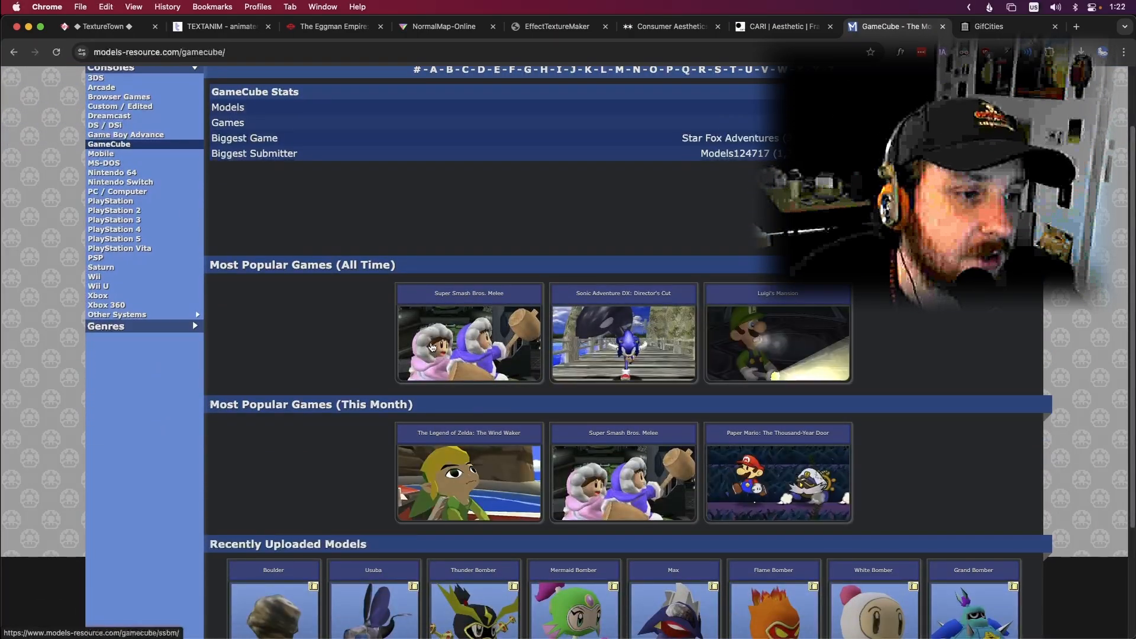
mouse_move(113, 177)
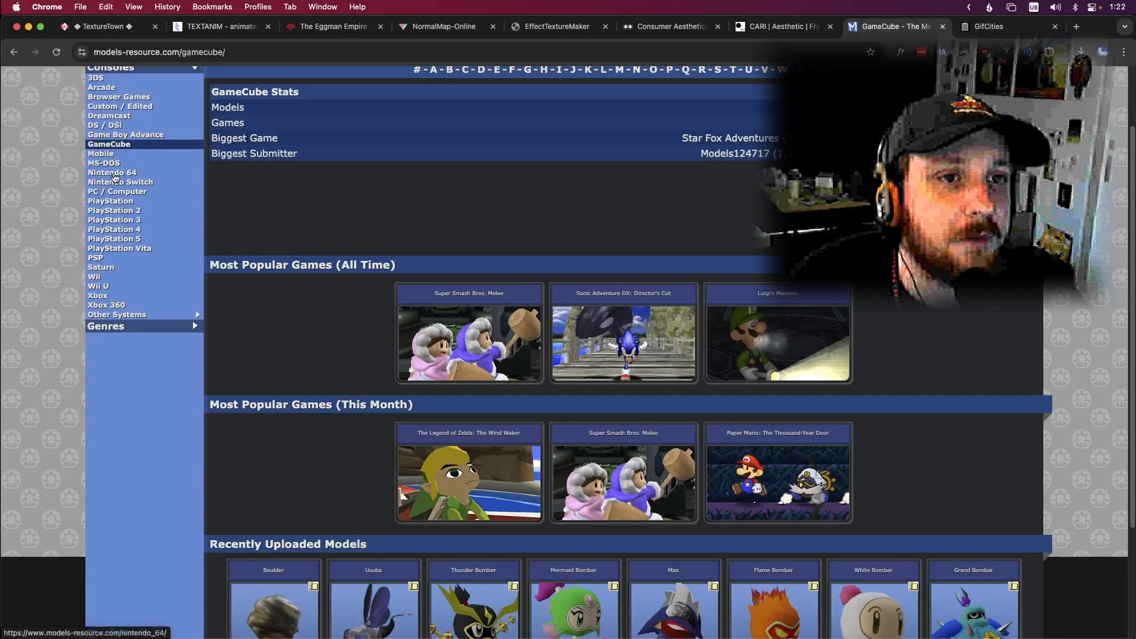
left_click(113, 172)
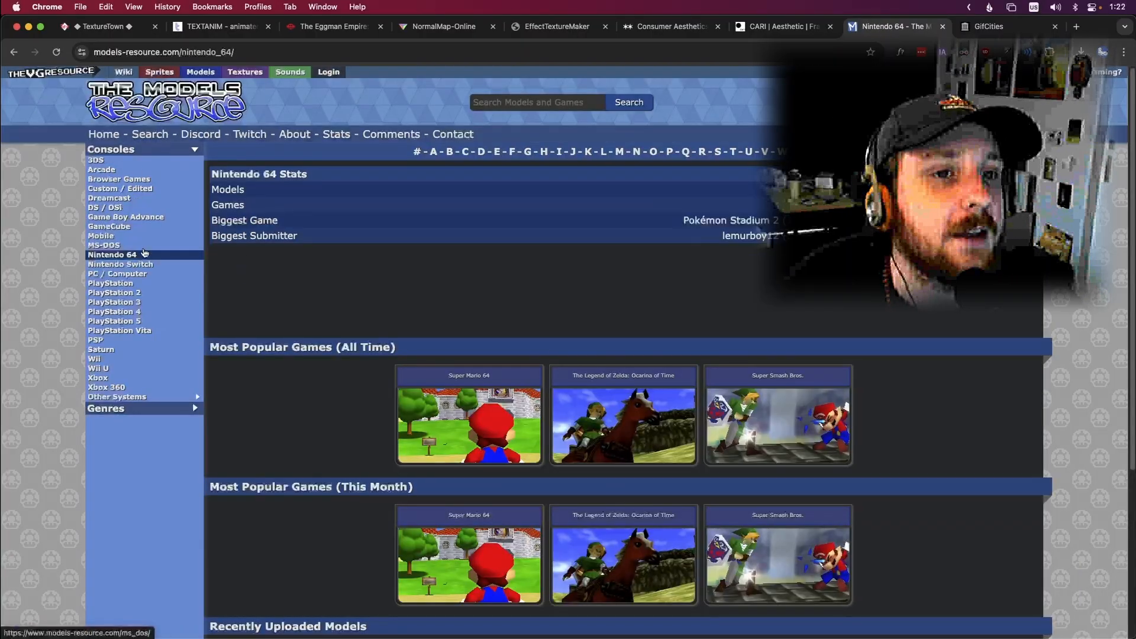
mouse_move(106, 391)
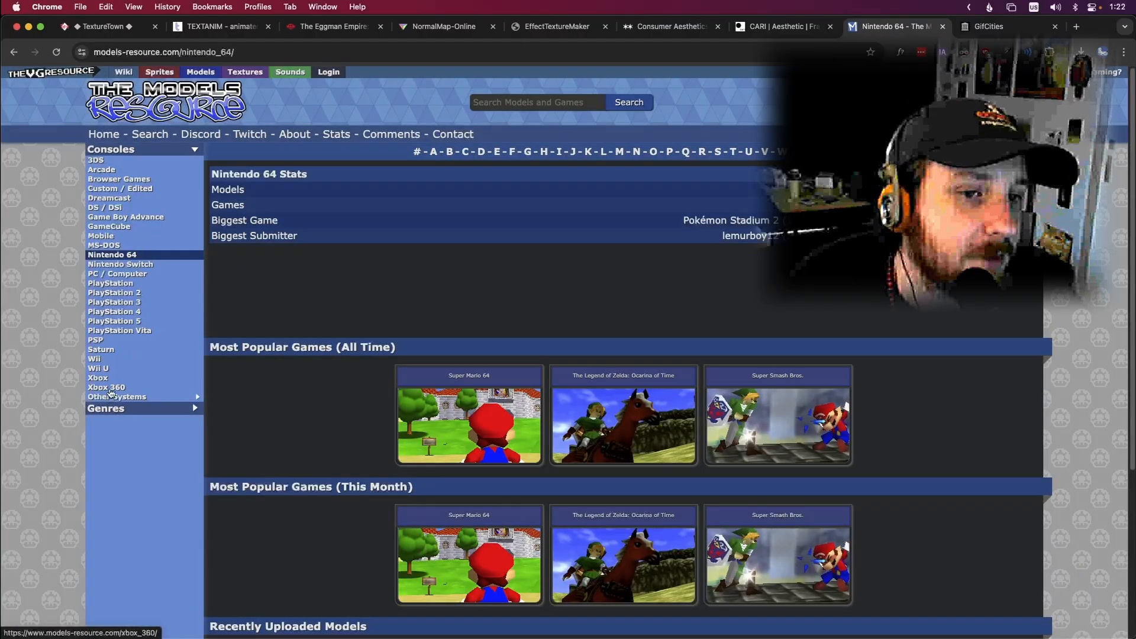
Step: View the Xbox 360 models page, then move over to the GifCities tab
left_click(106, 387)
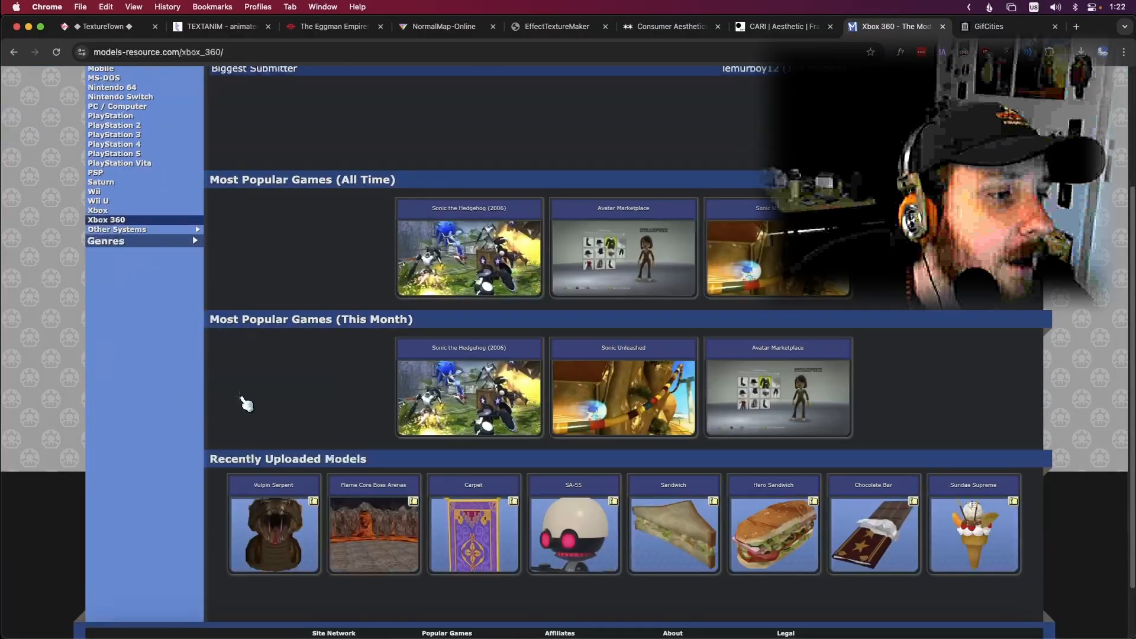
mouse_move(308, 354)
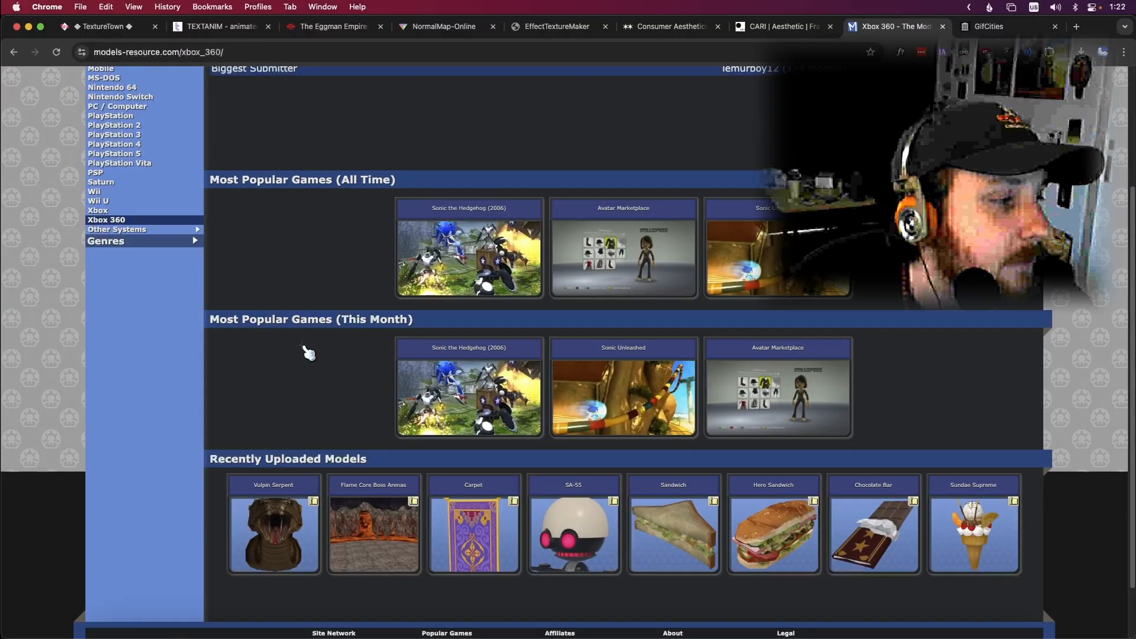
mouse_move(344, 130)
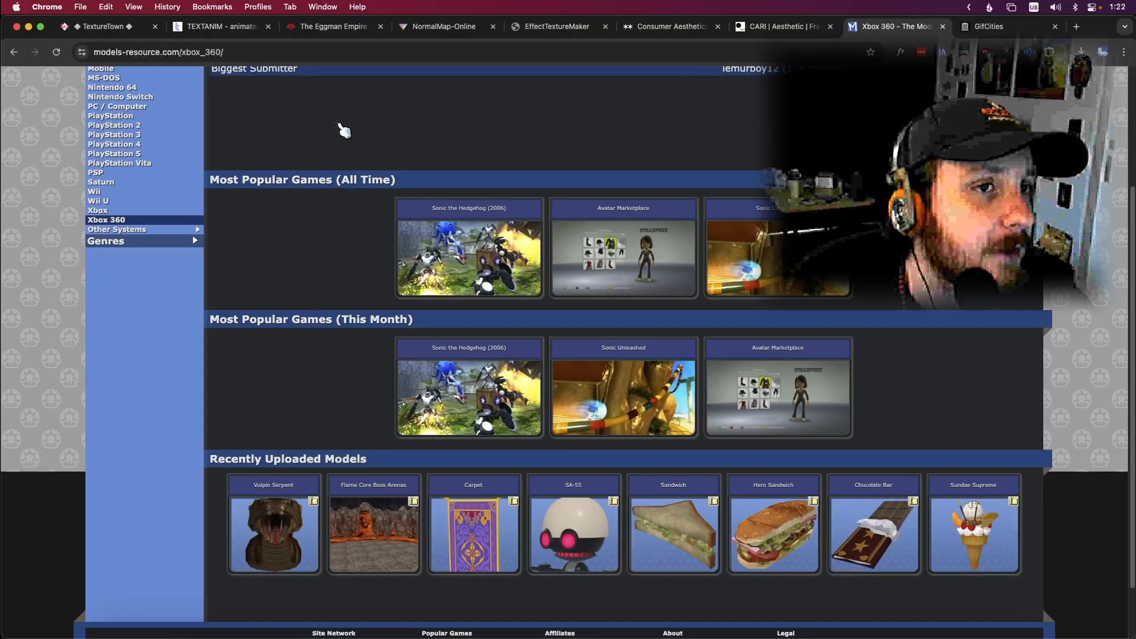
left_click(985, 26)
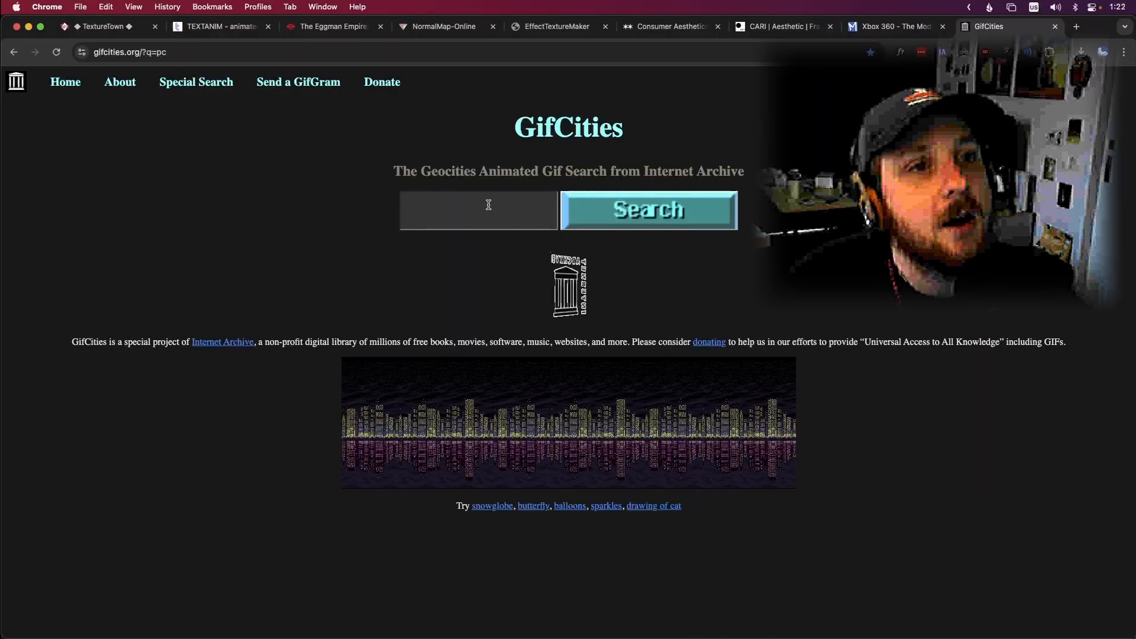
mouse_move(183, 166)
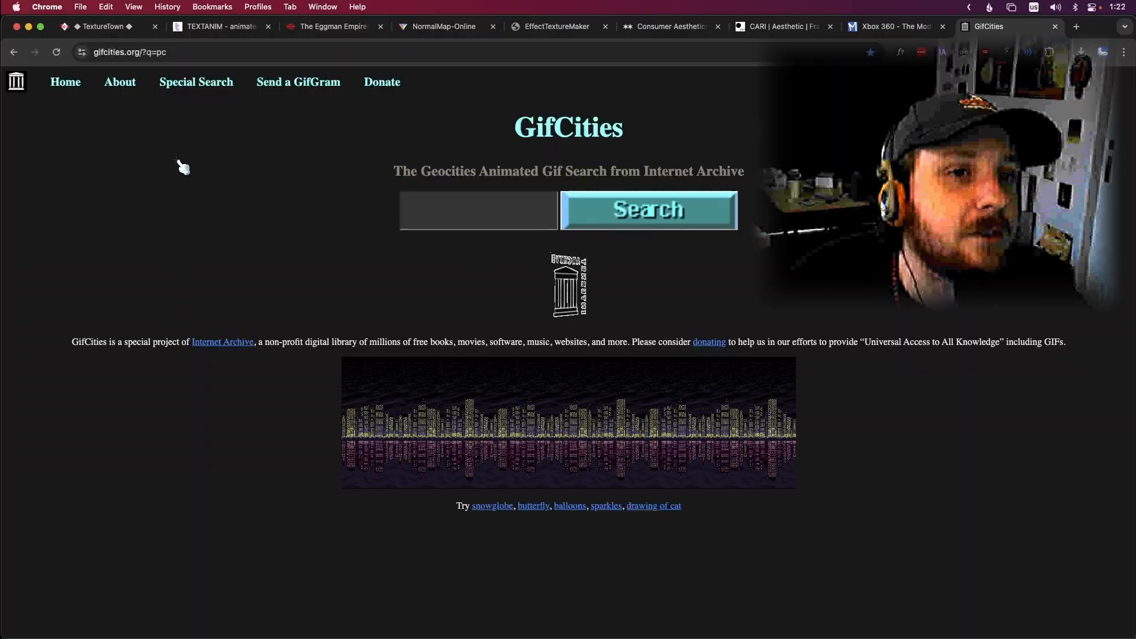
Step: Search GifCities for 'MARIO' to get Mario animated GIF results
left_click(479, 210)
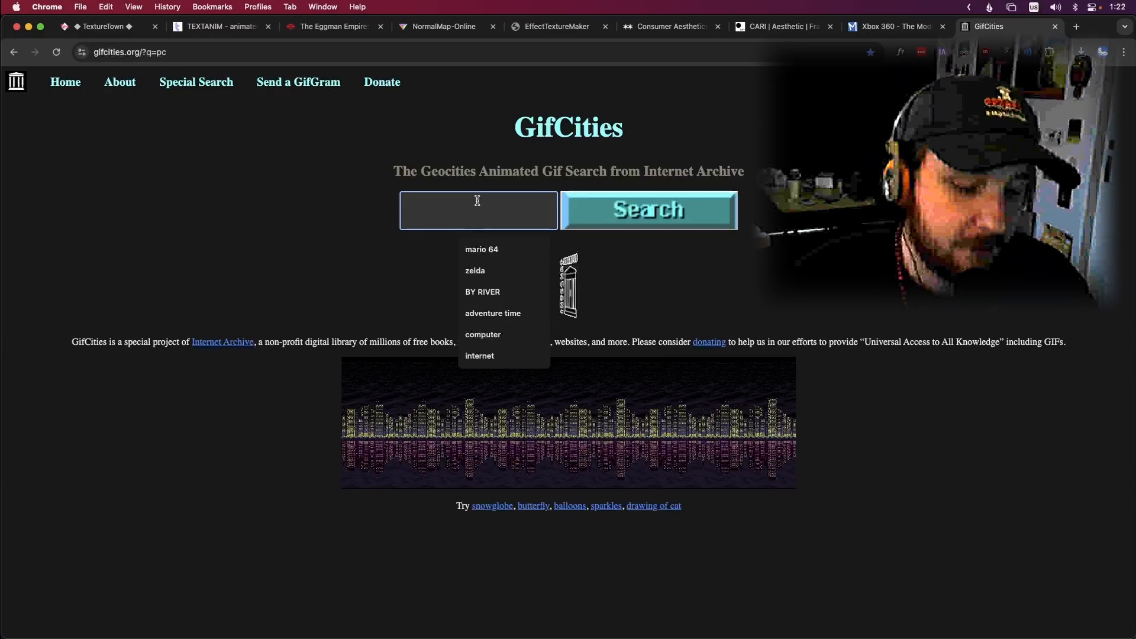
type("M")
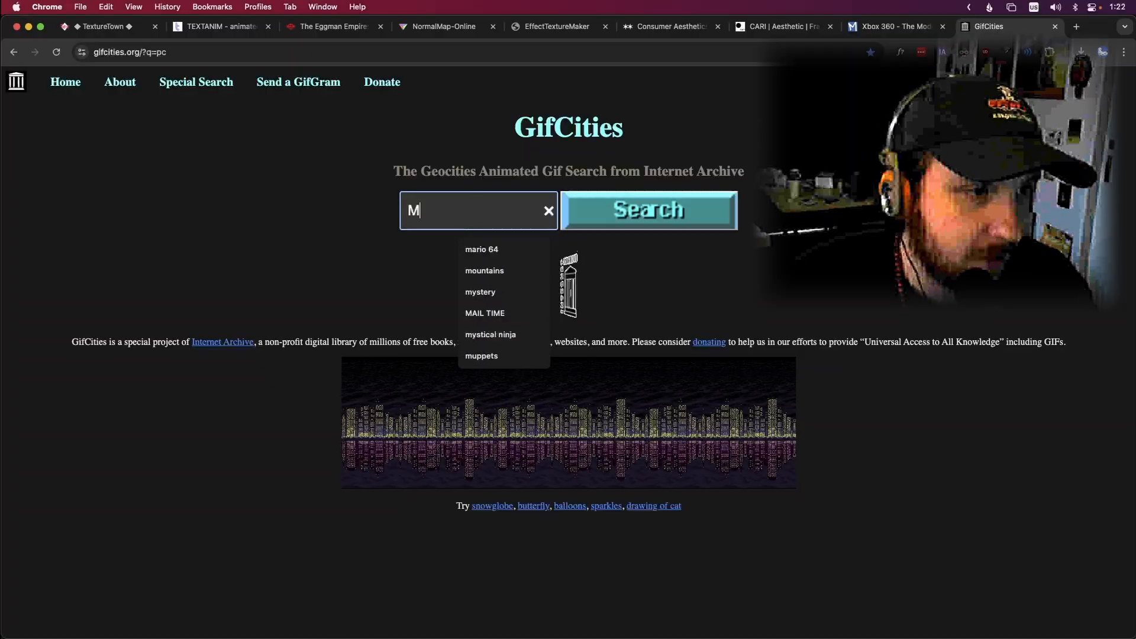
type("ARIO")
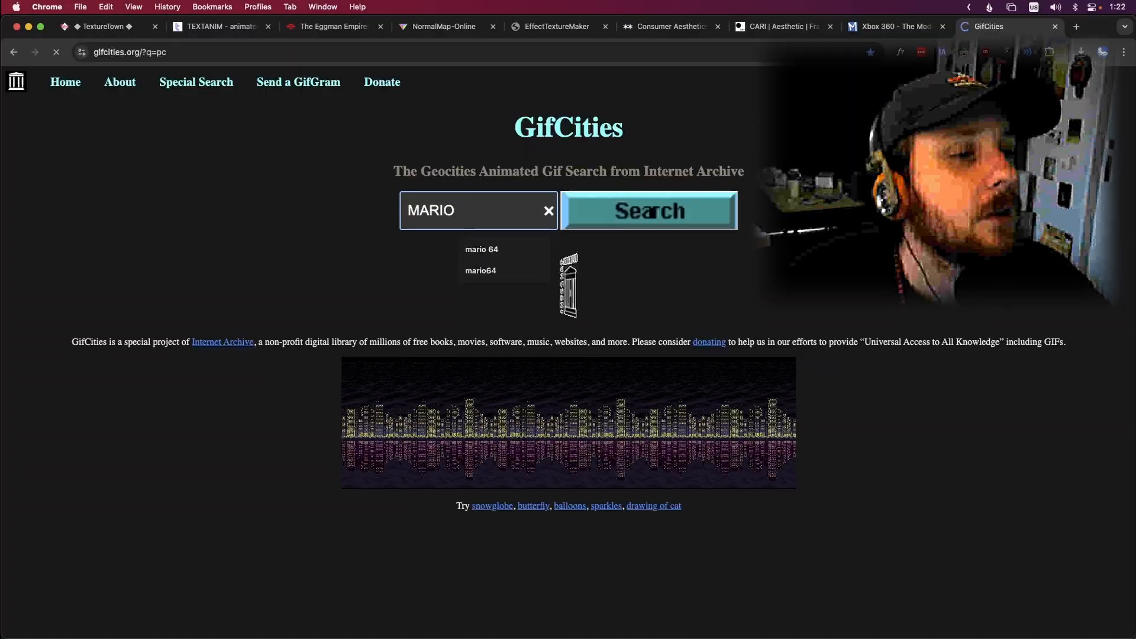
left_click(649, 211)
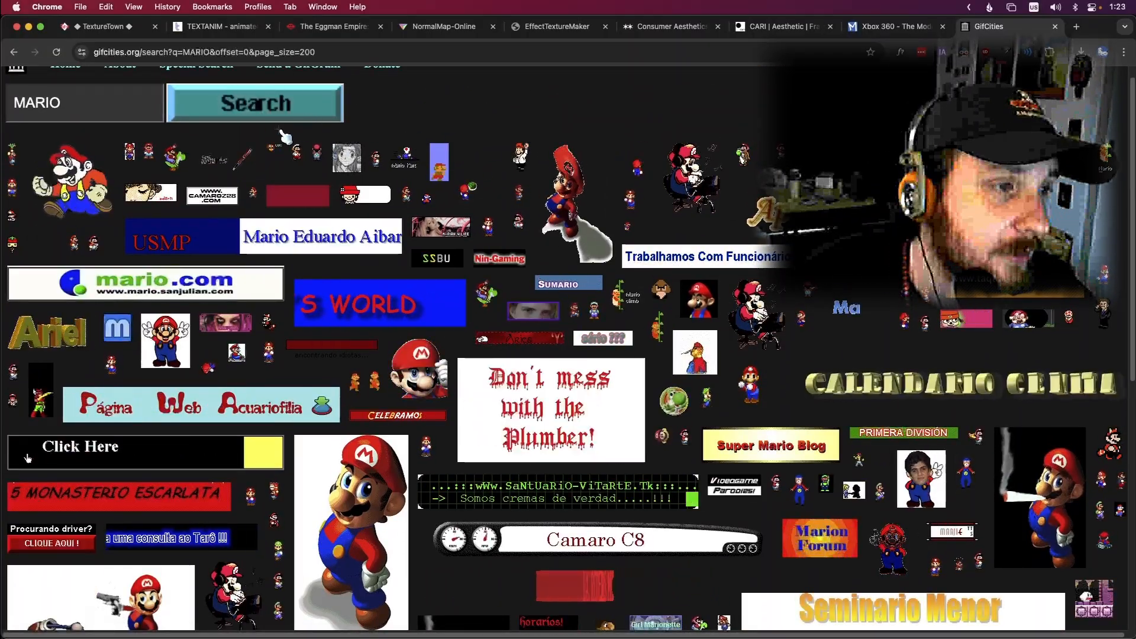
scroll("down", 3)
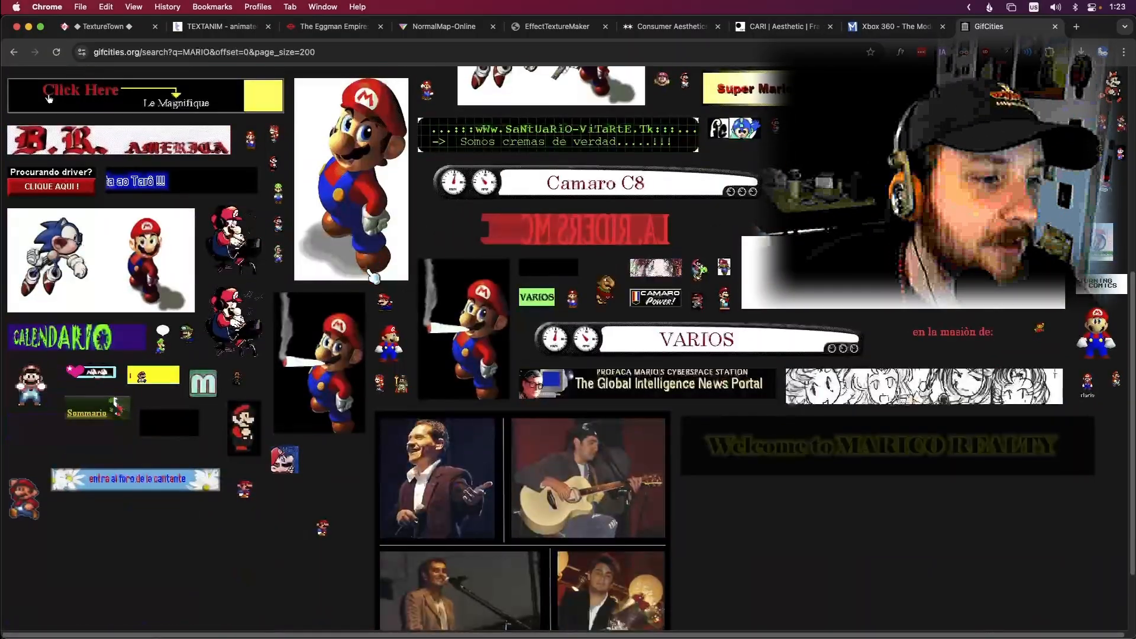
scroll("down", 3)
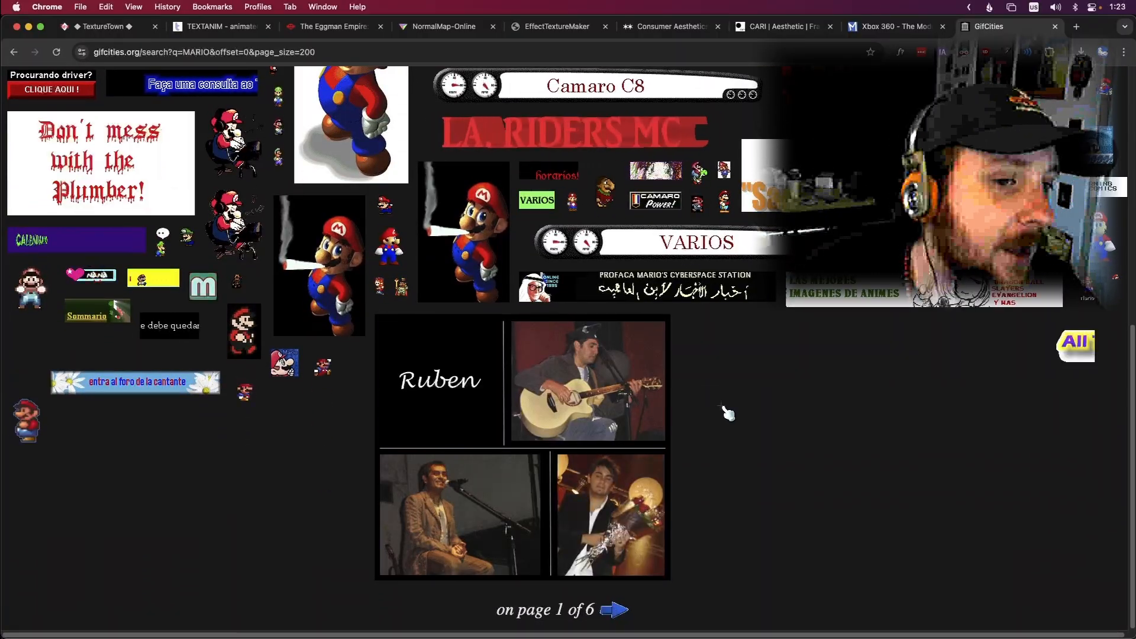
scroll("up", 3)
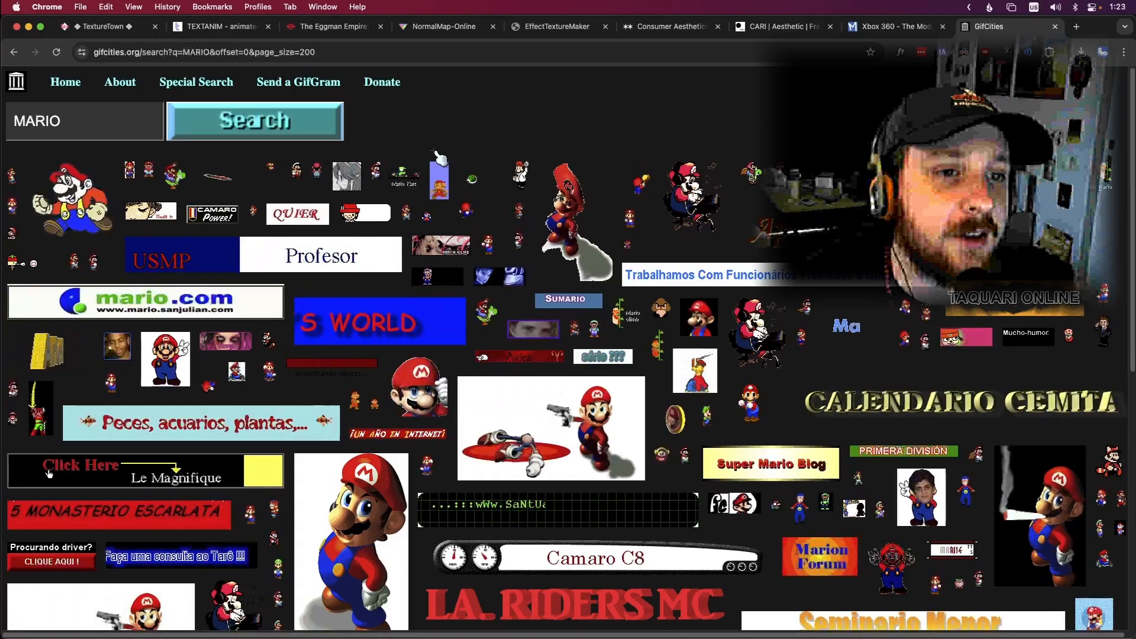
left_click(1077, 26)
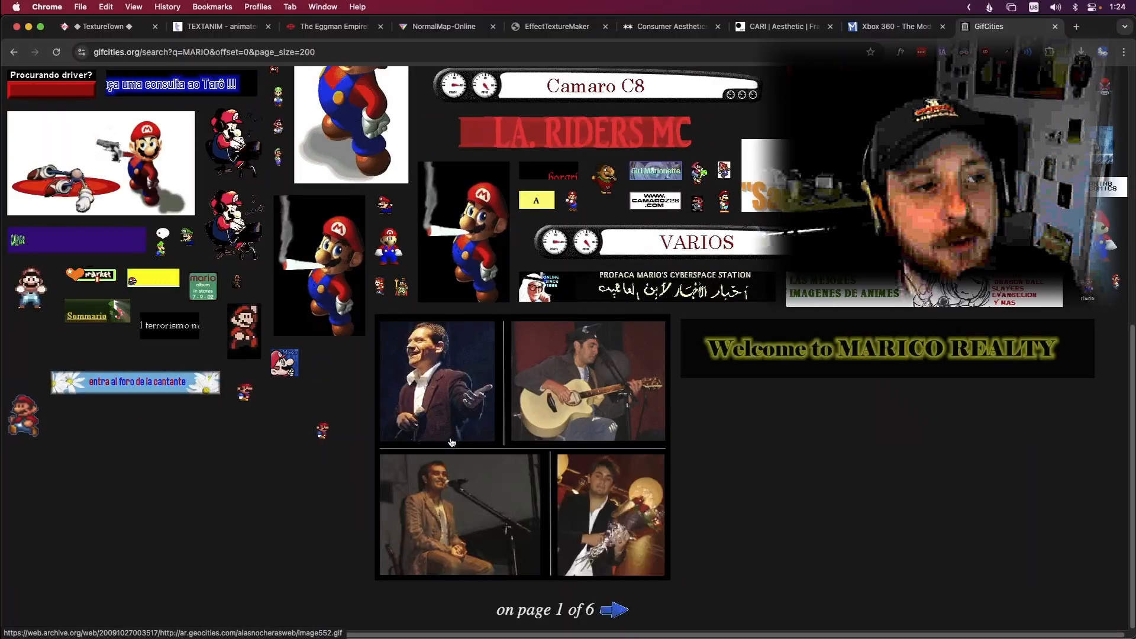
scroll("up", 3)
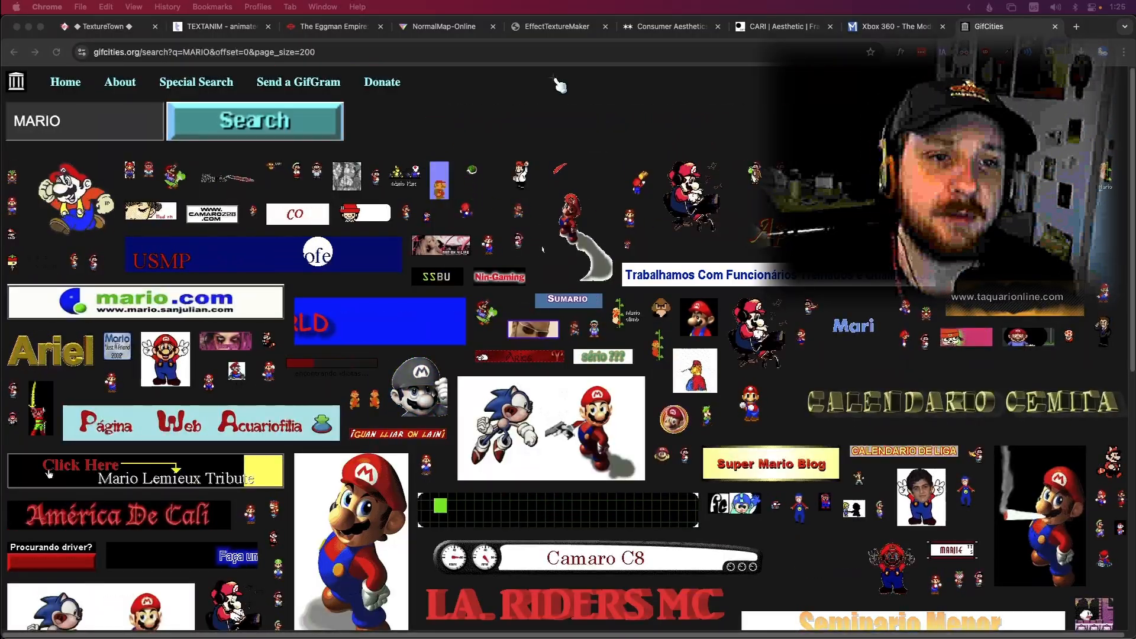